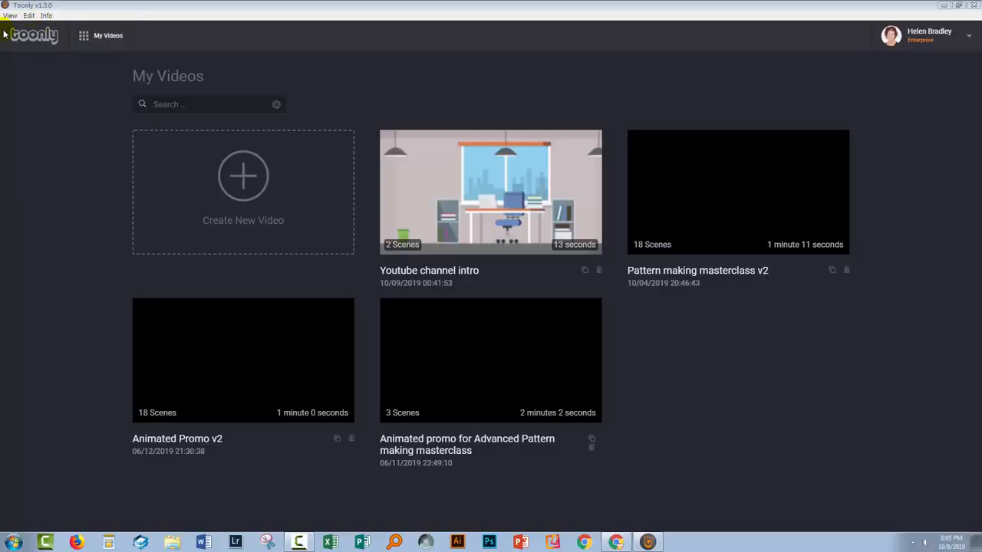
pyautogui.moveTo(114, 75)
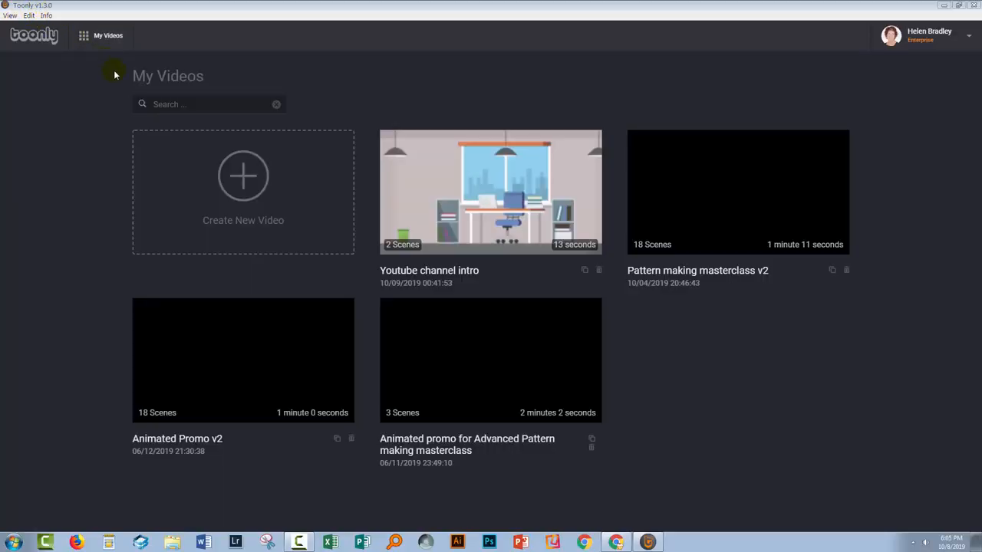
pyautogui.moveTo(243, 176)
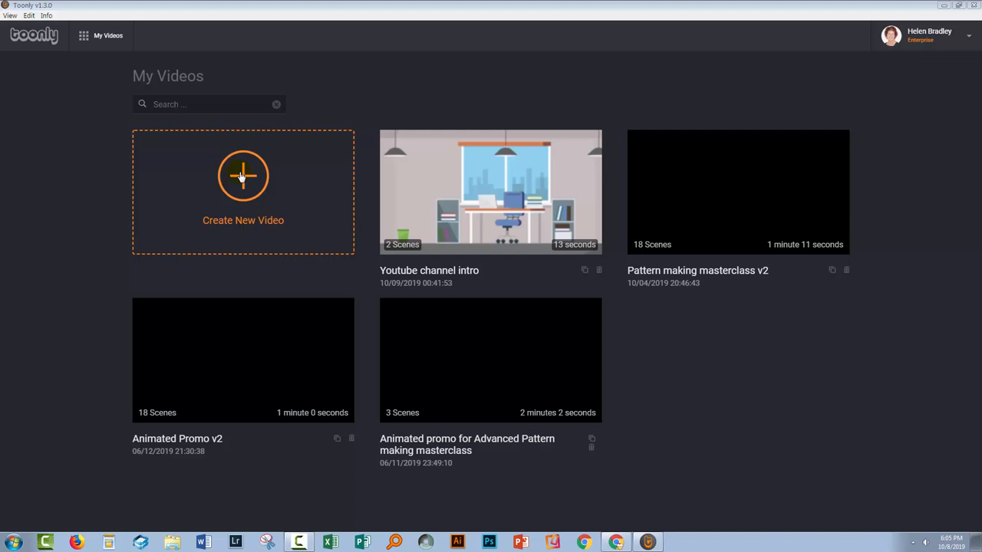
# Step: Create a new video named 'Channel Intro v2' with one blank scene
pyautogui.click(243, 177)
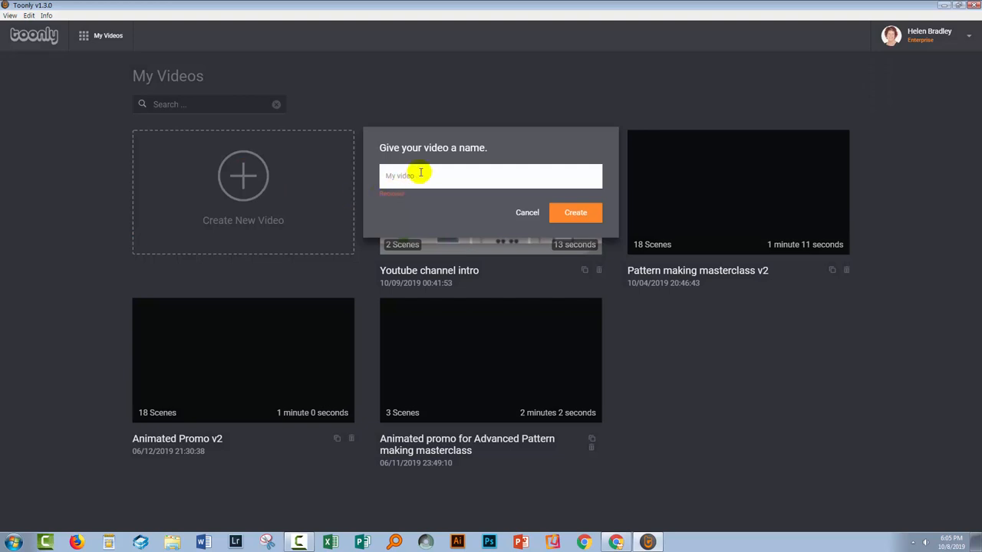
pyautogui.write('Channel')
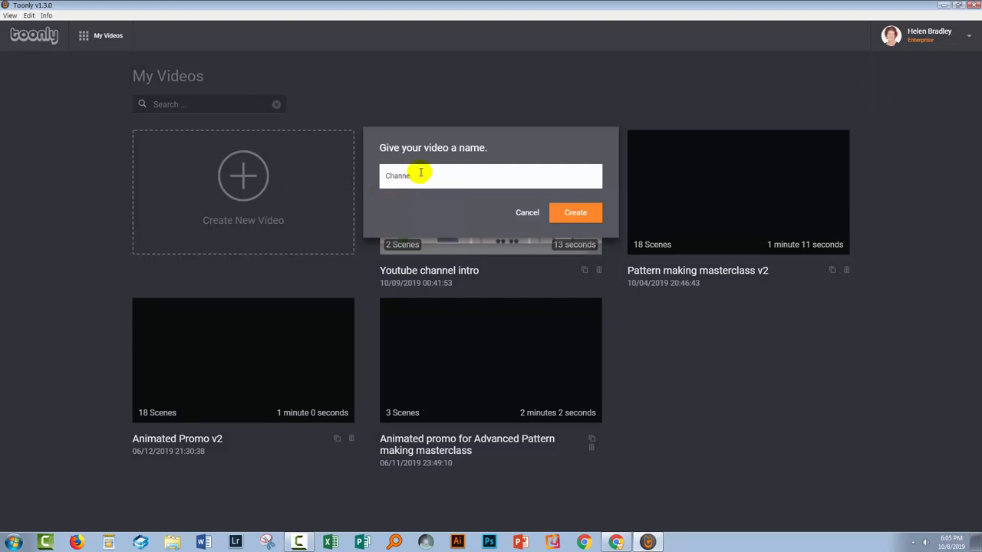
pyautogui.click(575, 212)
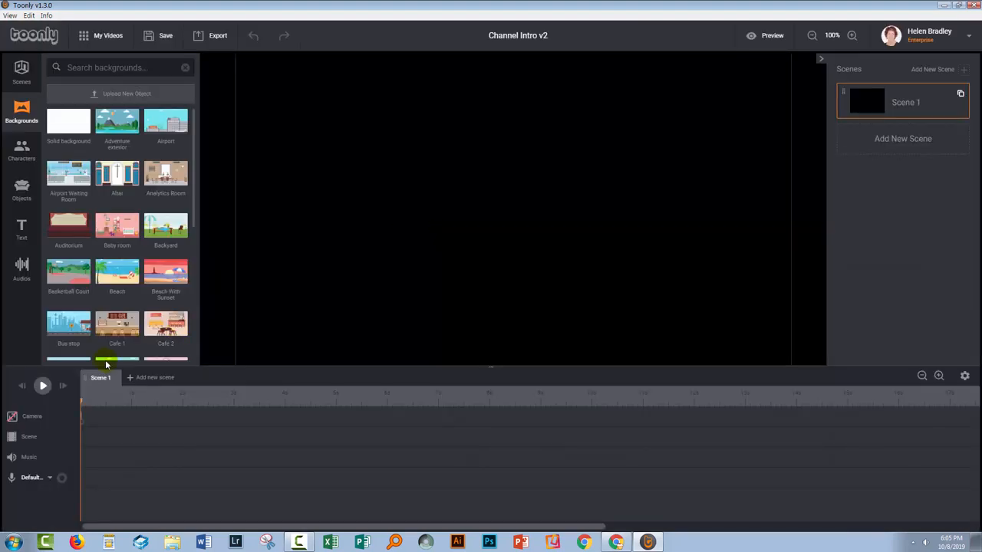
# Step: Browse the scene presets and add the two-men office preset to Scene 1
pyautogui.click(100, 377)
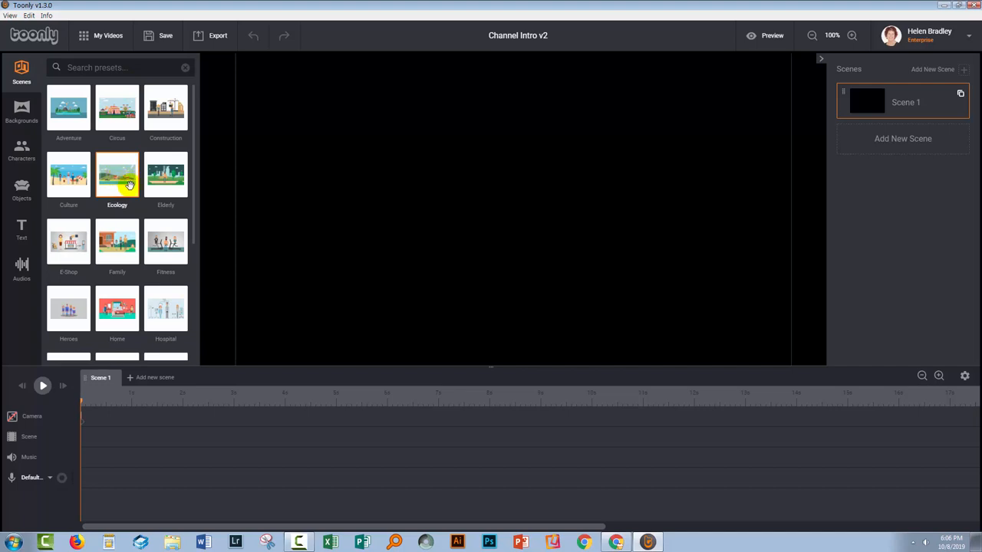
pyautogui.scroll(-3)
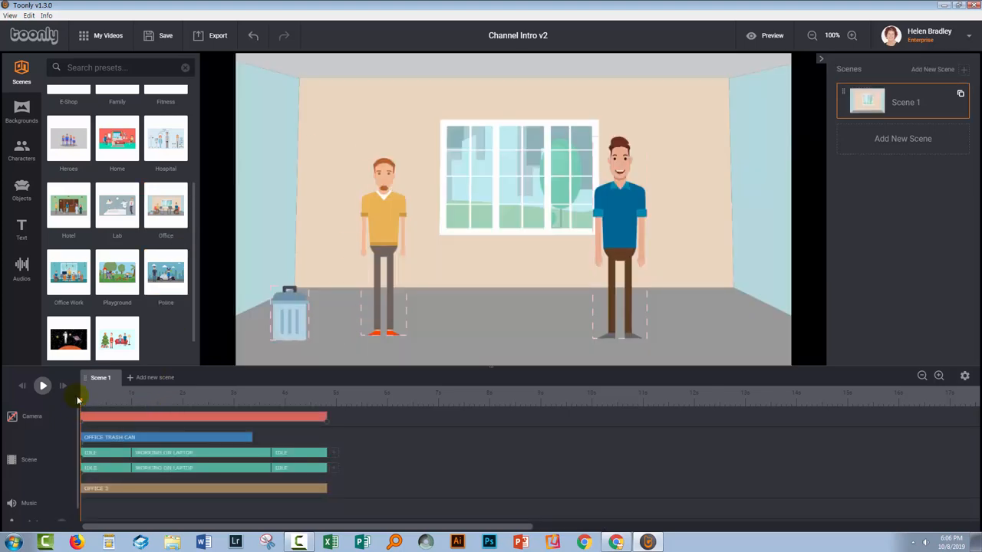
pyautogui.click(188, 399)
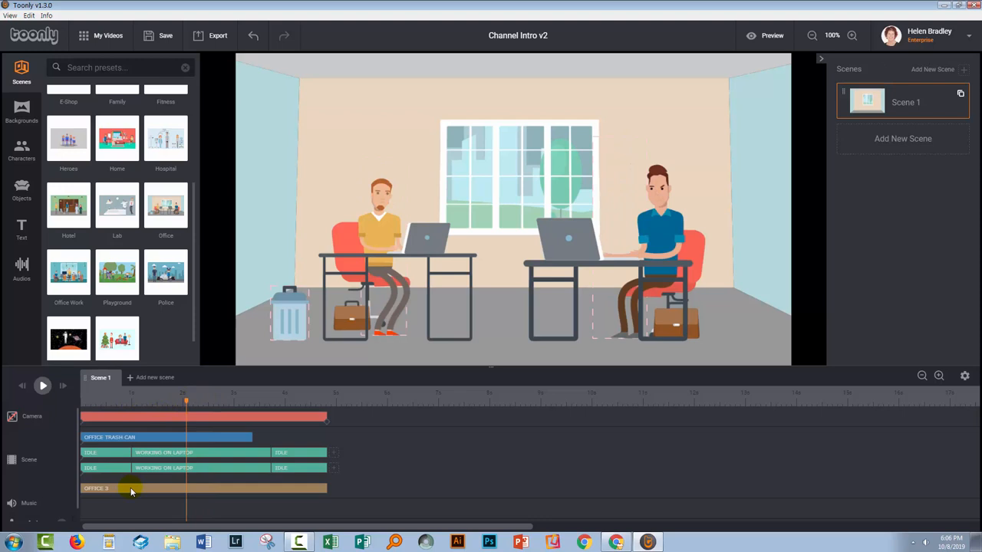
pyautogui.moveTo(163, 475)
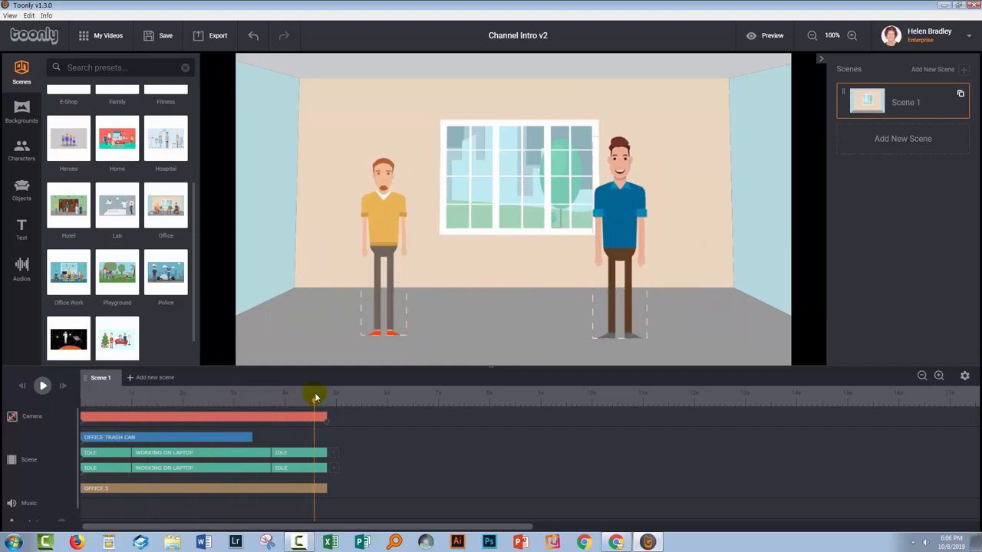
pyautogui.moveTo(314, 396); pyautogui.dragTo(191, 403)
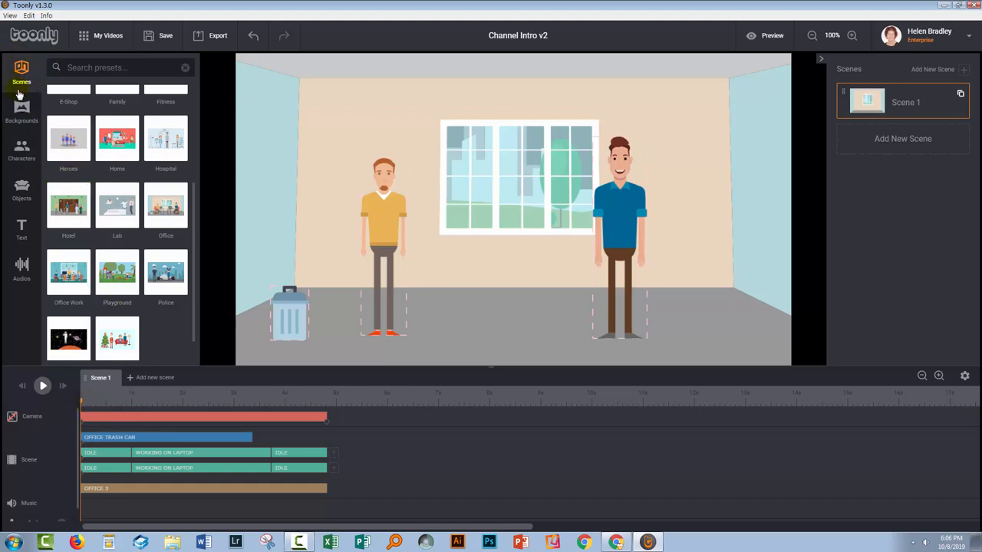
pyautogui.moveTo(67, 136)
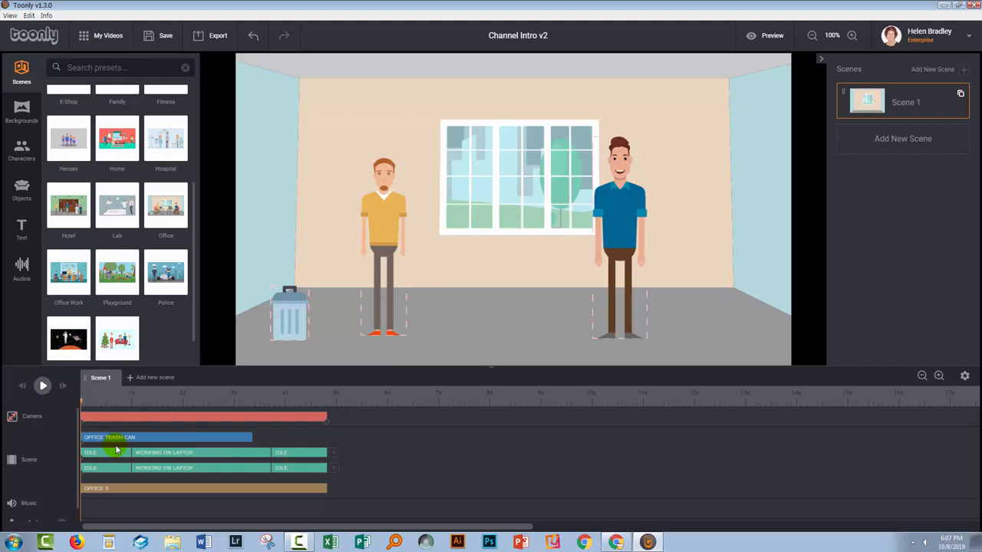
pyautogui.click(115, 437)
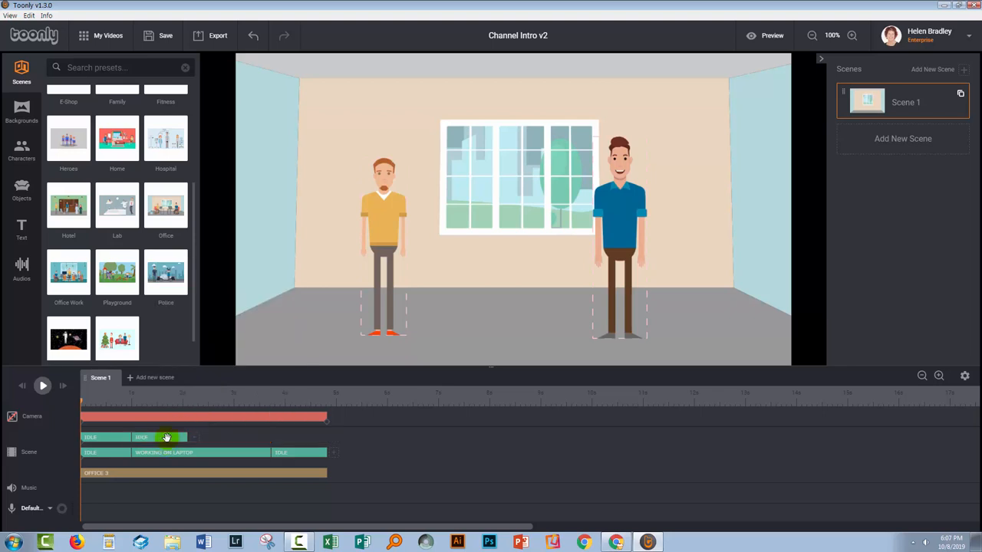
# Step: Delete the preset's characters, trash can and office background from Scene 1
pyautogui.click(161, 438)
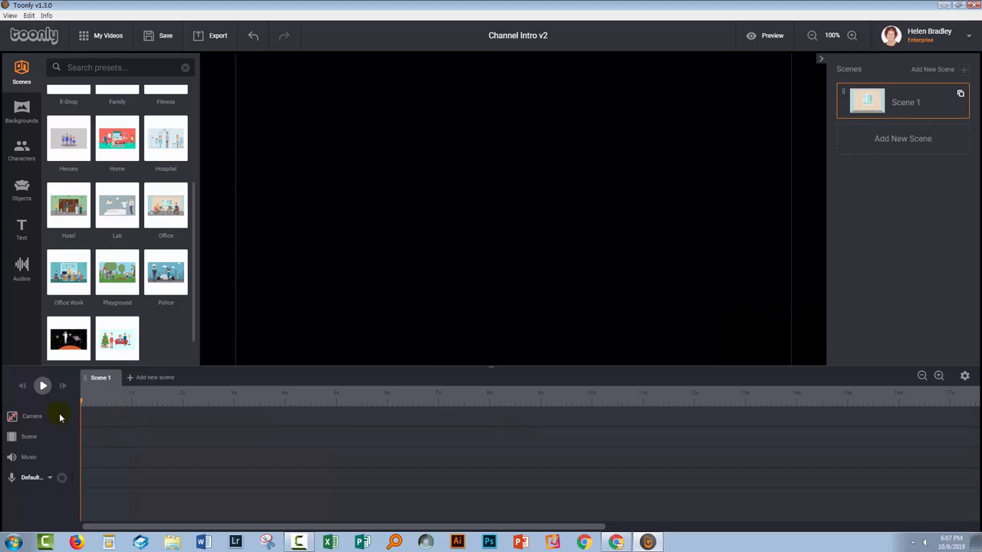
pyautogui.click(22, 111)
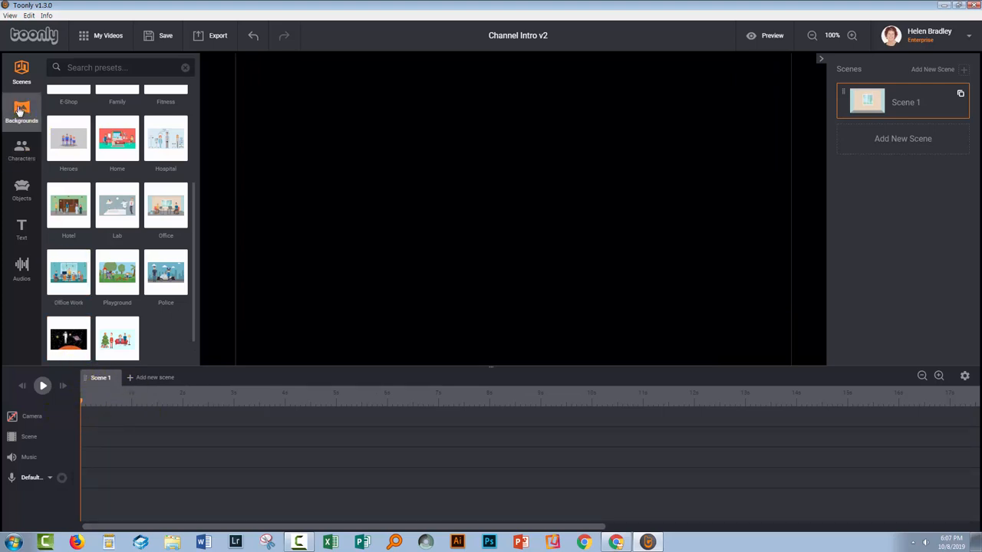
# Step: Add the Office 1 background to Scene 1 and lengthen the scene to about 6 seconds
pyautogui.click(22, 113)
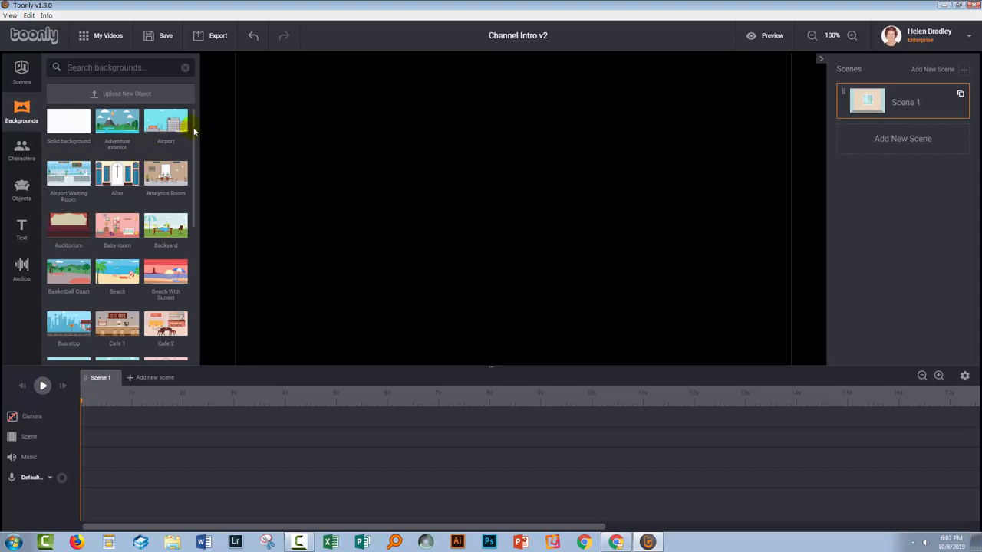
pyautogui.scroll(-3)
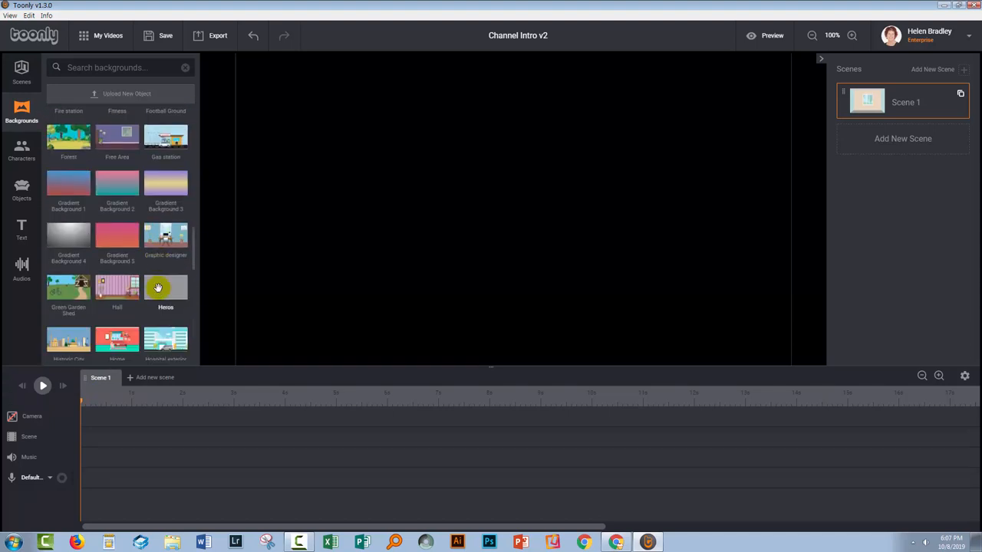
pyautogui.scroll(-3)
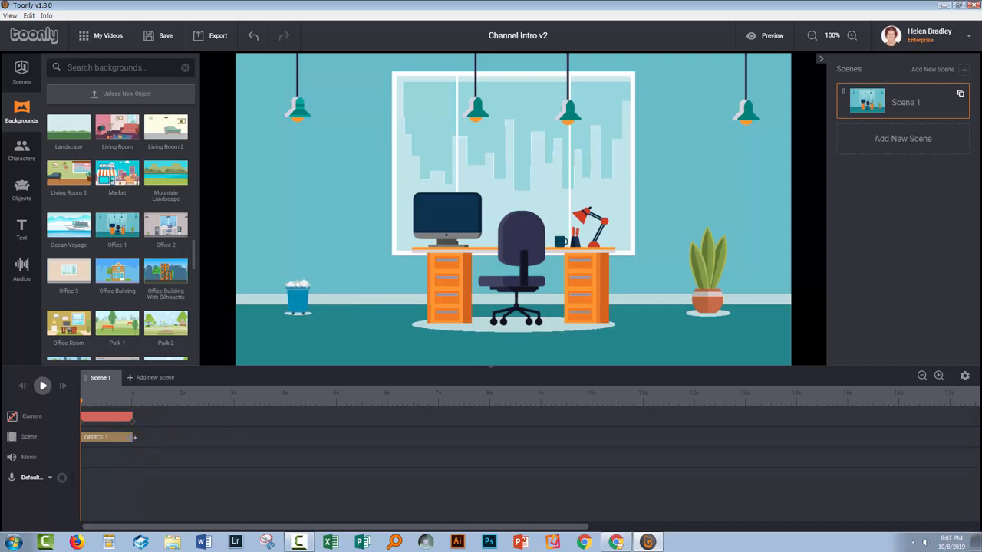
pyautogui.moveTo(132, 437); pyautogui.dragTo(388, 437)
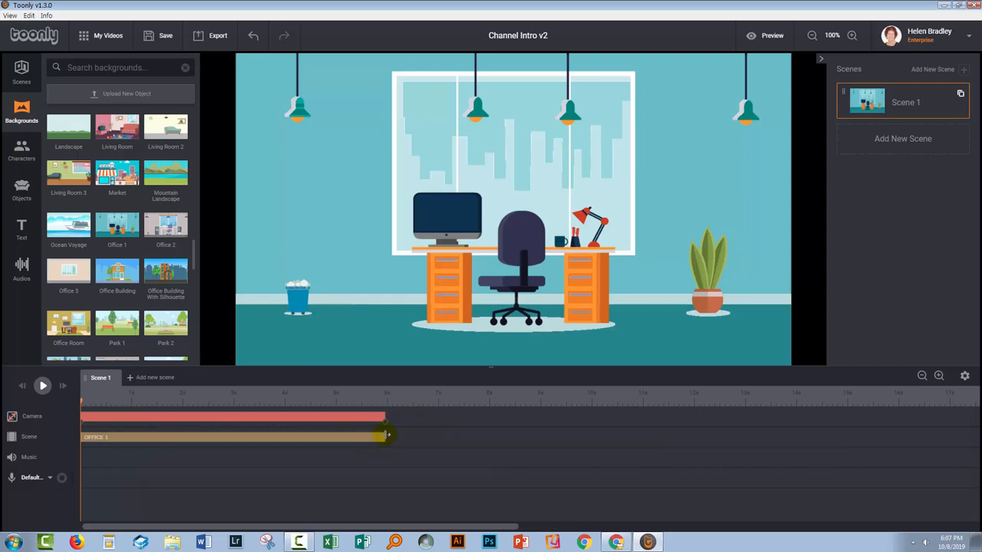
pyautogui.click(22, 268)
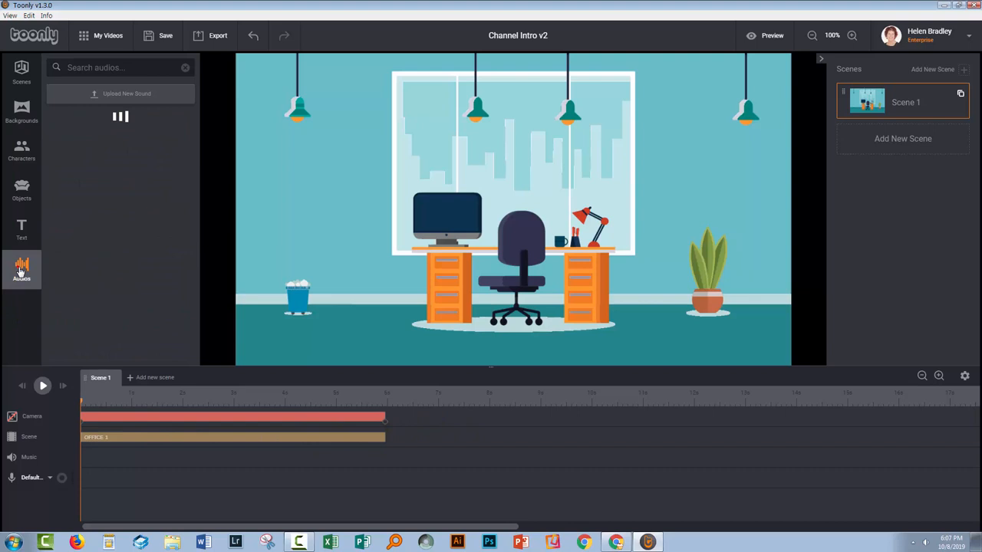
# Step: Add the voiceover clip and stretch Scene 1 to its roughly 14-second end
pyautogui.click(20, 268)
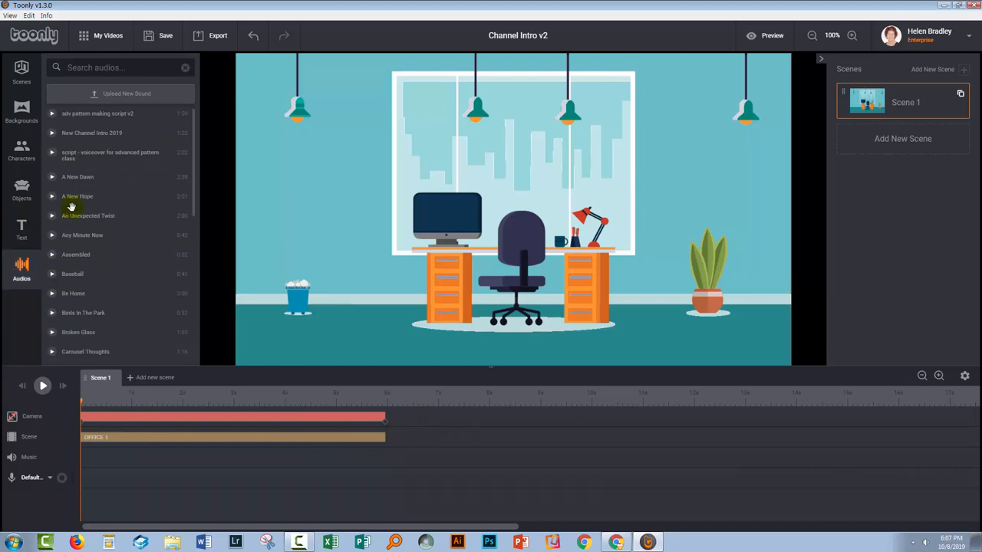
pyautogui.moveTo(126, 94)
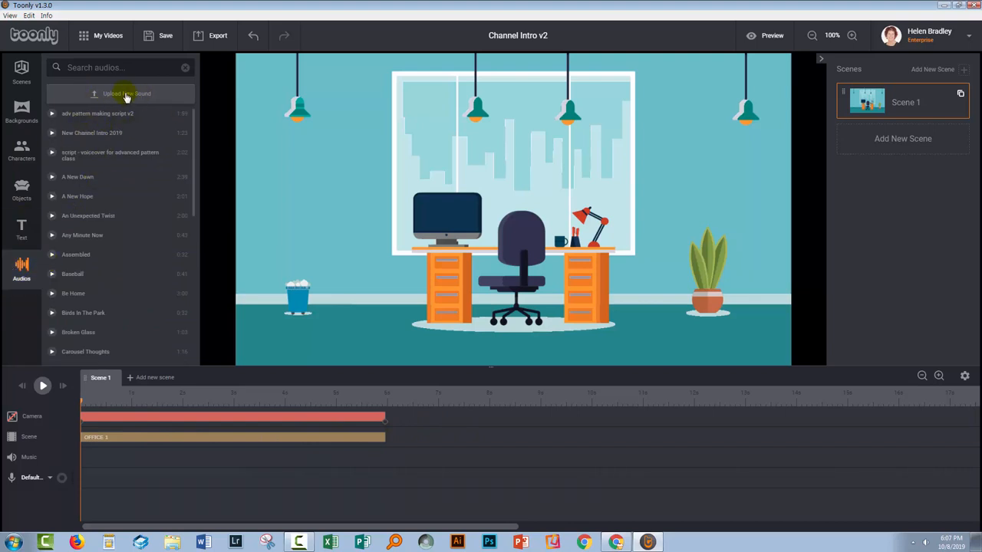
pyautogui.moveTo(91, 133)
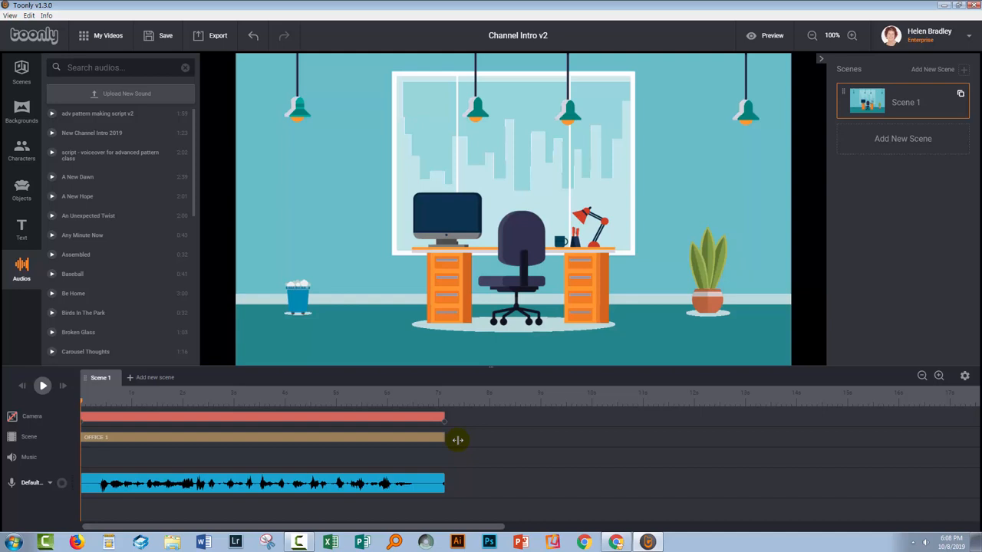
pyautogui.moveTo(457, 439); pyautogui.dragTo(556, 435)
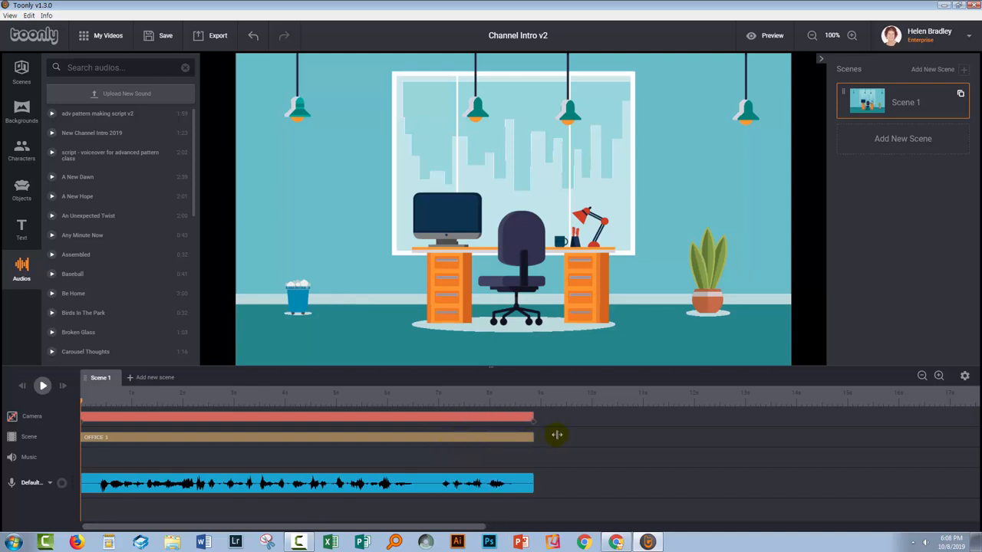
pyautogui.moveTo(556, 436); pyautogui.dragTo(578, 436)
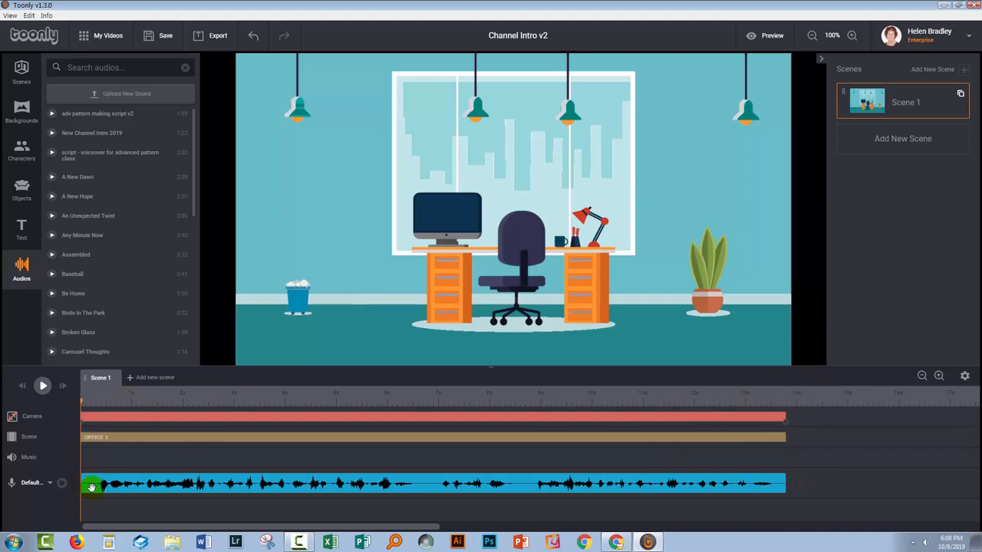
pyautogui.moveTo(508, 488)
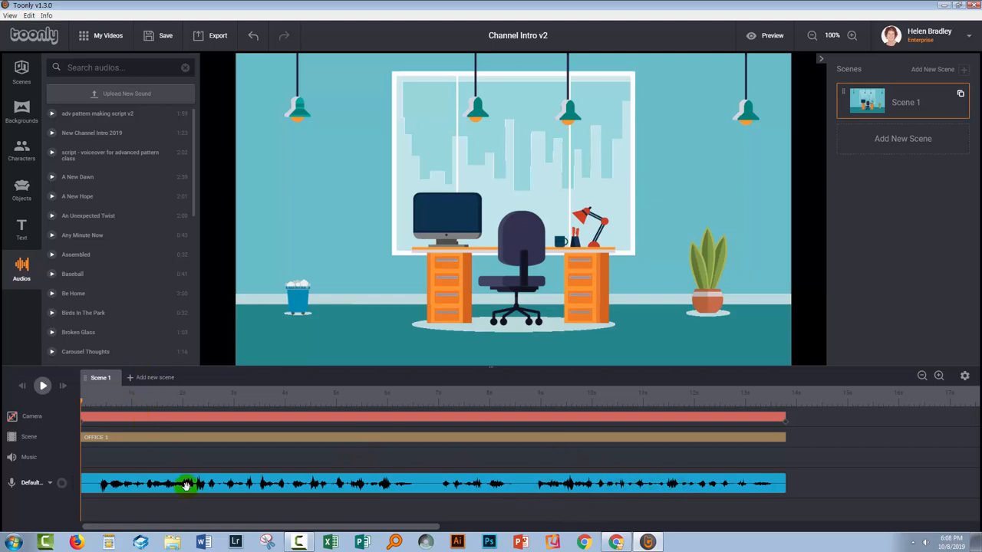
# Step: Let the voiceover continue into later scenes and add a blank Scene 2
pyautogui.click(187, 484)
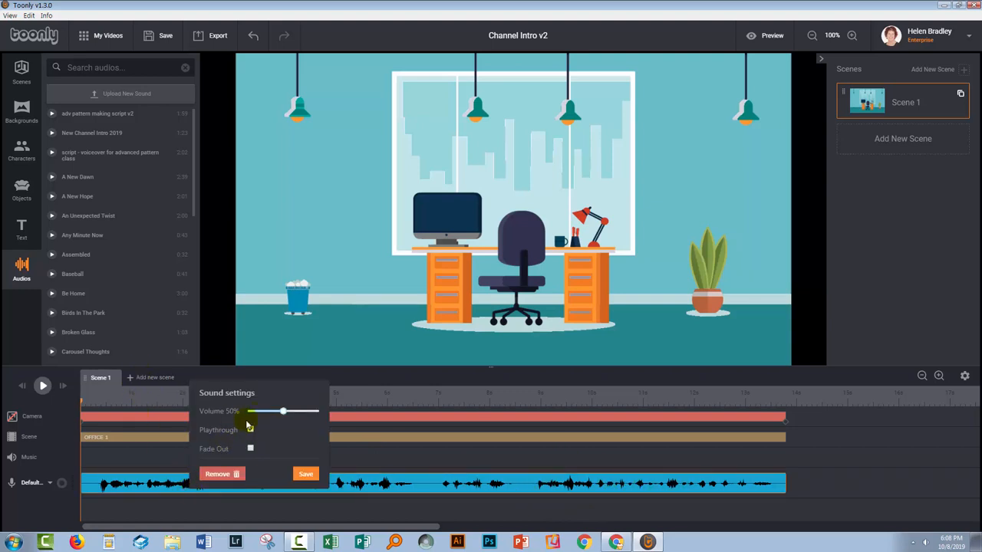
pyautogui.click(250, 429)
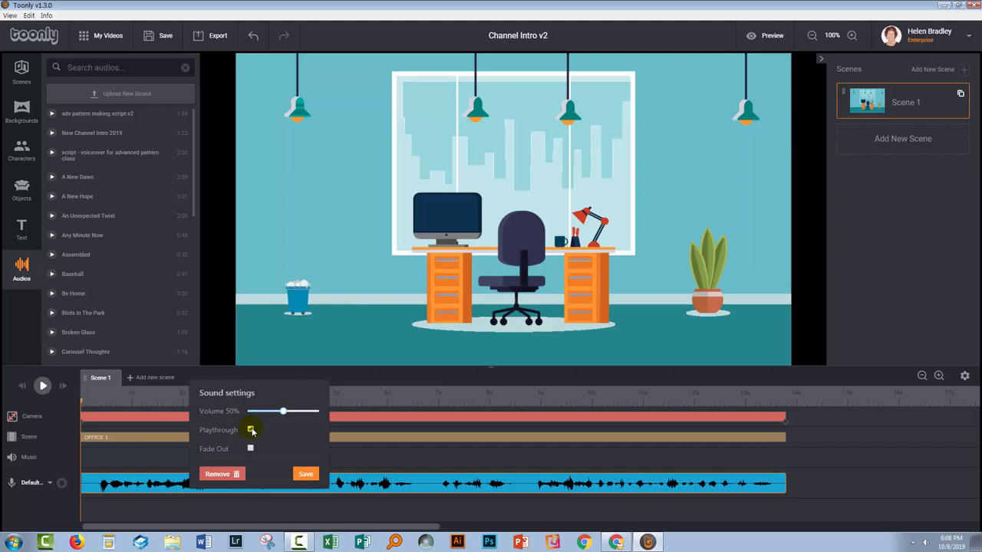
pyautogui.click(305, 473)
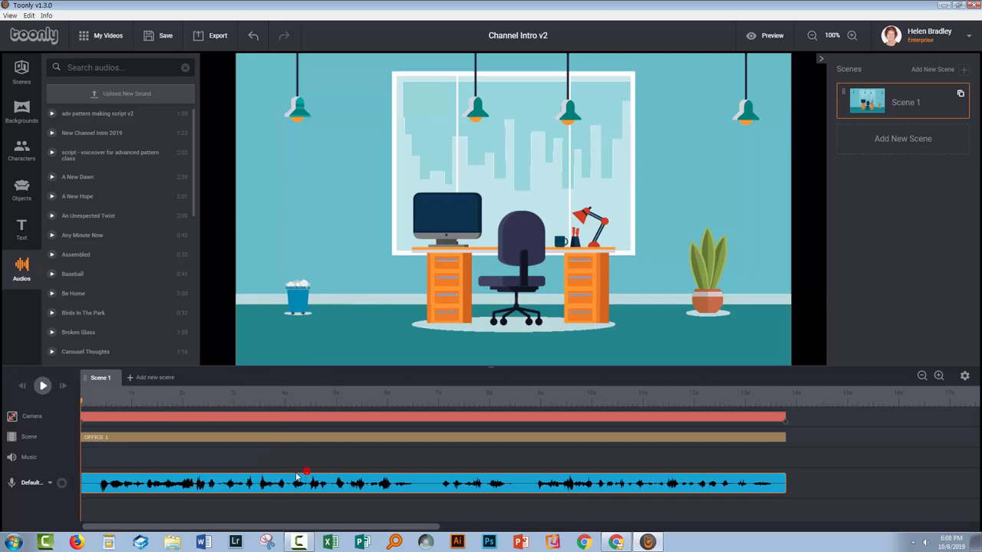
pyautogui.click(903, 138)
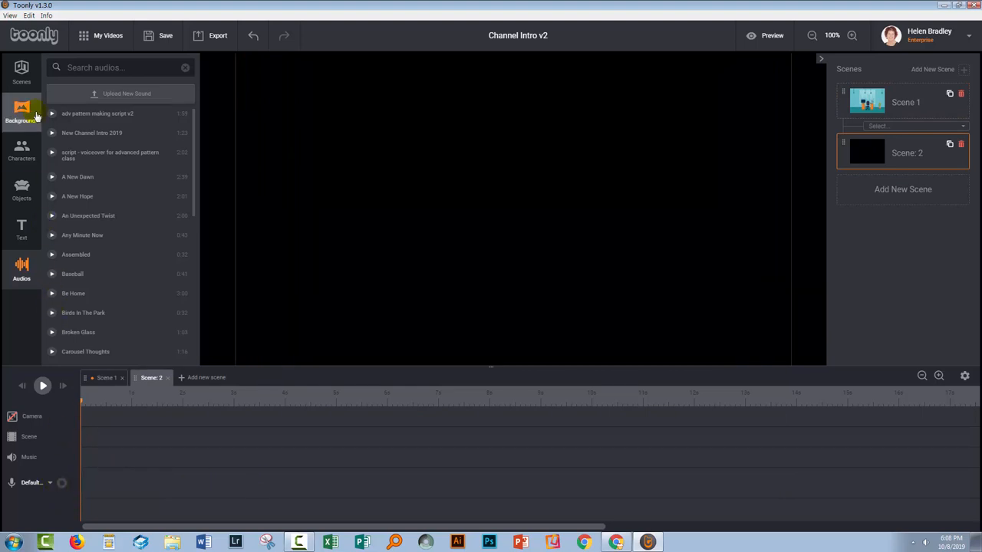
# Step: Give Scene 2 a plain white solid background lasting about 6.5 seconds
pyautogui.click(22, 111)
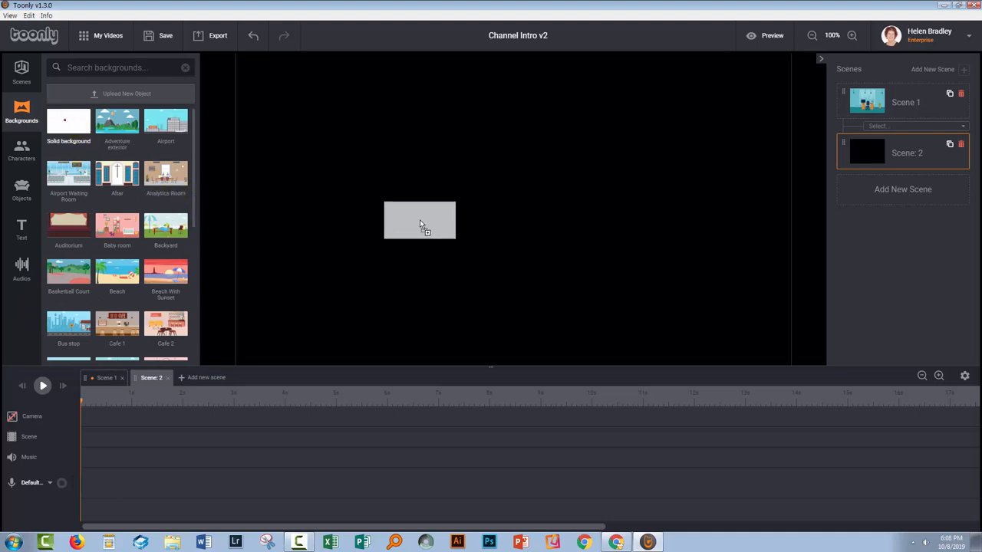
pyautogui.click(68, 121)
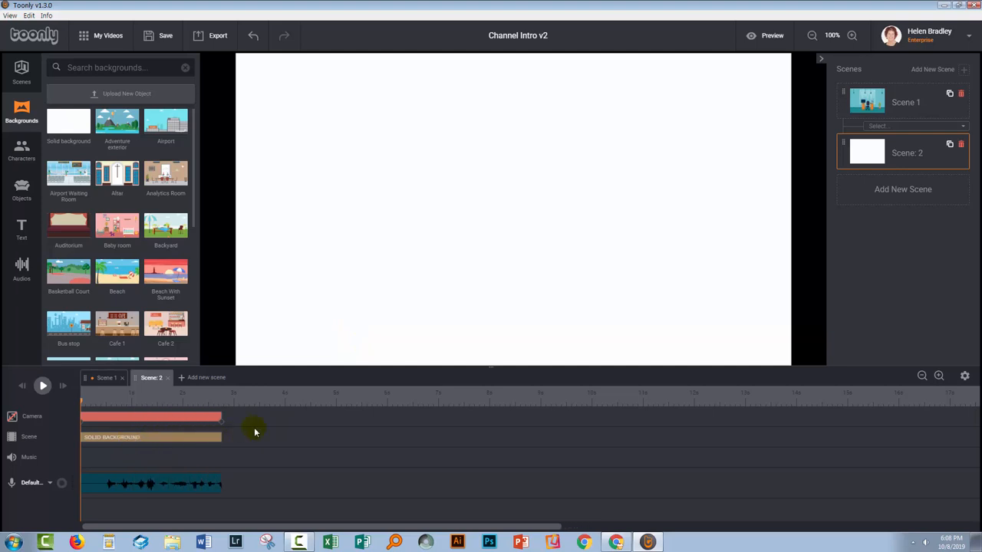
pyautogui.moveTo(221, 417); pyautogui.dragTo(414, 423)
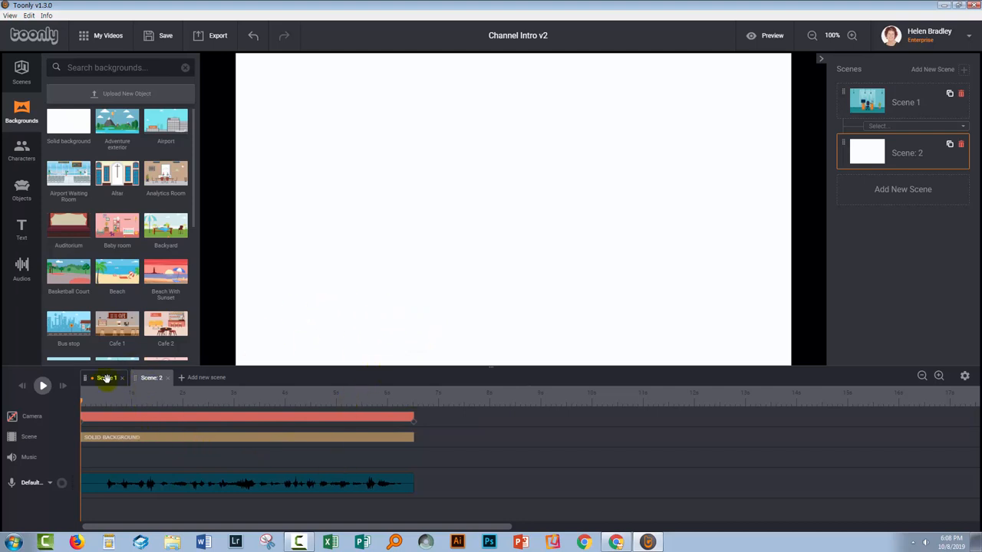
pyautogui.click(104, 377)
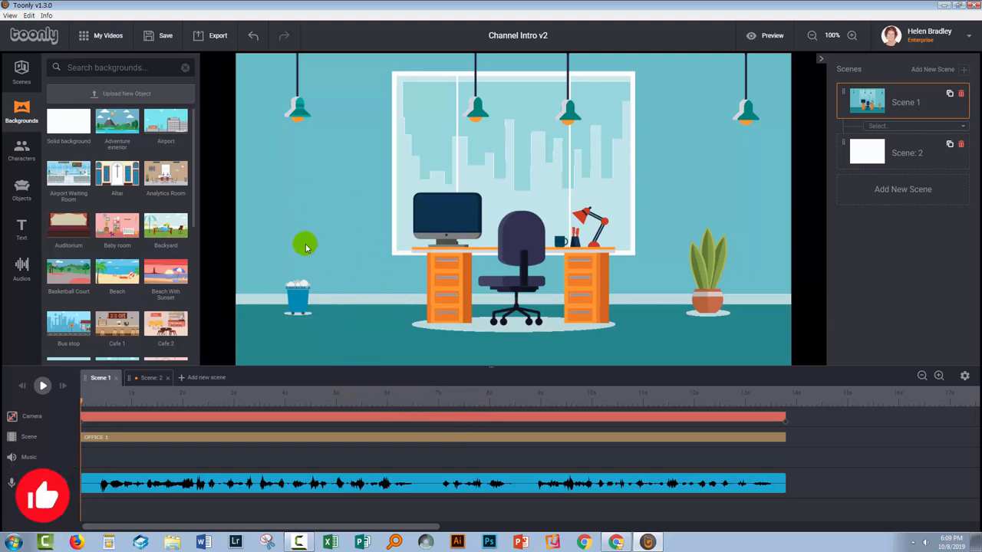
# Step: Place White American Girl 2 left of the desk and open her Idle action settings
pyautogui.click(22, 151)
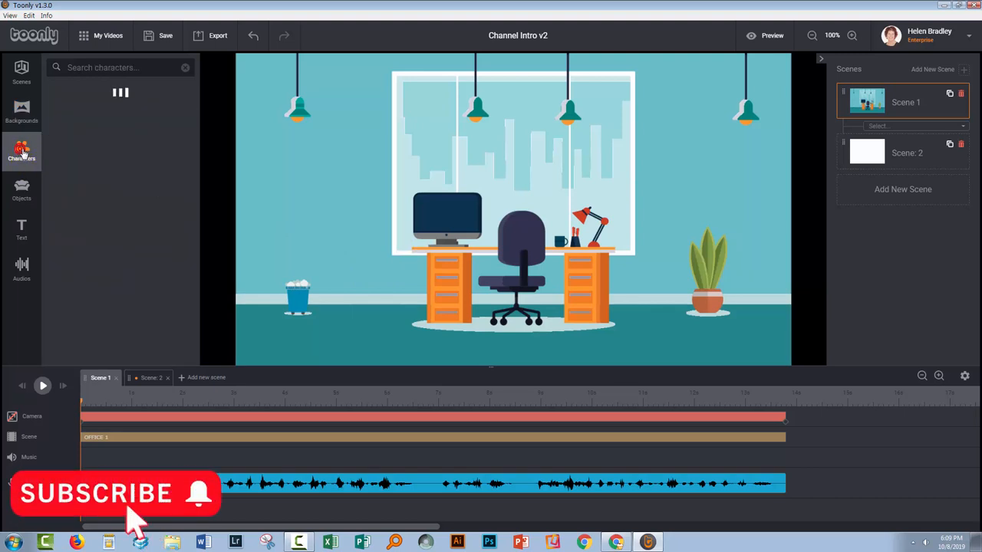
pyautogui.click(21, 151)
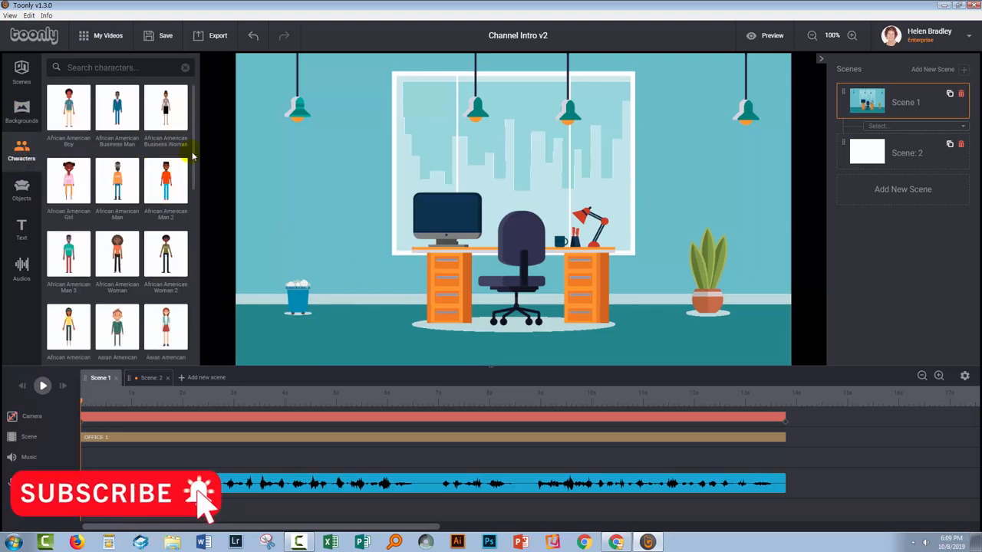
pyautogui.scroll(-3)
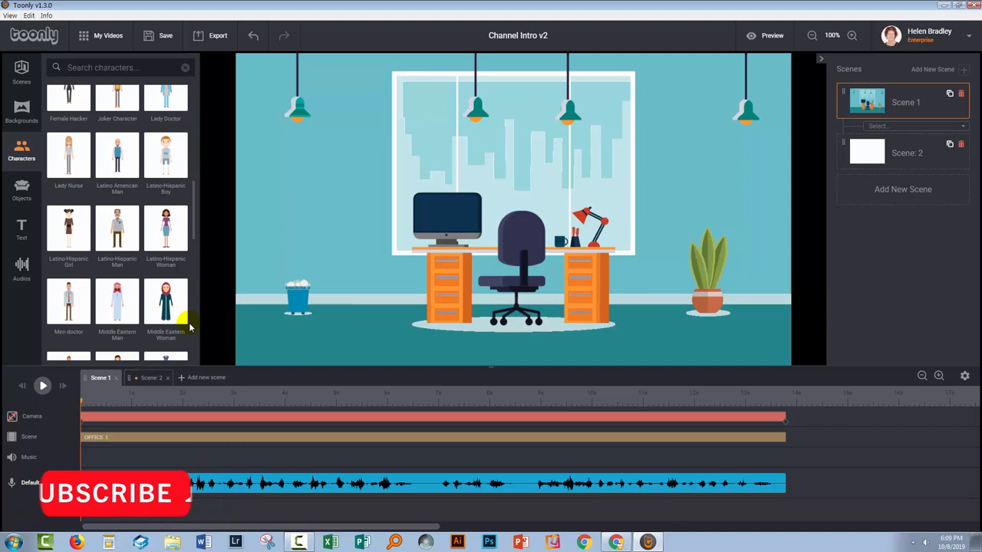
pyautogui.scroll(-3)
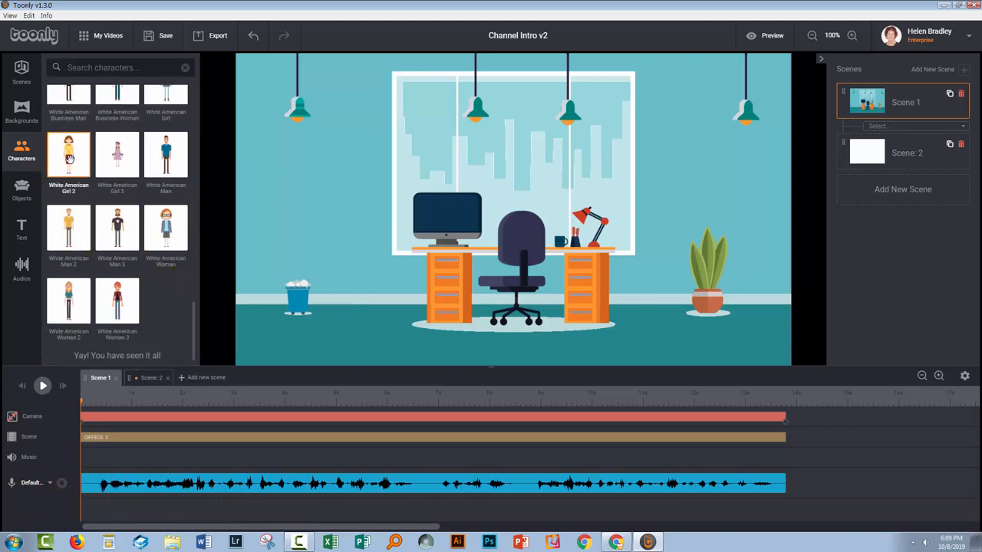
pyautogui.click(68, 155)
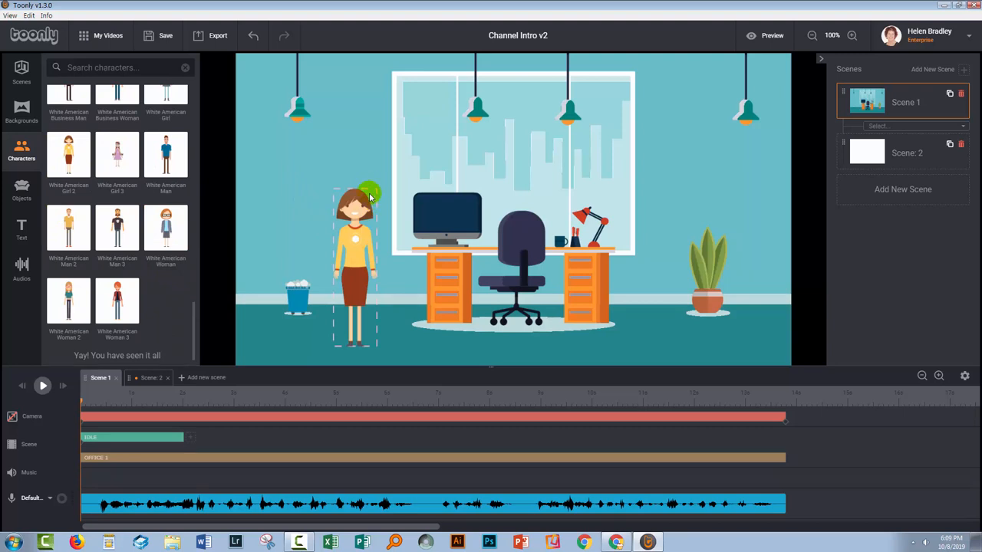
pyautogui.click(356, 268)
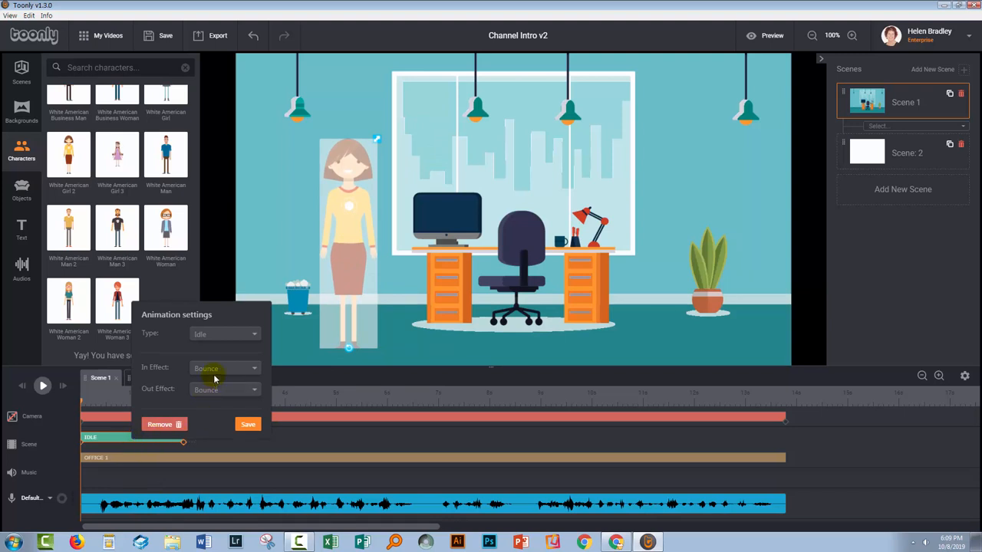
# Step: Change her action to Lip sync with Instant in and out effects
pyautogui.click(223, 369)
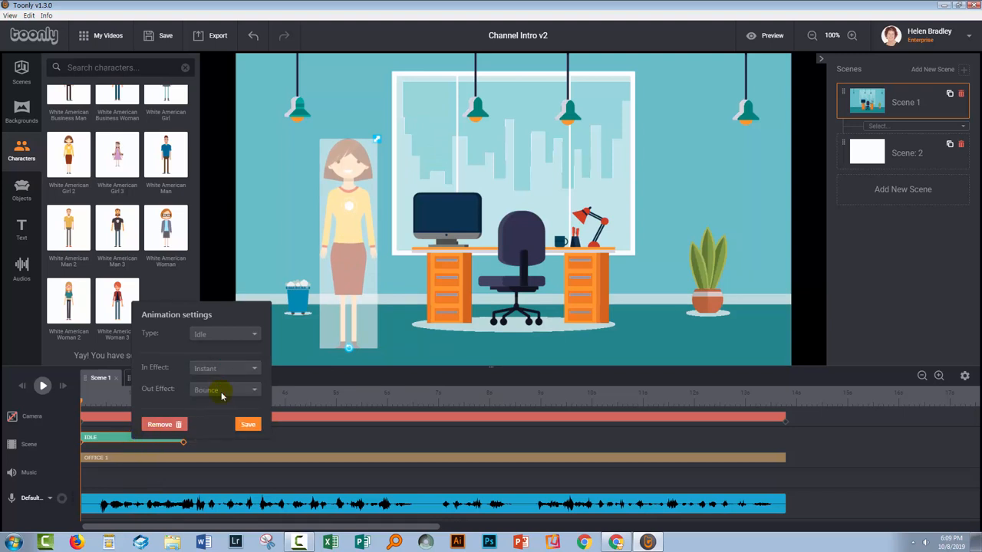
pyautogui.click(224, 390)
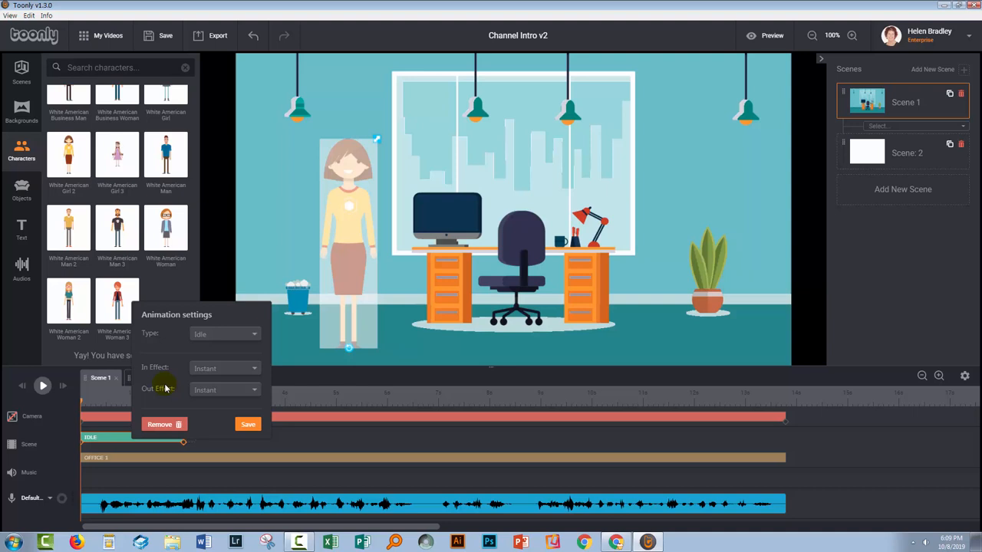
pyautogui.click(224, 334)
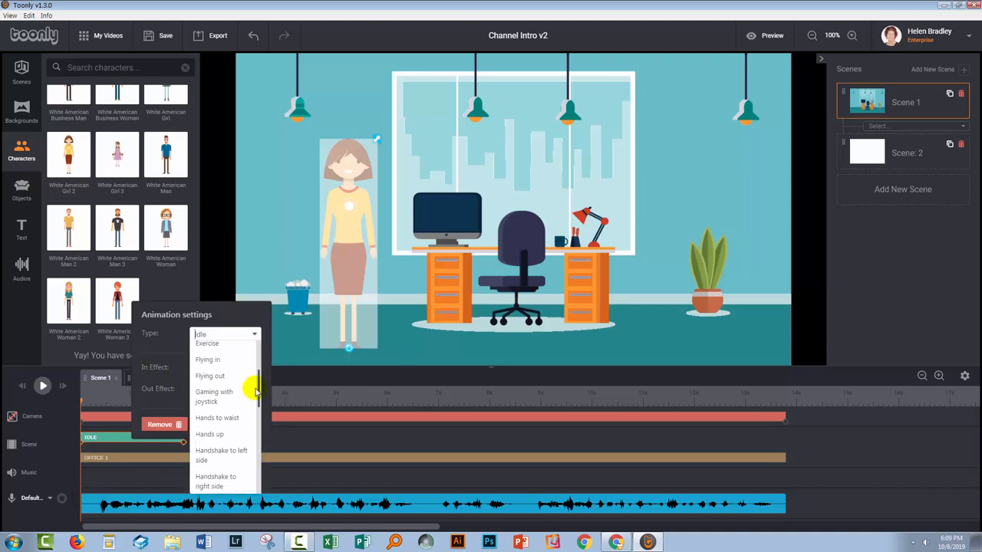
pyautogui.scroll(-3)
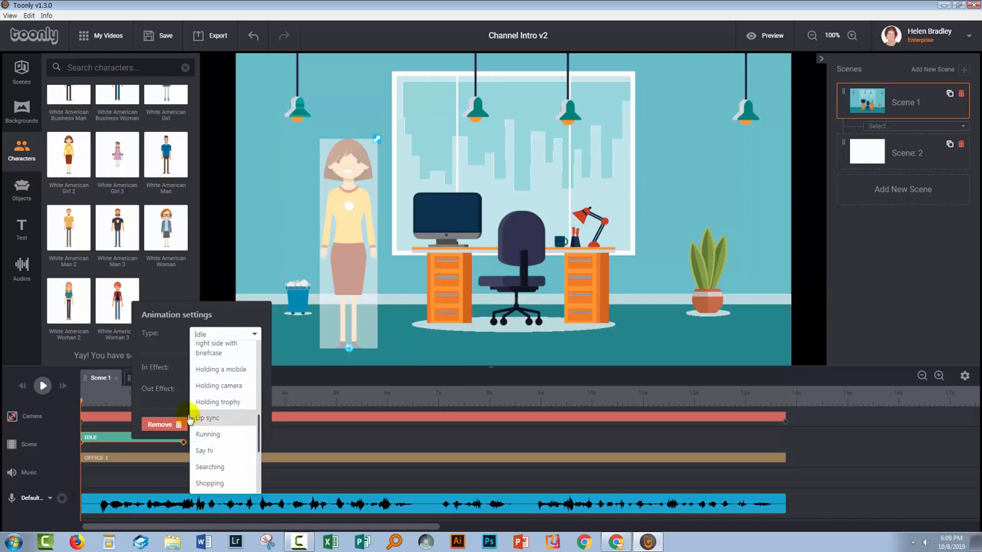
pyautogui.click(207, 417)
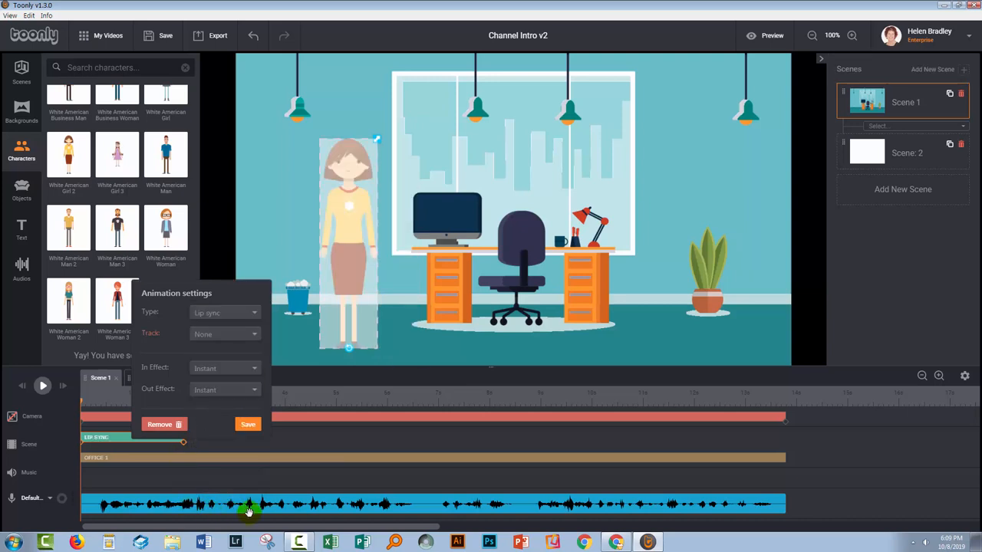
pyautogui.click(253, 334)
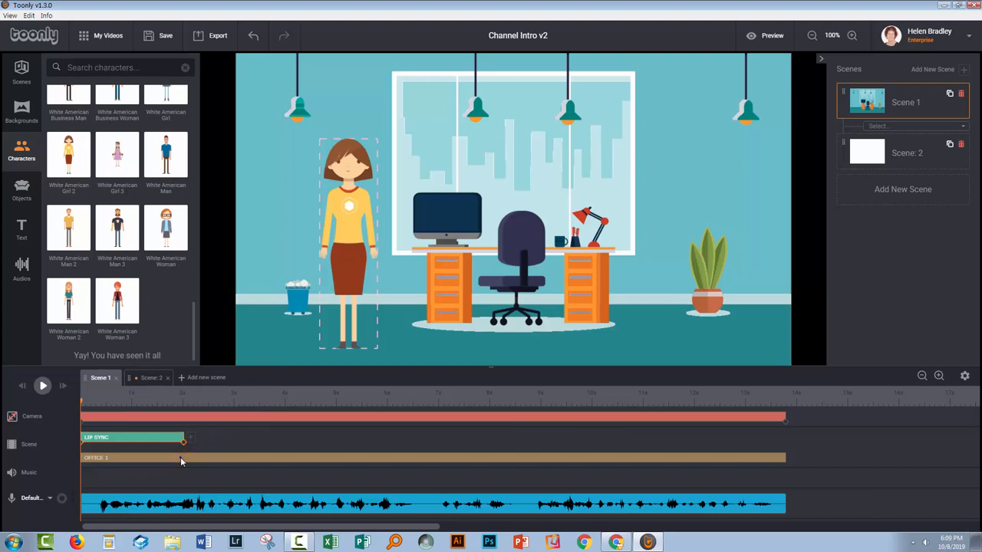
# Step: Stretch the lip sync block to the end of Scene 1 and play it back
pyautogui.click(181, 458)
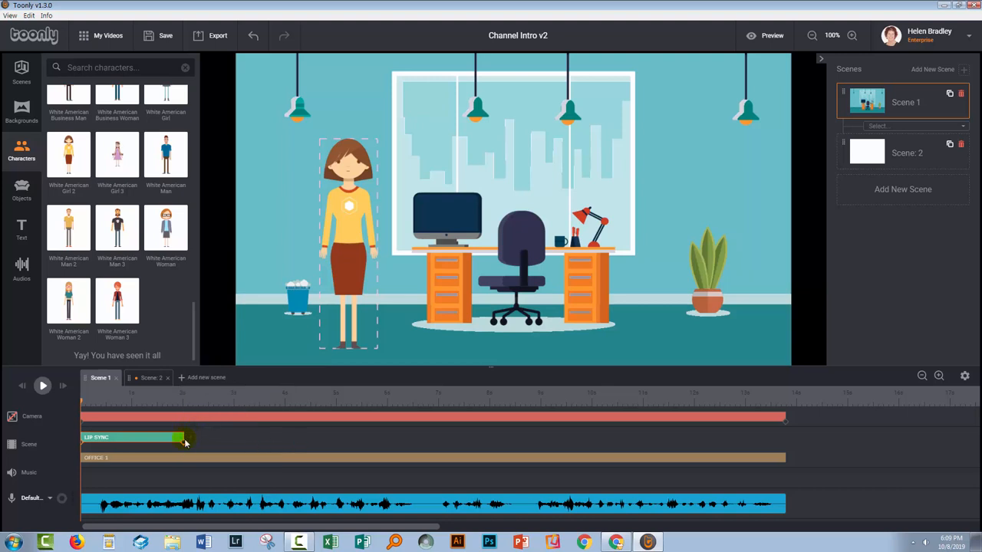
pyautogui.moveTo(184, 437); pyautogui.dragTo(722, 437)
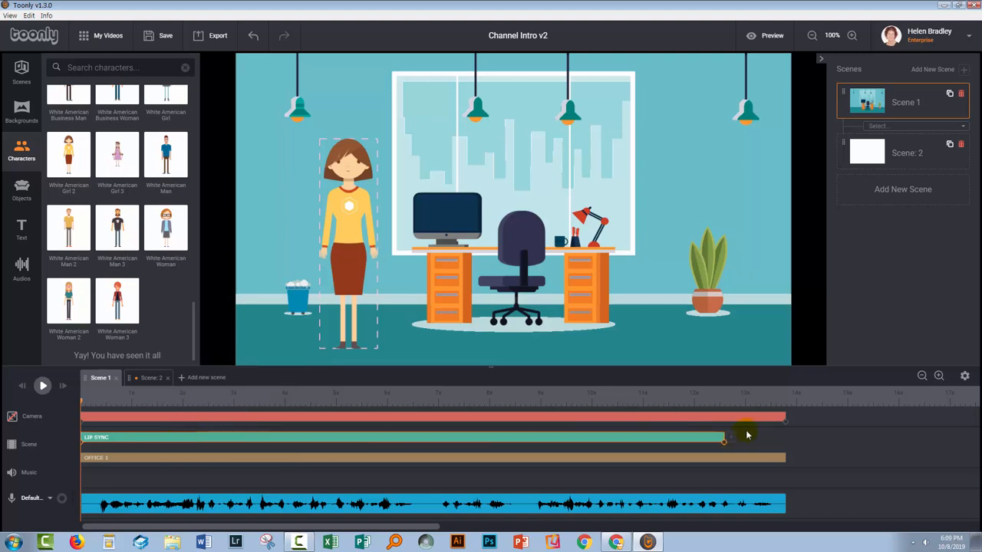
pyautogui.moveTo(724, 437); pyautogui.dragTo(783, 437)
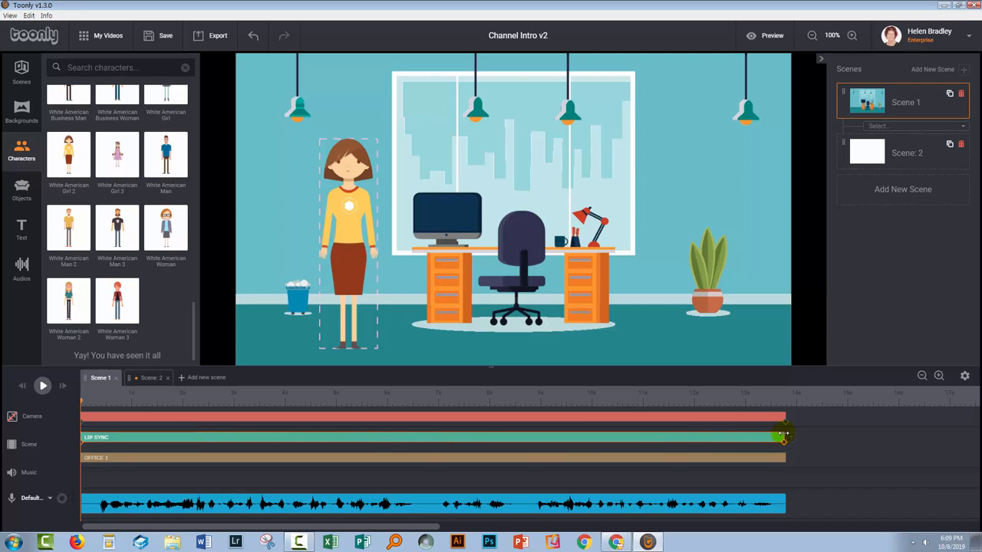
pyautogui.click(43, 386)
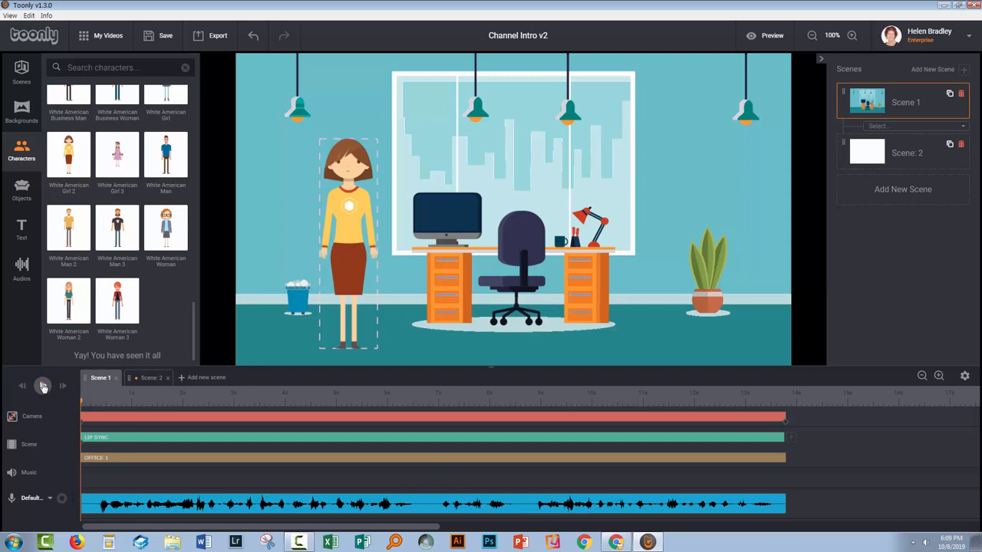
pyautogui.click(42, 386)
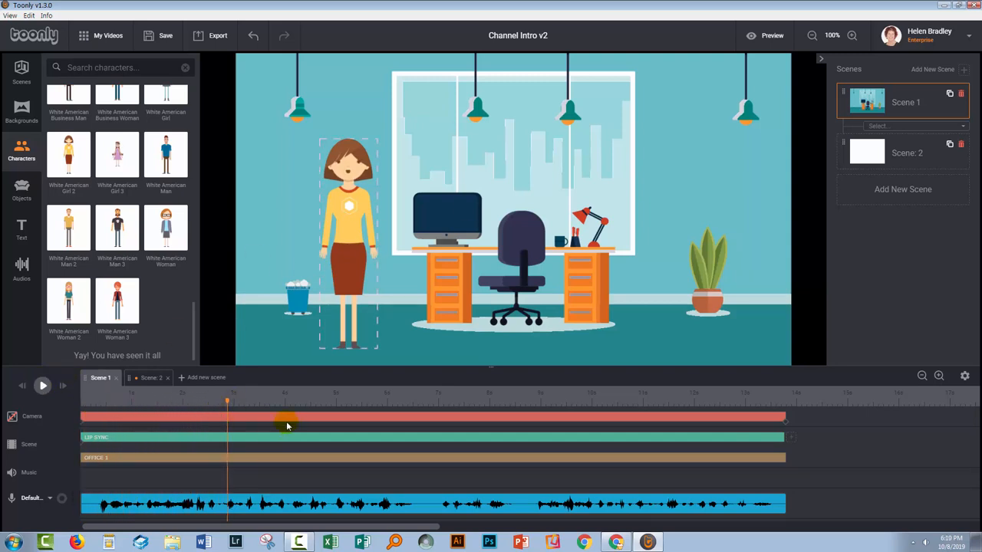
pyautogui.moveTo(419, 419)
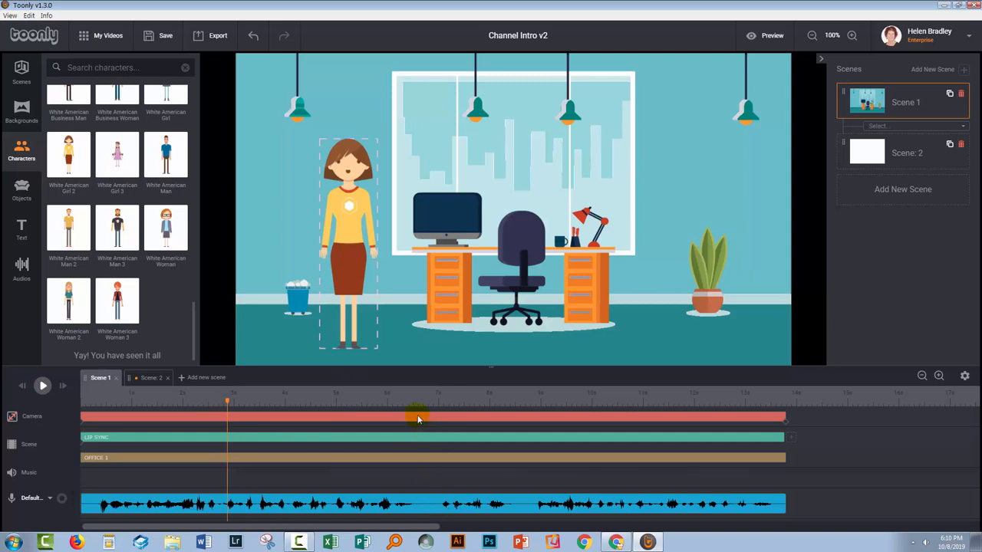
pyautogui.moveTo(228, 402); pyautogui.dragTo(436, 402)
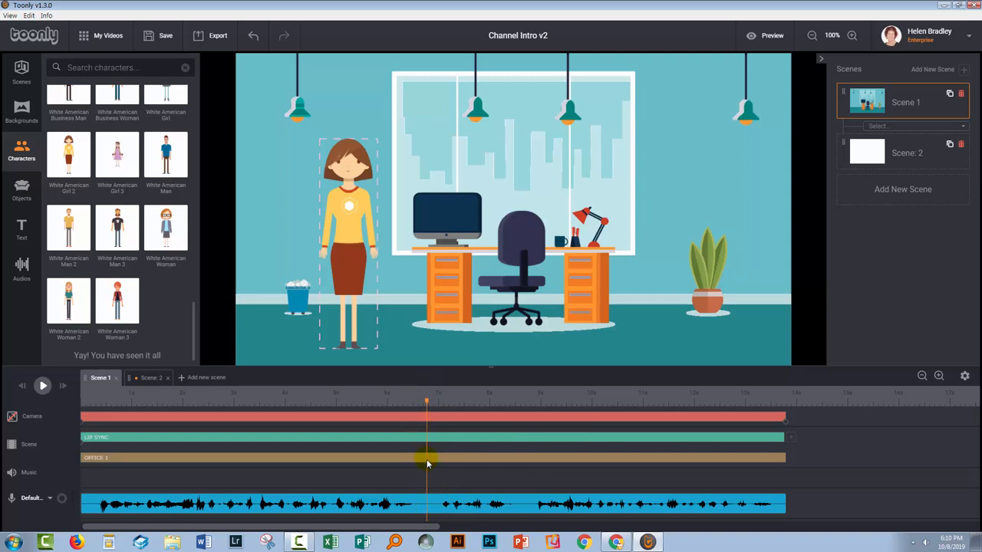
pyautogui.moveTo(278, 389)
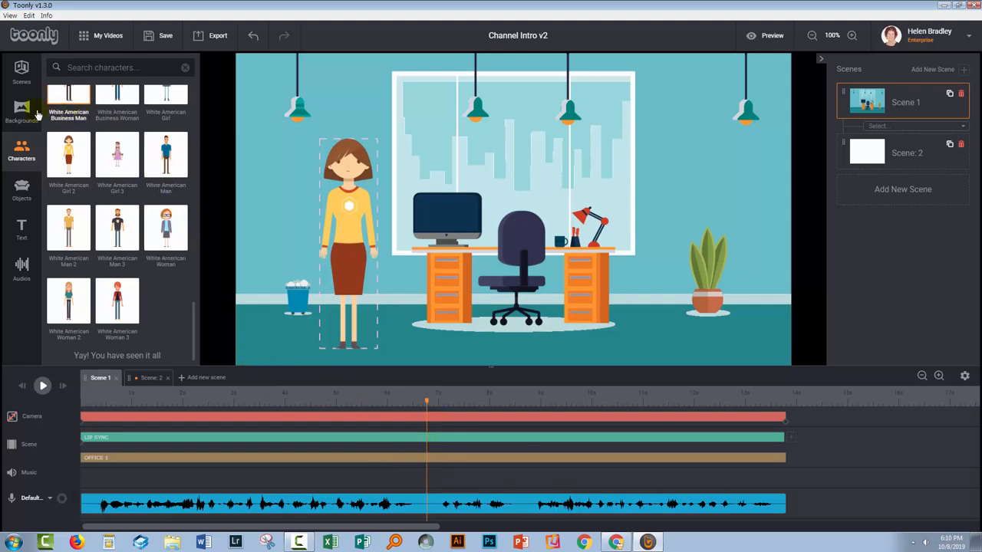
# Step: Add the Office 2 background to Scene 1's timeline at about 7 seconds
pyautogui.click(21, 111)
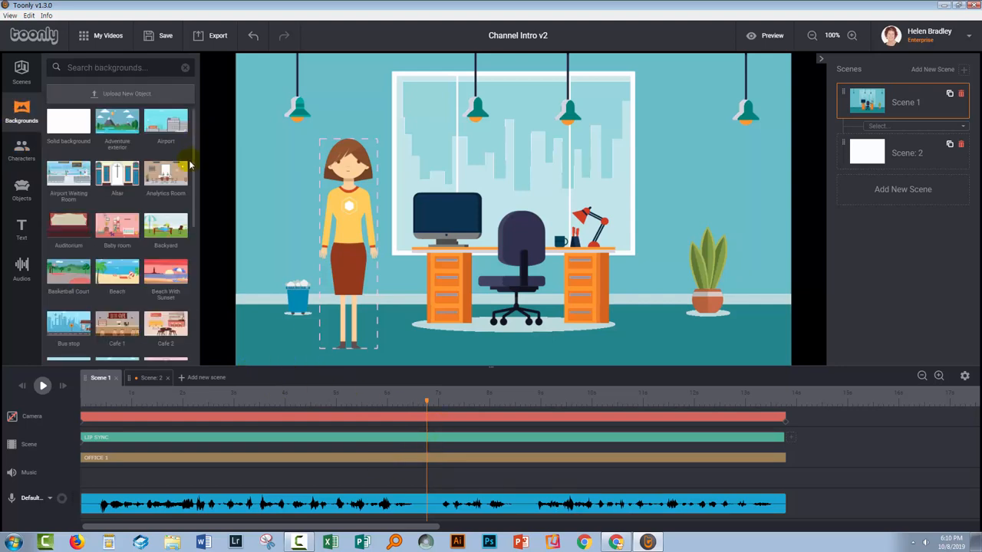
pyautogui.scroll(-3)
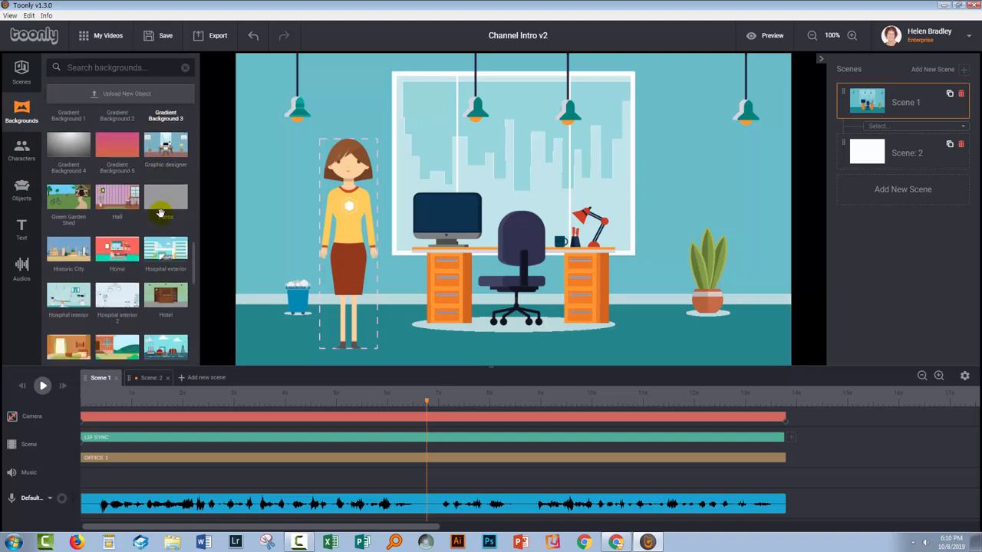
pyautogui.scroll(-3)
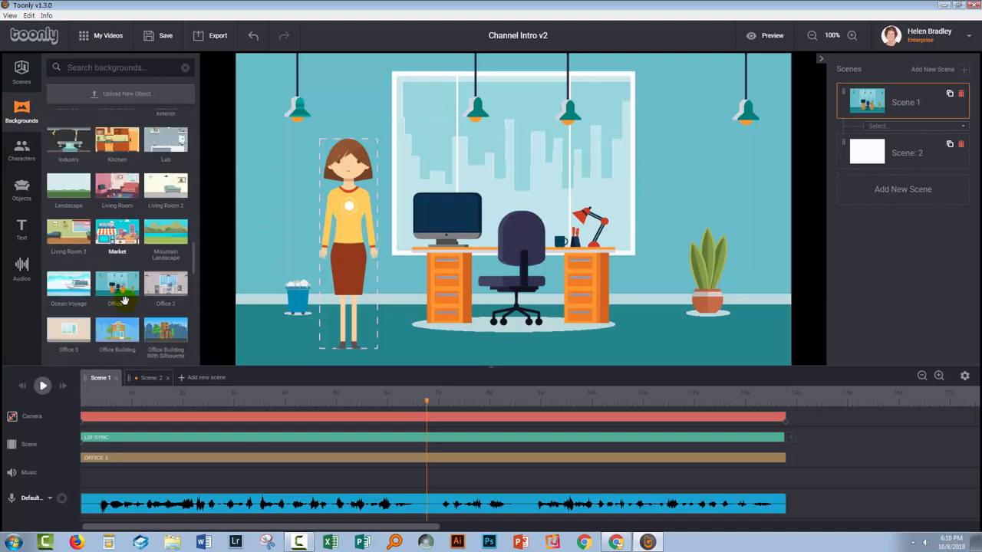
pyautogui.scroll(-3)
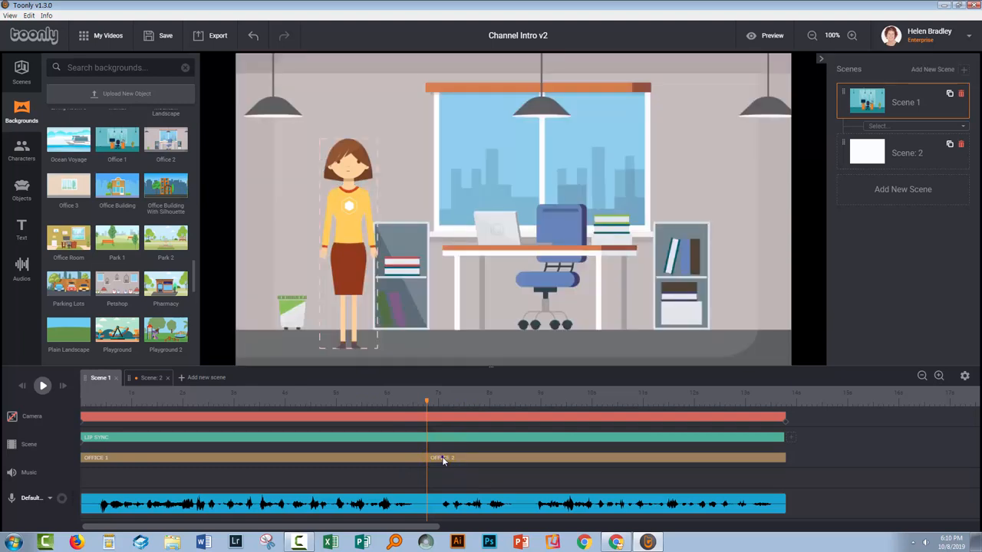
pyautogui.click(442, 458)
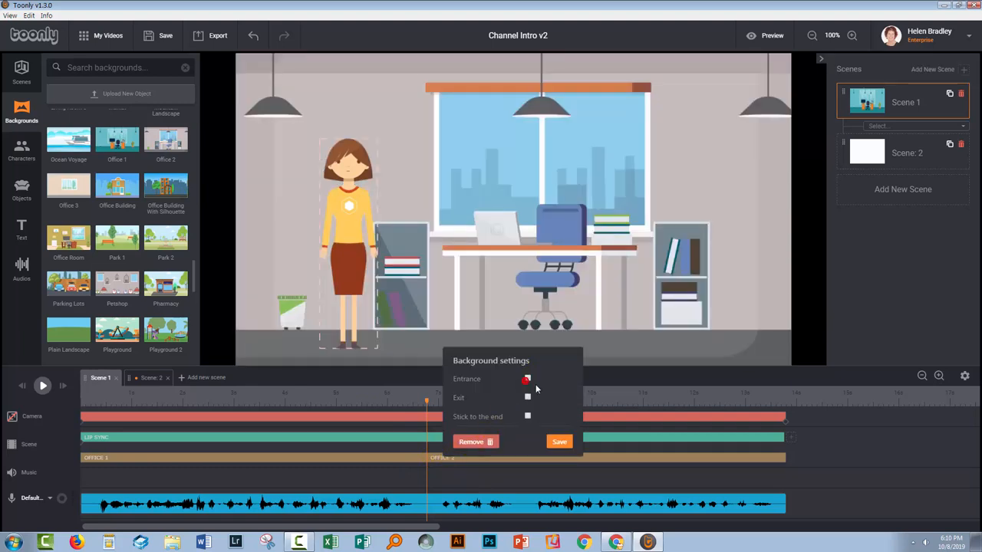
# Step: Close the background settings and preview the mid-scene background switch
pyautogui.click(129, 407)
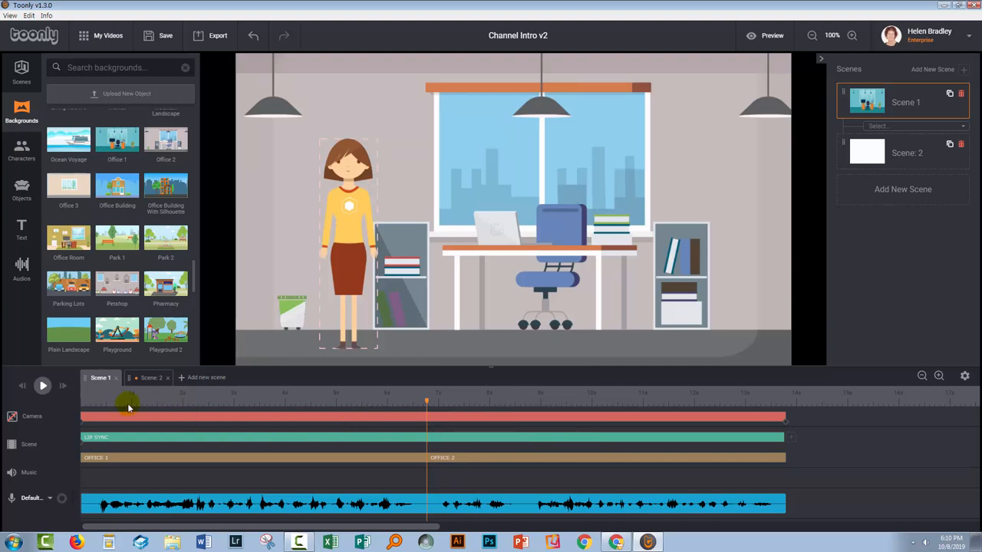
pyautogui.click(42, 386)
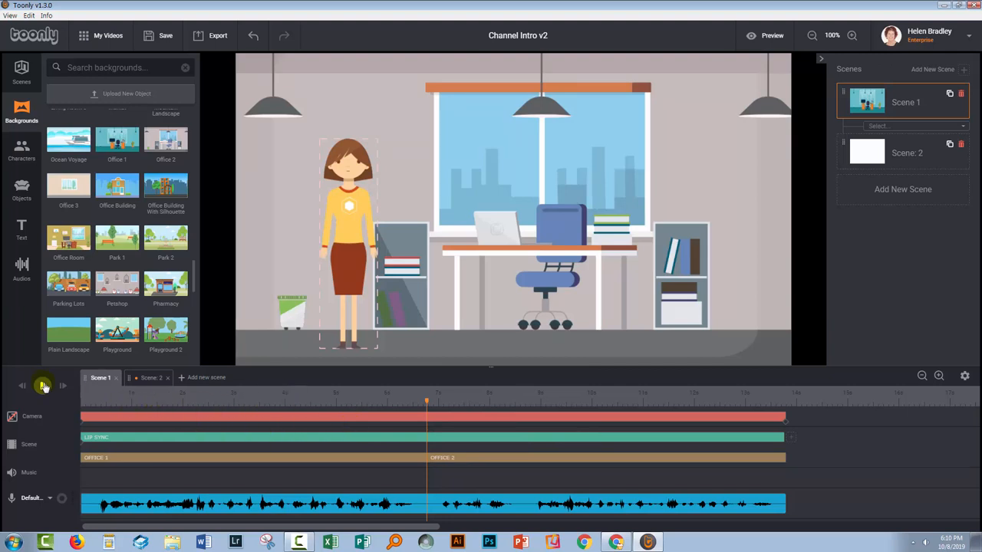
pyautogui.click(43, 386)
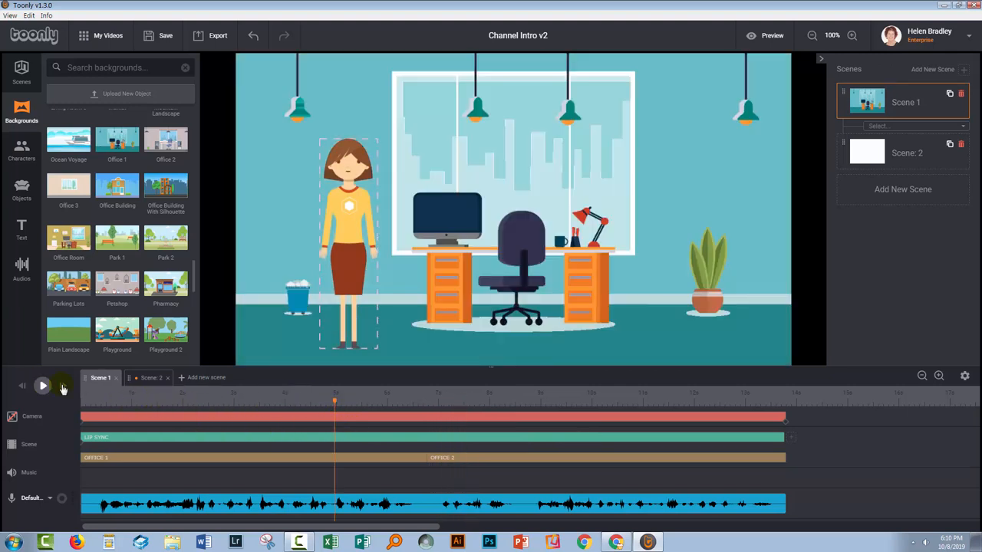
pyautogui.click(42, 386)
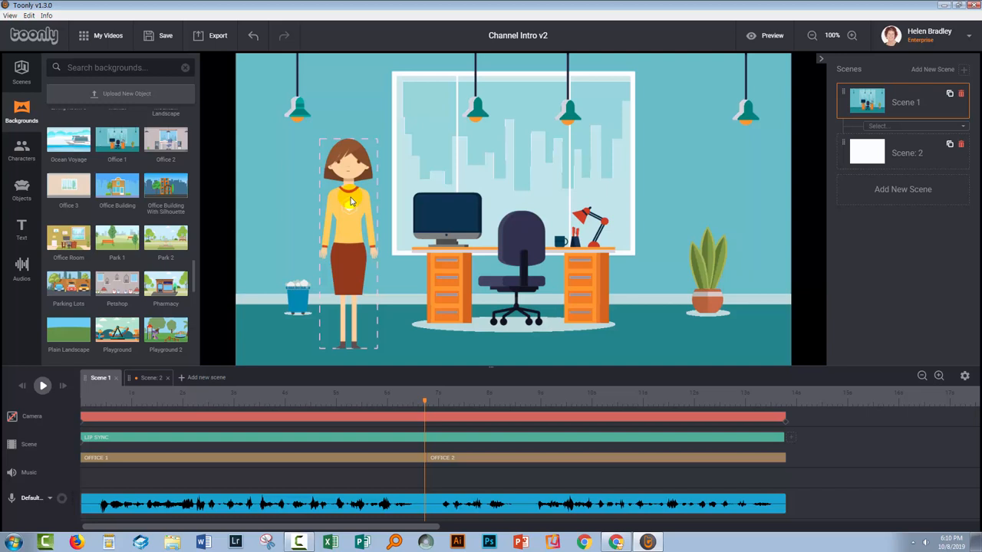
pyautogui.moveTo(348, 470)
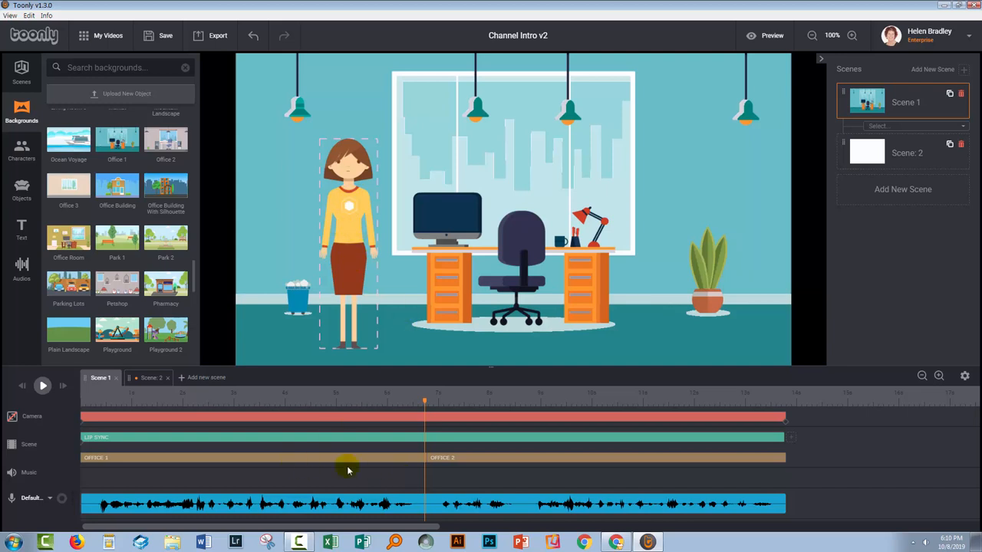
pyautogui.moveTo(461, 467)
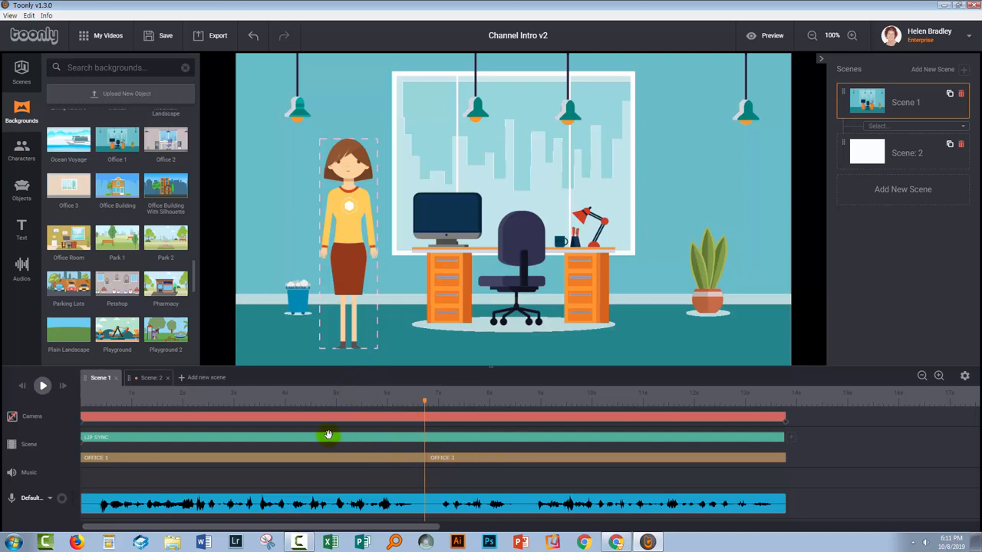
# Step: Add the White American Girl 2 character to Scene 2 with a lip sync animation
pyautogui.click(151, 378)
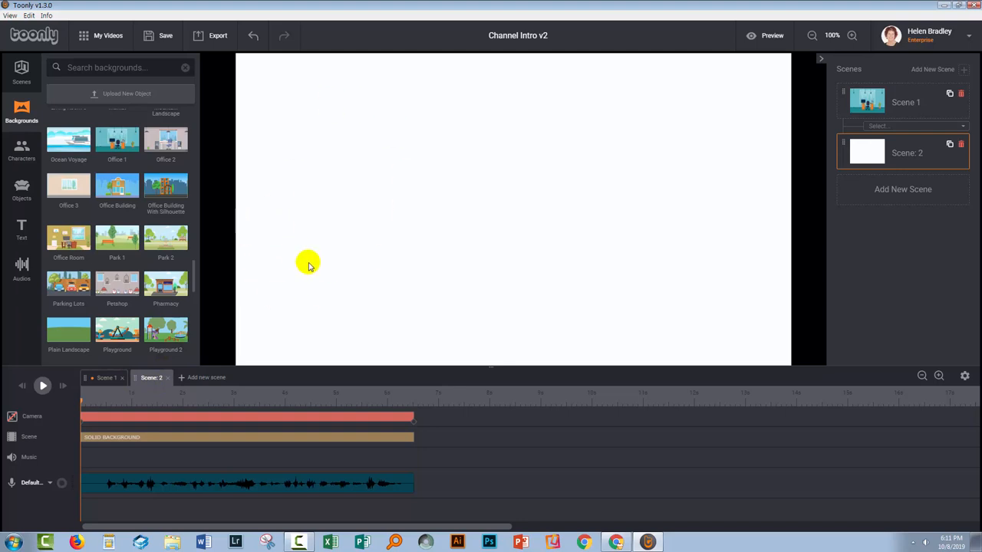
pyautogui.moveTo(290, 341)
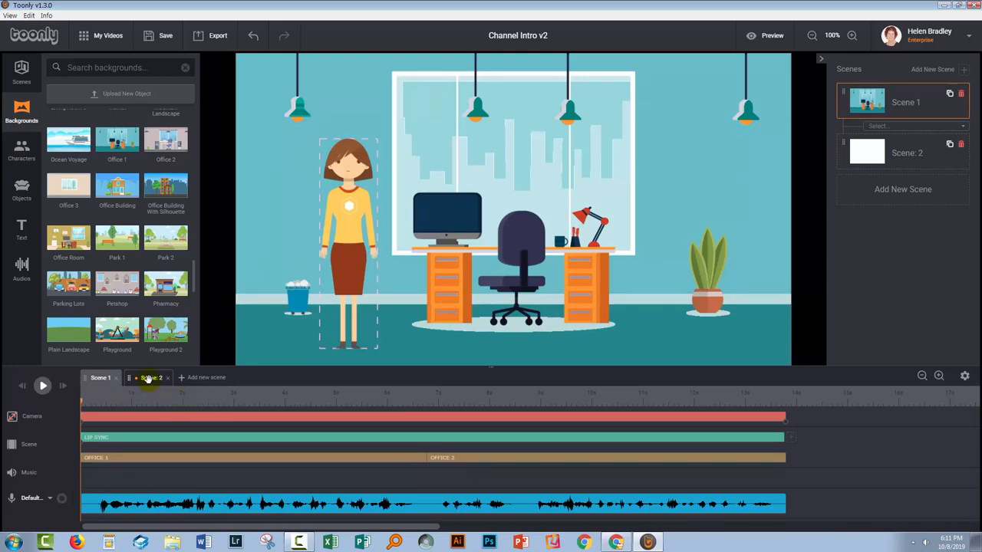
pyautogui.click(100, 377)
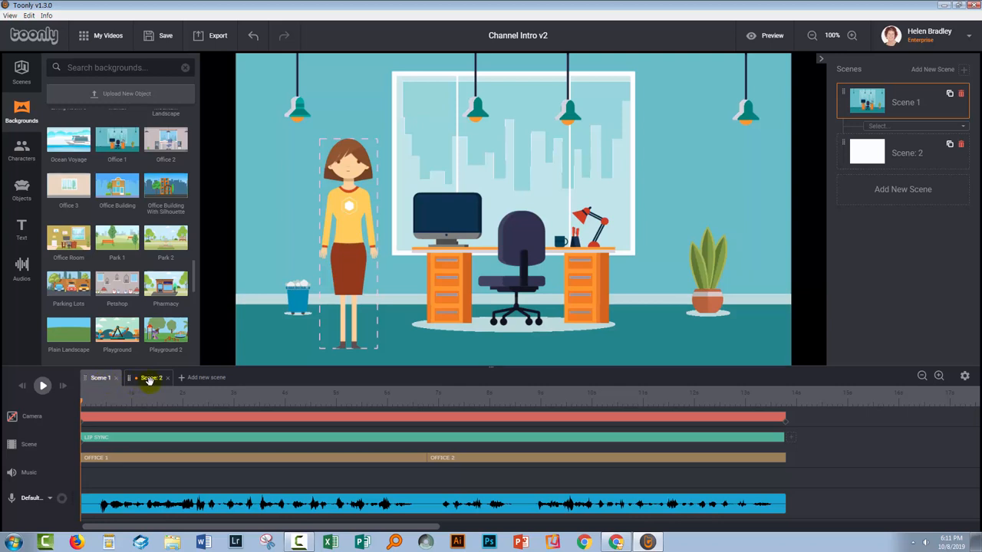
pyautogui.click(151, 378)
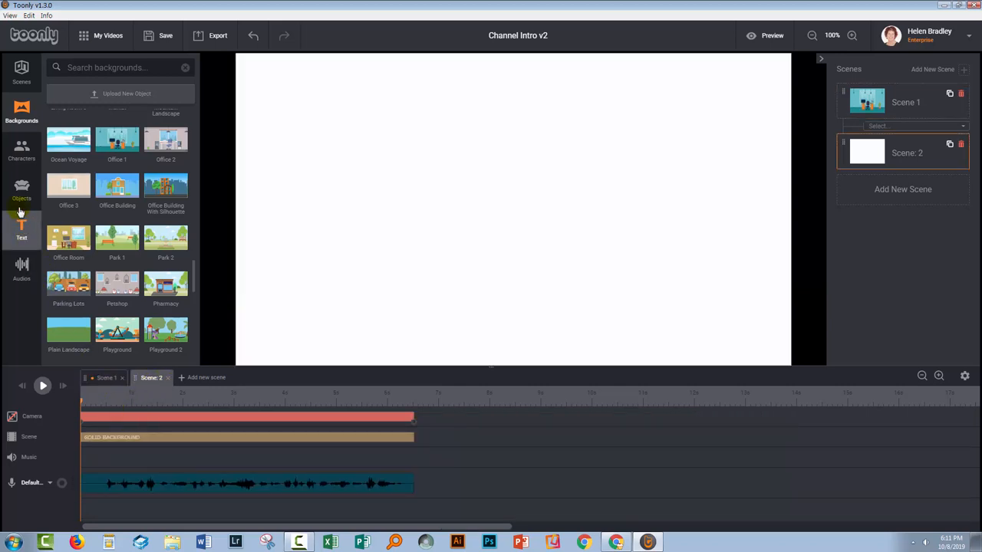
pyautogui.click(21, 150)
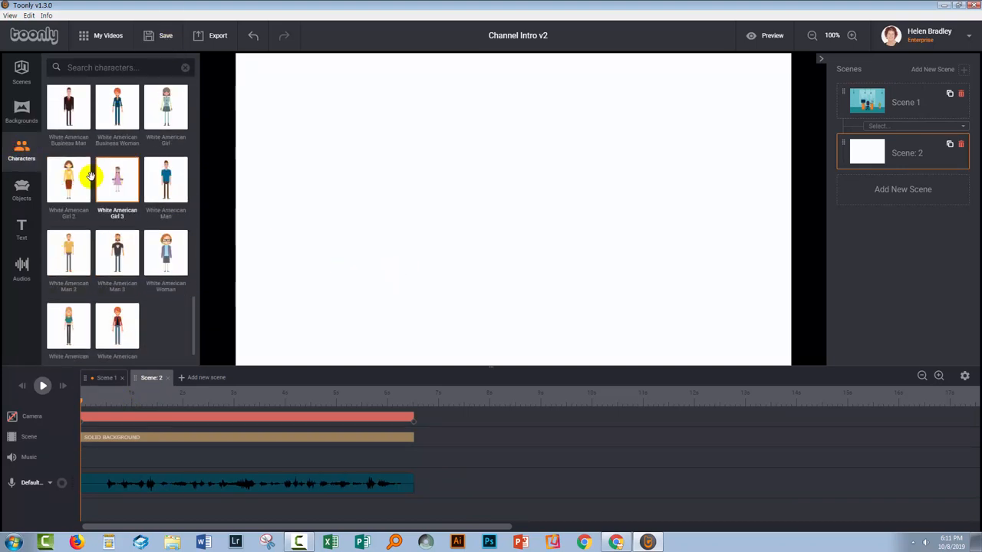
pyautogui.click(116, 179)
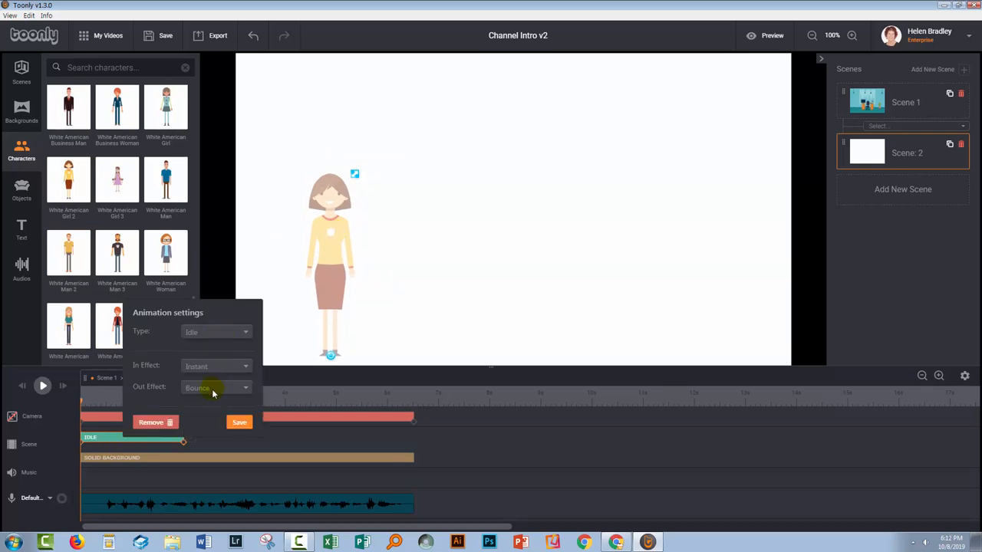
pyautogui.click(215, 331)
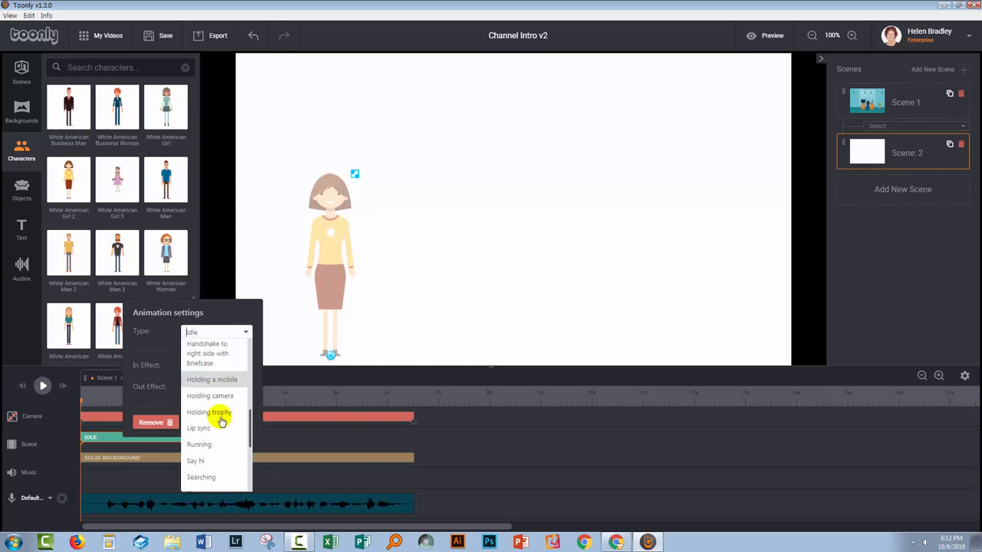
pyautogui.click(210, 413)
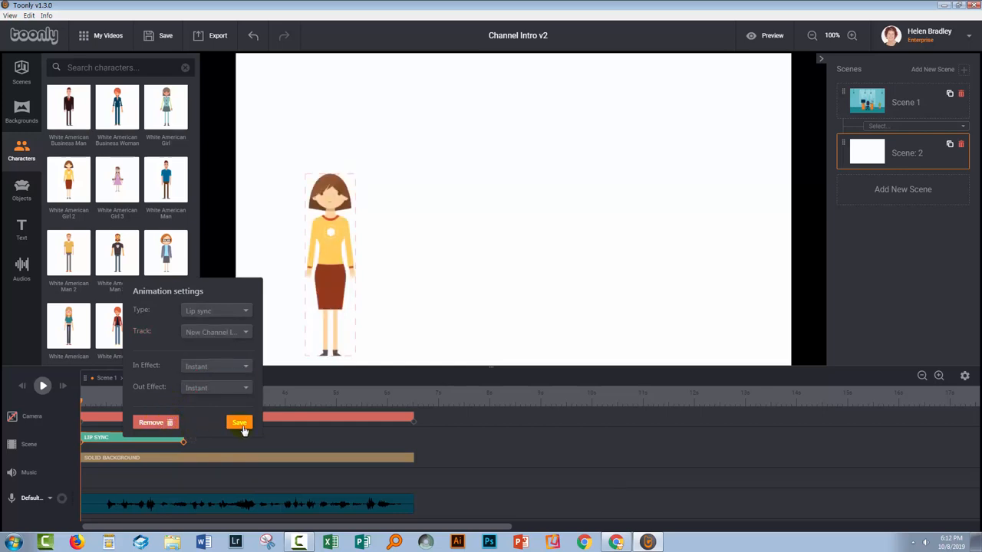
pyautogui.click(240, 423)
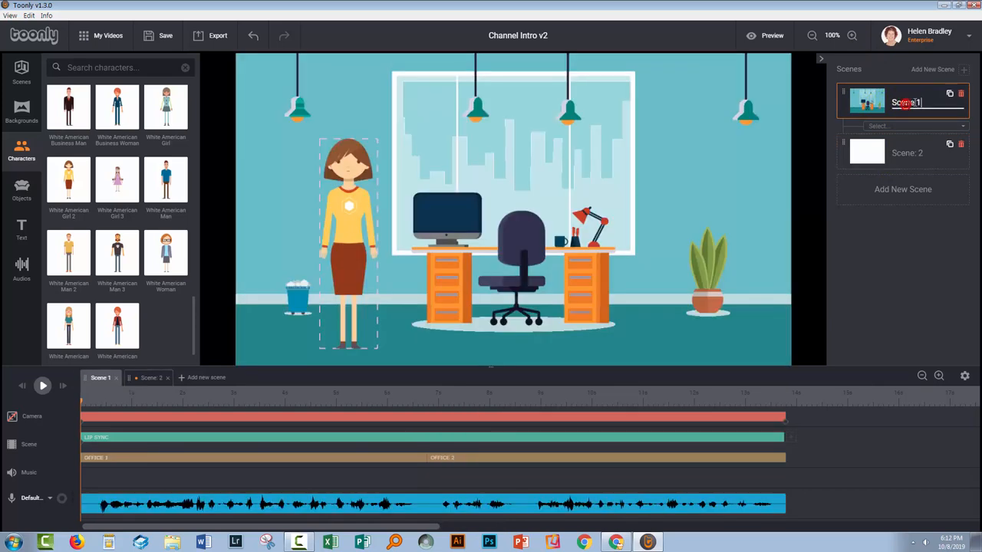
# Step: Try editing Scene 1's name, collapse the Scenes panel, and show Scene 2 again
pyautogui.doubleClick(907, 101)
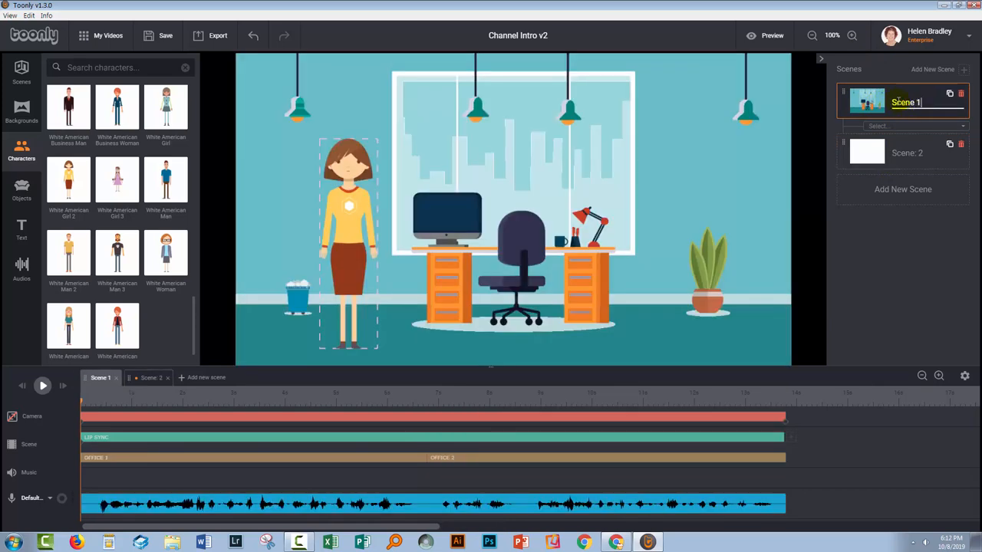
pyautogui.doubleClick(906, 102)
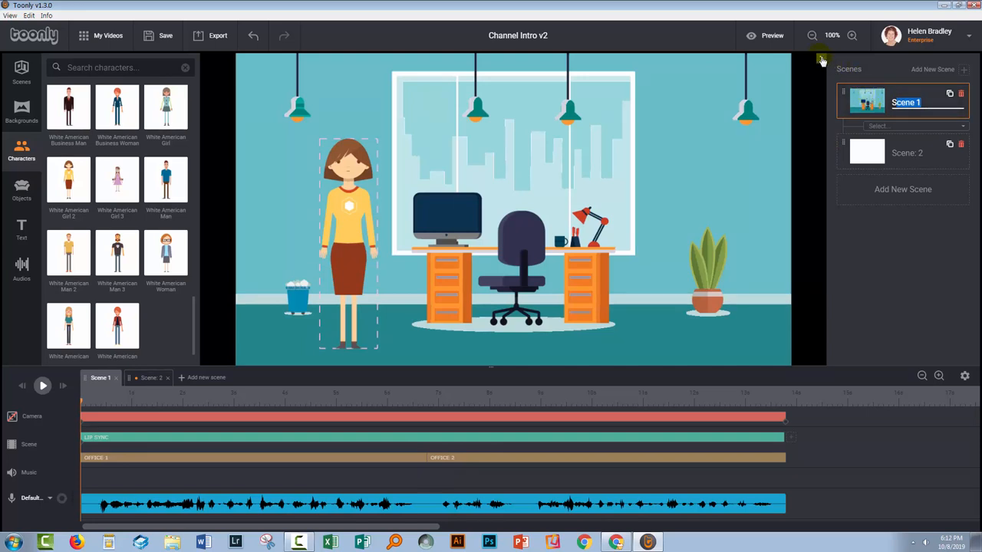
pyautogui.click(974, 58)
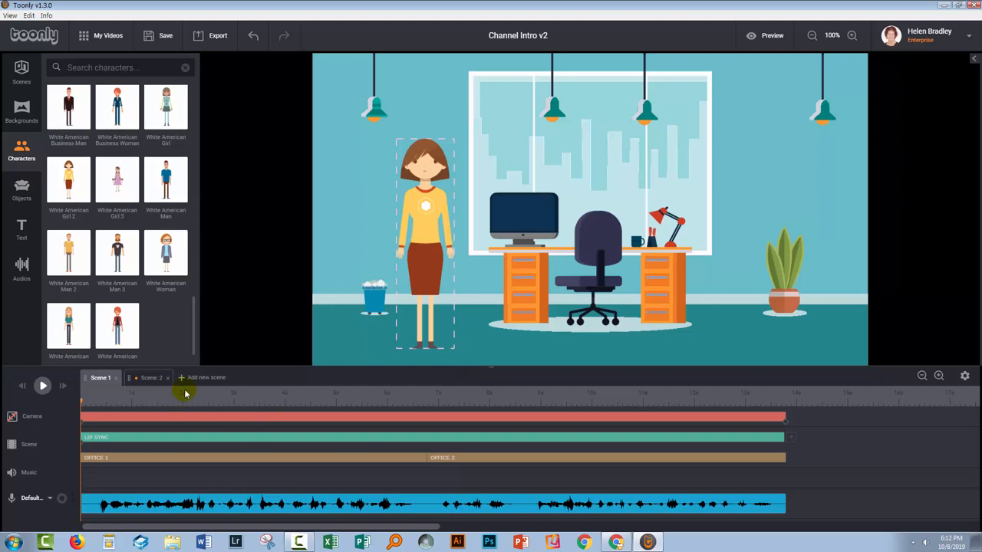
pyautogui.click(101, 377)
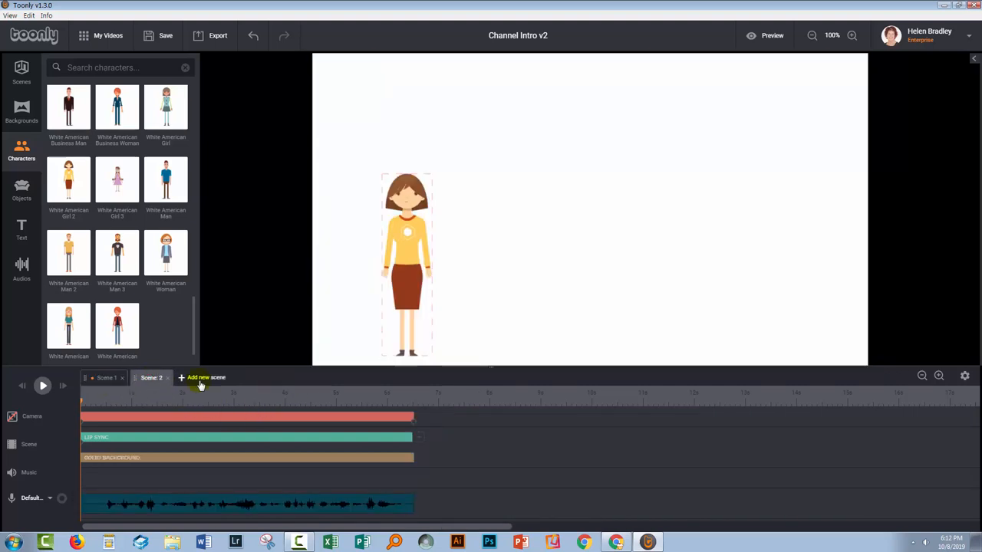
# Step: Add Scene 3 with a white solid background, stretching it and the camera to about 5.5 seconds
pyautogui.click(202, 376)
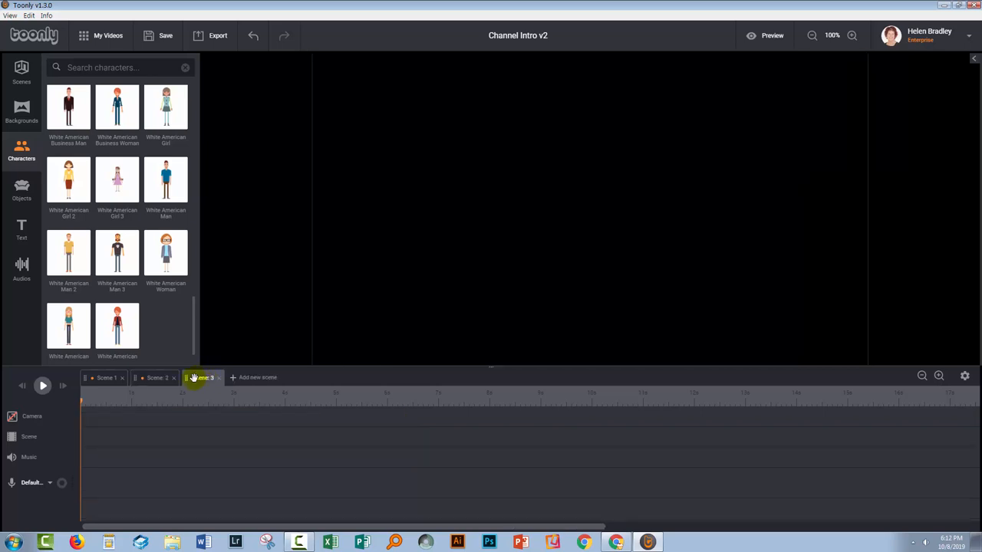
pyautogui.click(201, 378)
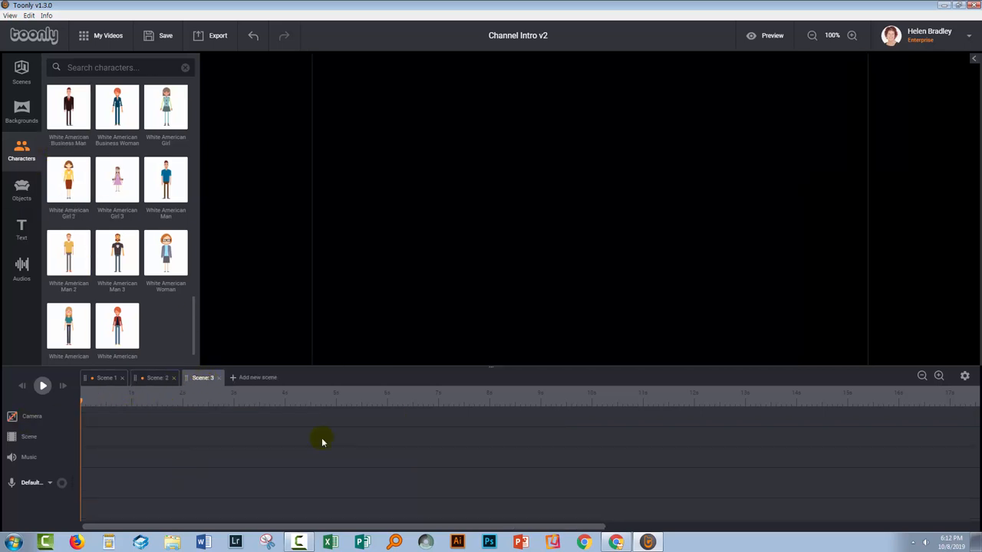
pyautogui.click(21, 112)
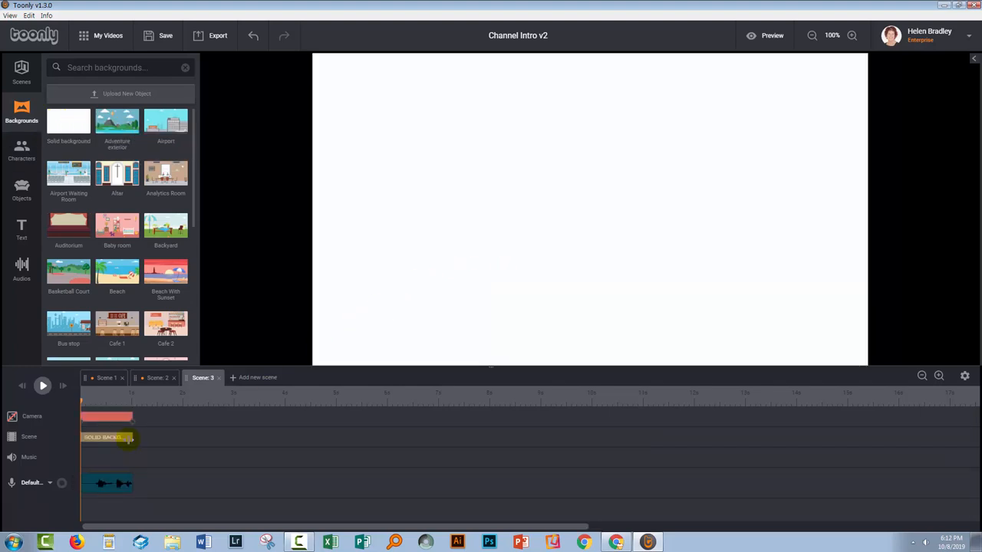
pyautogui.moveTo(131, 437); pyautogui.dragTo(381, 429)
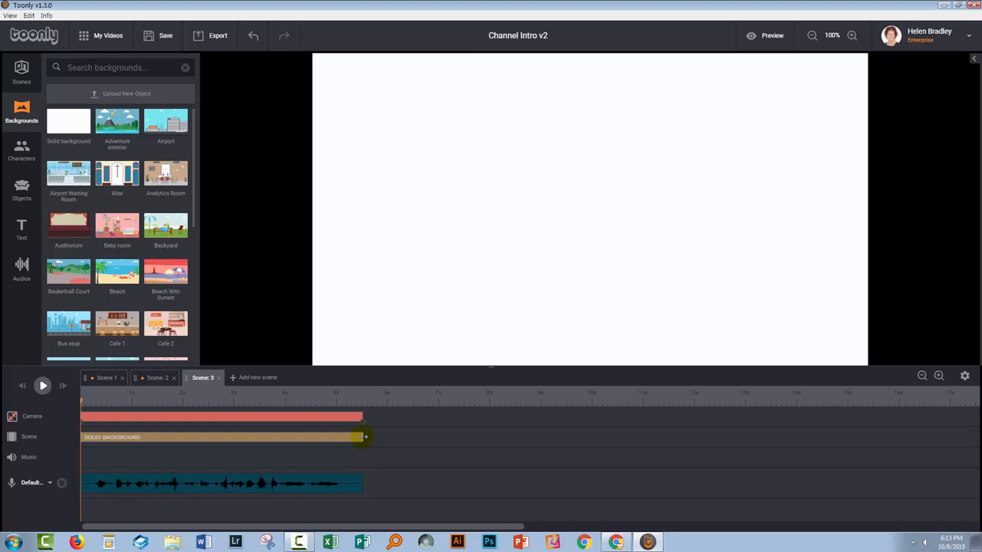
pyautogui.moveTo(361, 437); pyautogui.dragTo(369, 436)
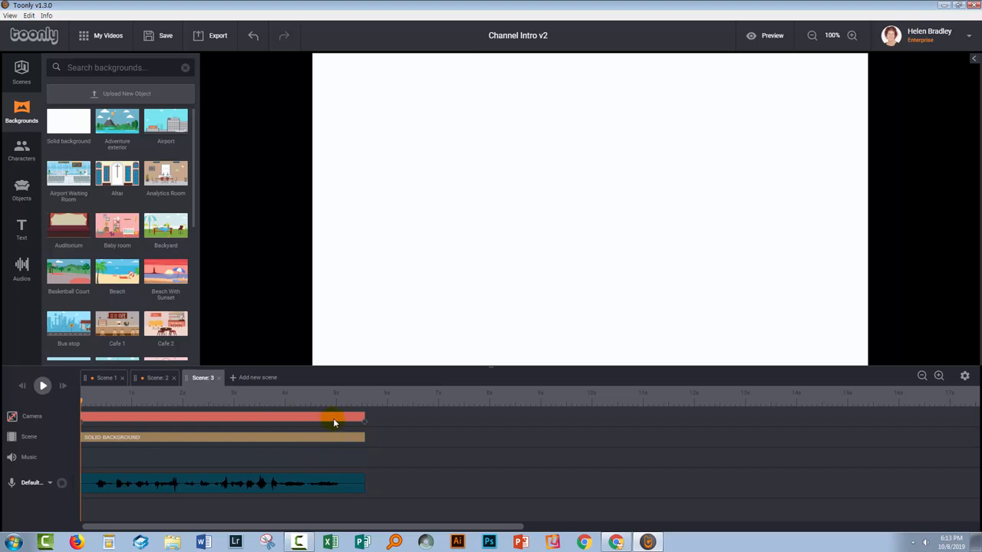
pyautogui.click(165, 35)
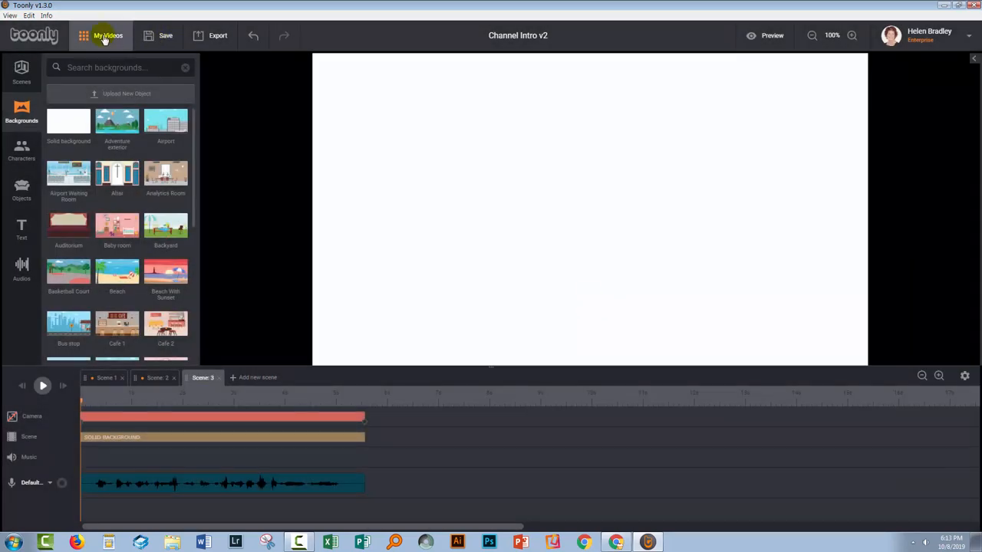
# Step: Return to My Videos and reopen the Channel Intro v2 project
pyautogui.click(108, 35)
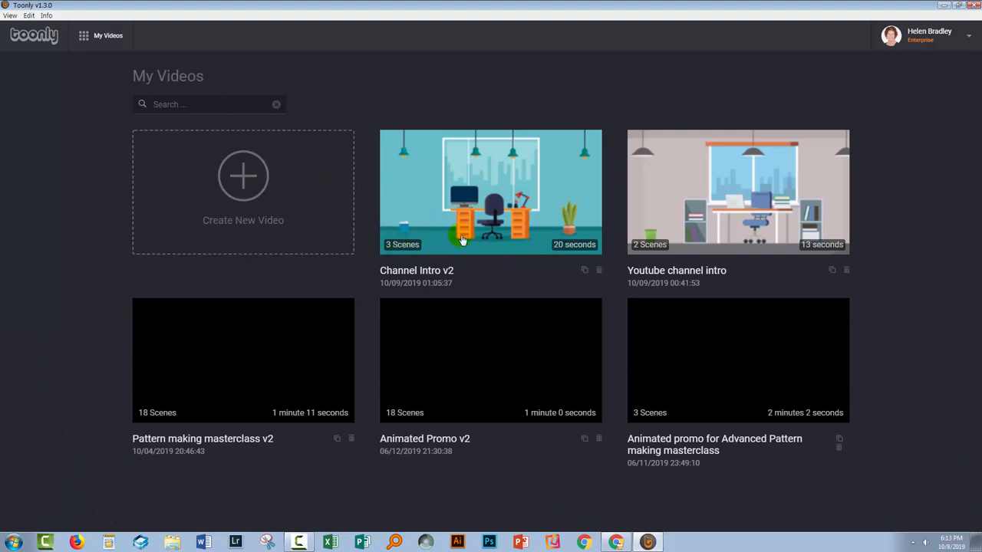
pyautogui.moveTo(568, 250)
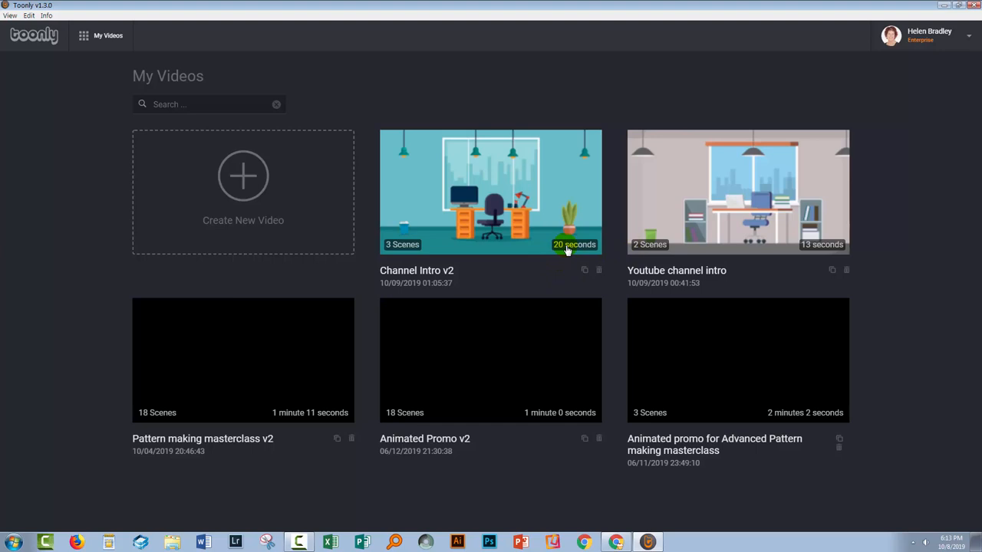
pyautogui.click(491, 191)
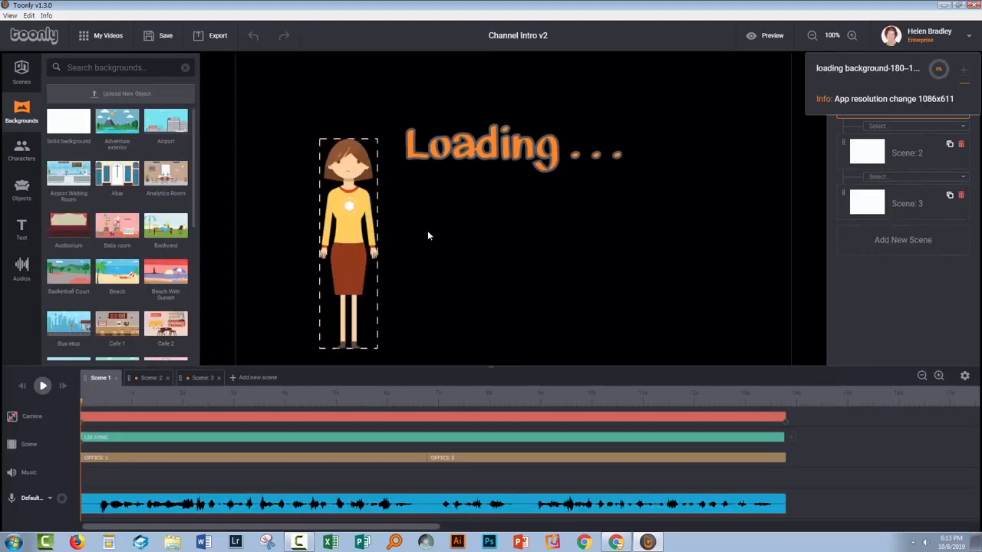
# Step: Review Scenes 2 and 3 of Channel Intro v2, then go back to My Videos
pyautogui.click(99, 377)
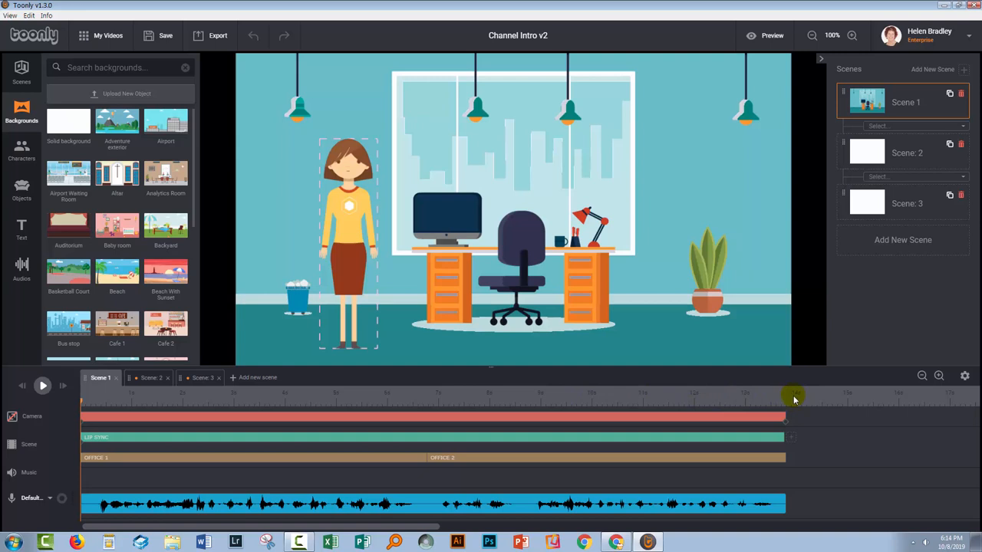
pyautogui.click(151, 378)
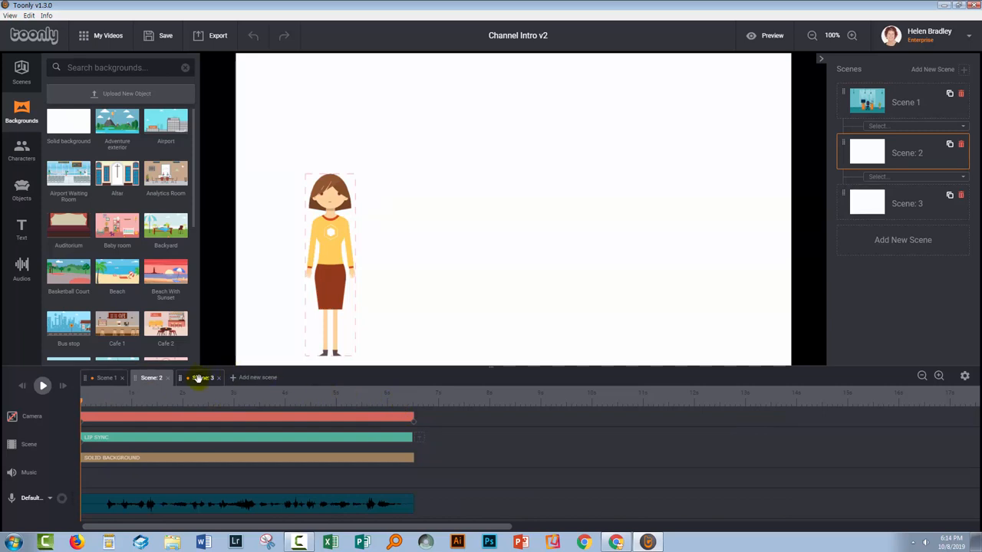
pyautogui.click(202, 378)
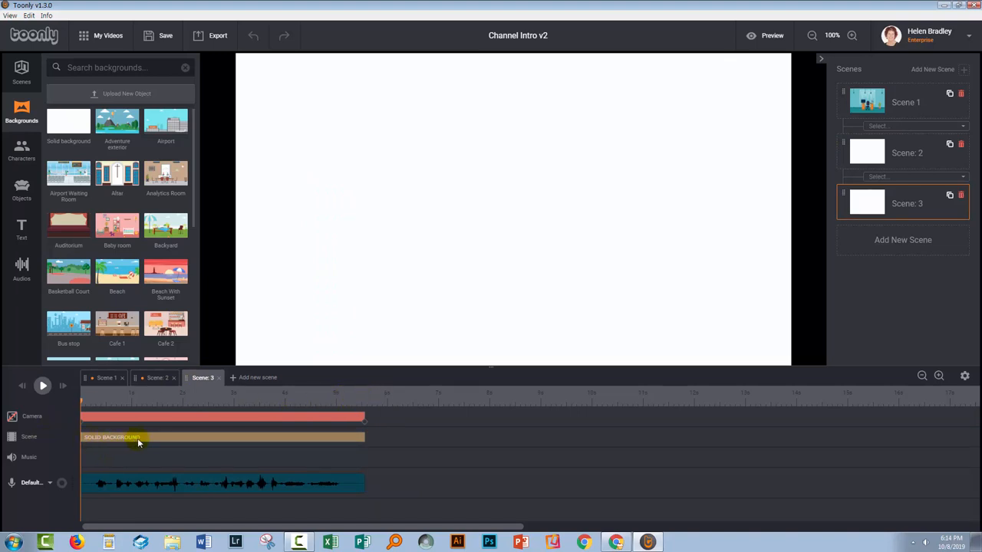
pyautogui.moveTo(155, 443)
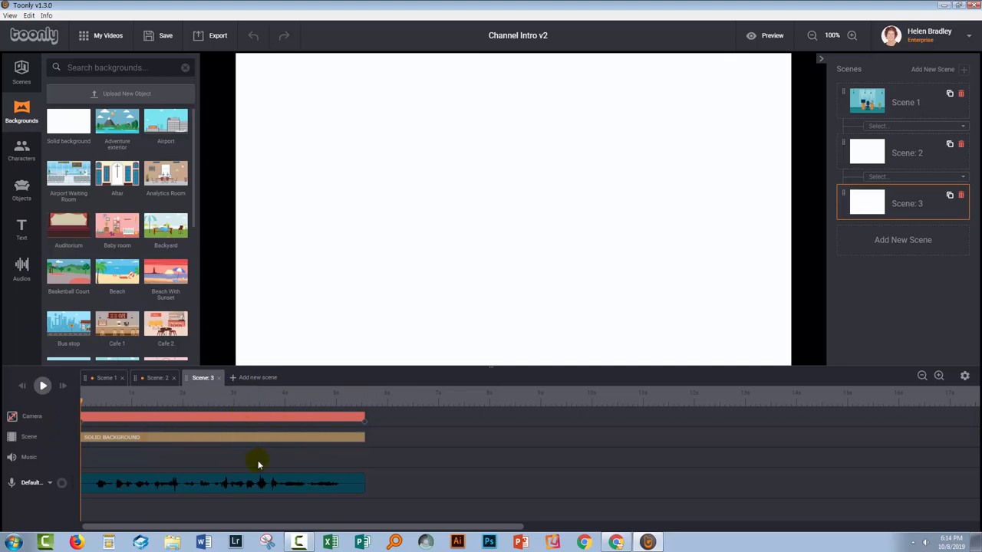
pyautogui.moveTo(188, 437)
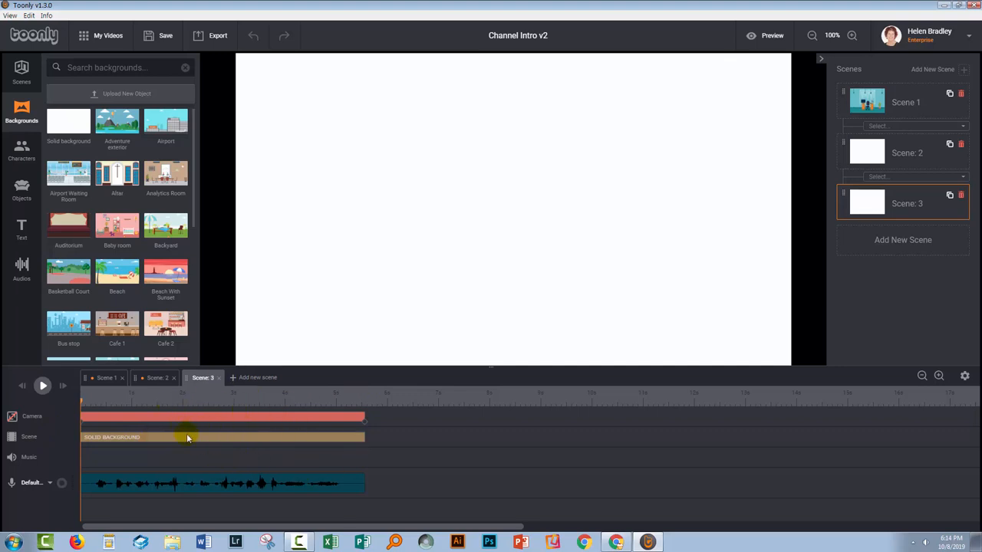
pyautogui.moveTo(191, 129)
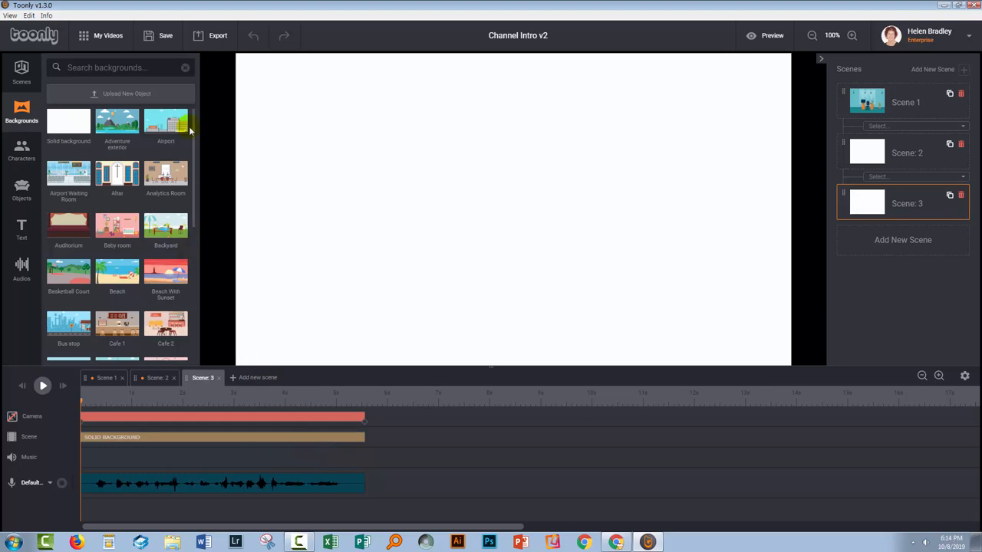
pyautogui.click(100, 35)
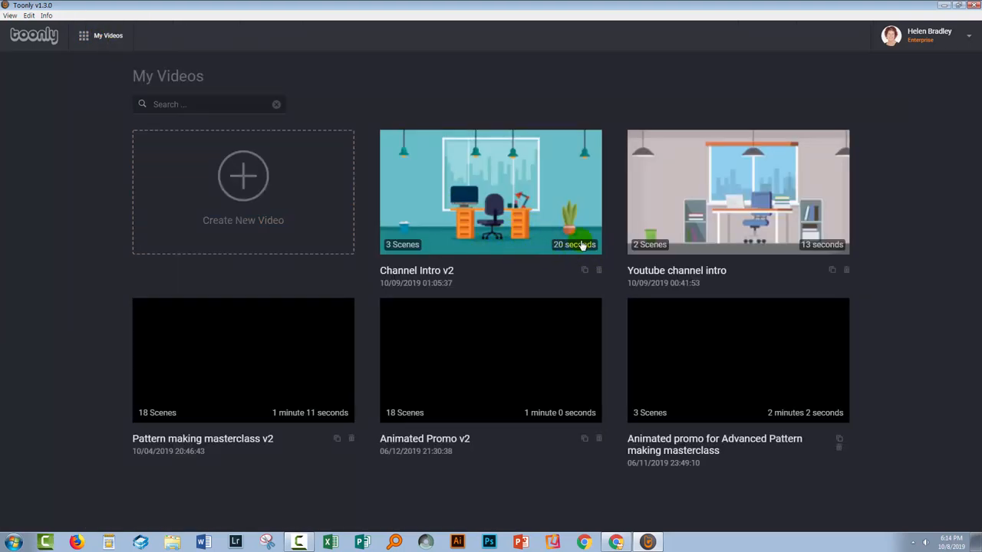
pyautogui.moveTo(554, 241)
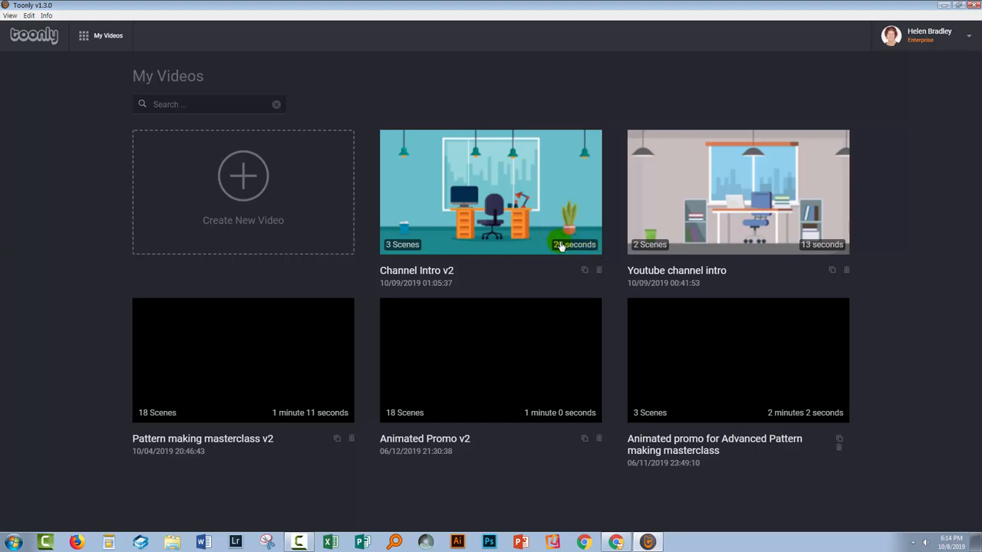
pyautogui.moveTo(564, 246)
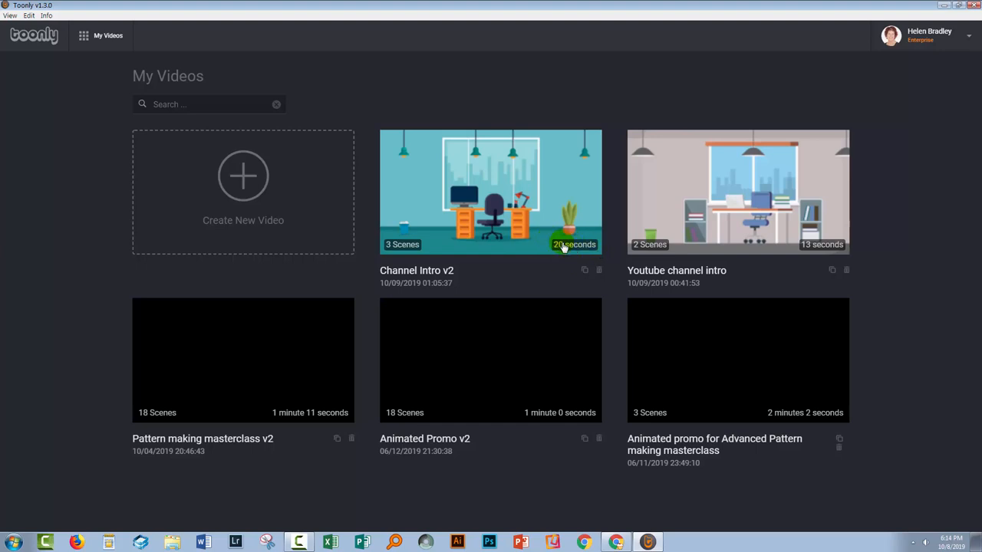
pyautogui.moveTo(514, 221)
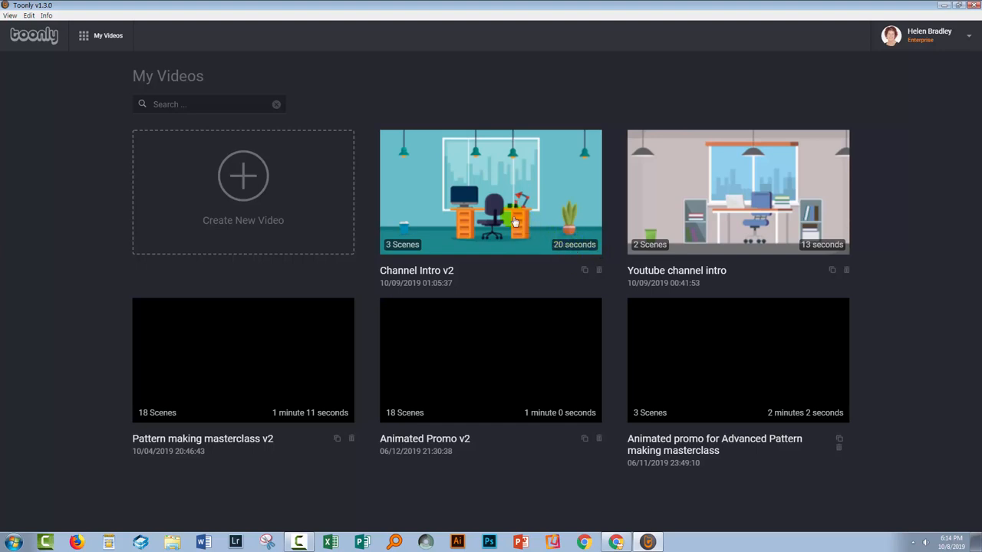
# Step: Reopen the project and add Scene 4 with a solid background lengthened to about nine seconds
pyautogui.doubleClick(491, 191)
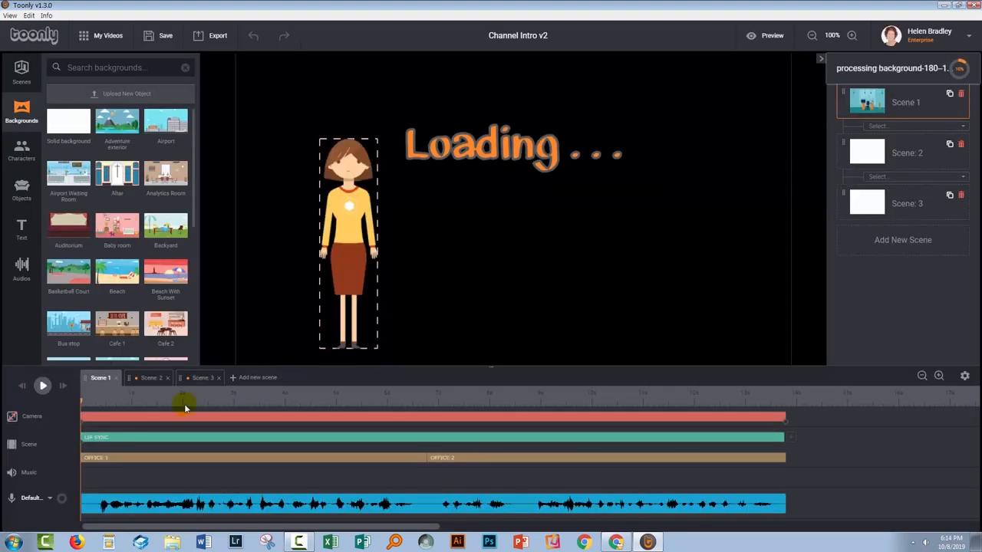
pyautogui.click(202, 377)
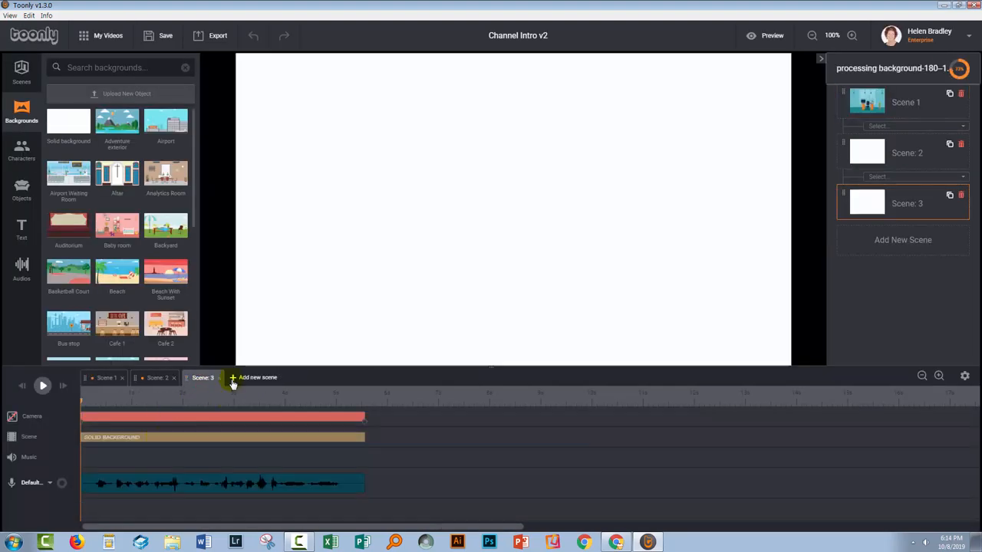
pyautogui.click(257, 377)
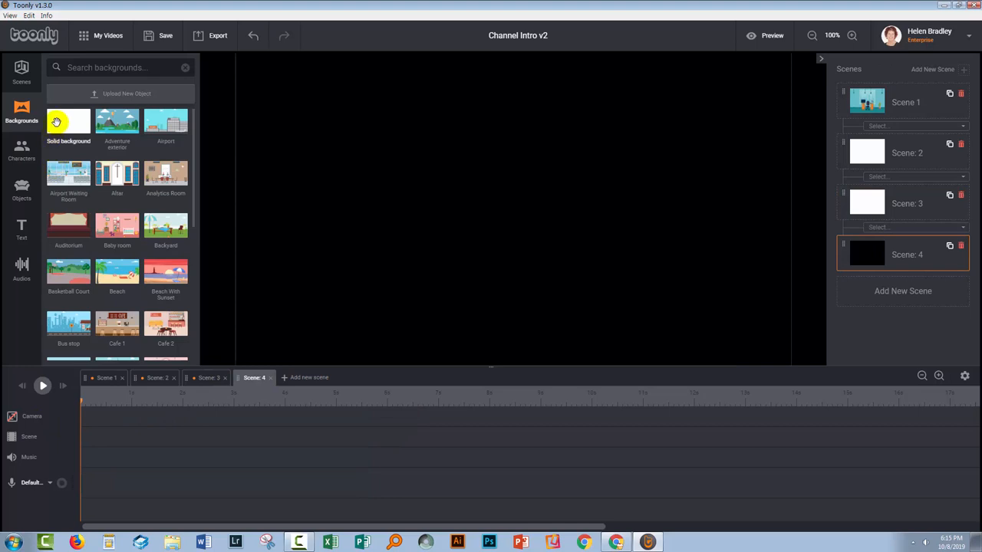
pyautogui.click(68, 121)
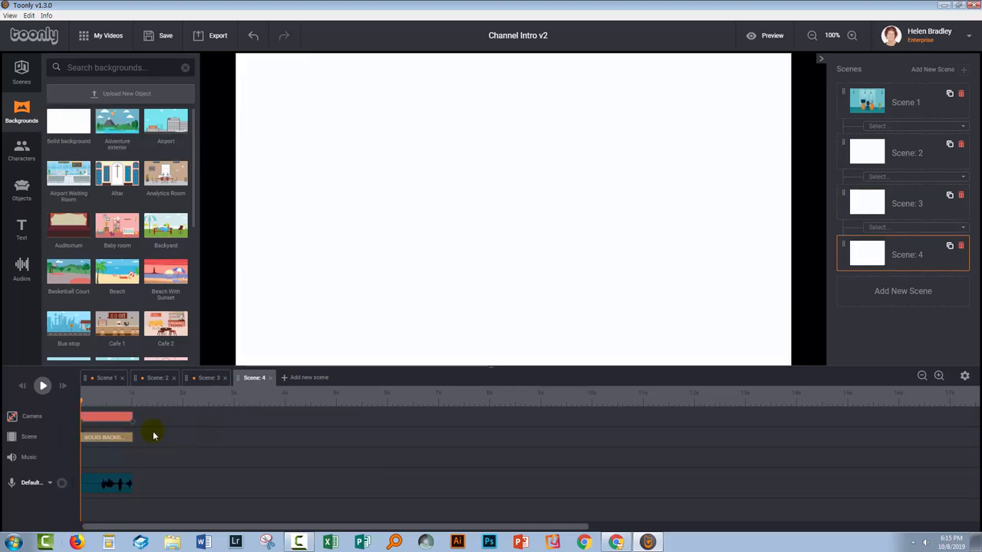
pyautogui.moveTo(130, 416); pyautogui.dragTo(495, 428)
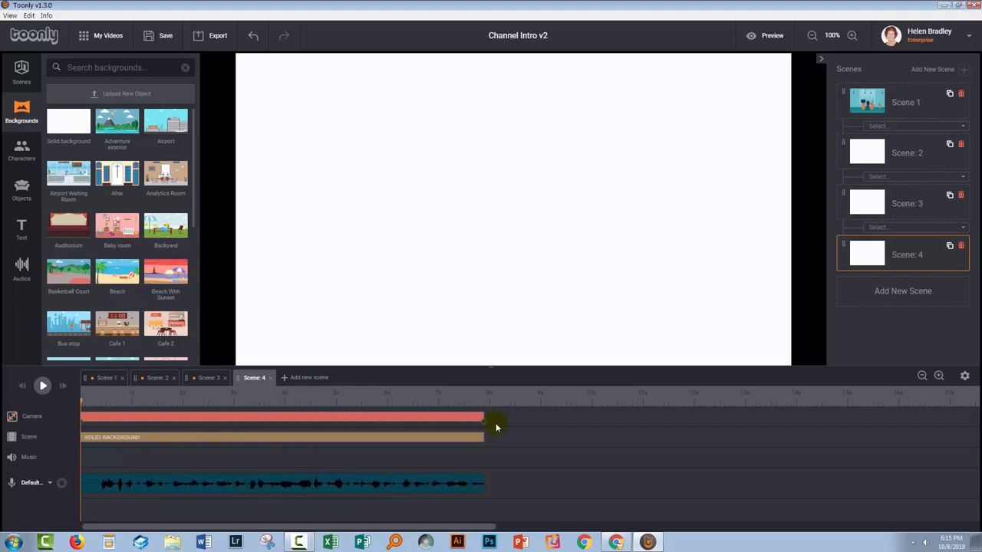
pyautogui.moveTo(485, 428); pyautogui.dragTo(537, 429)
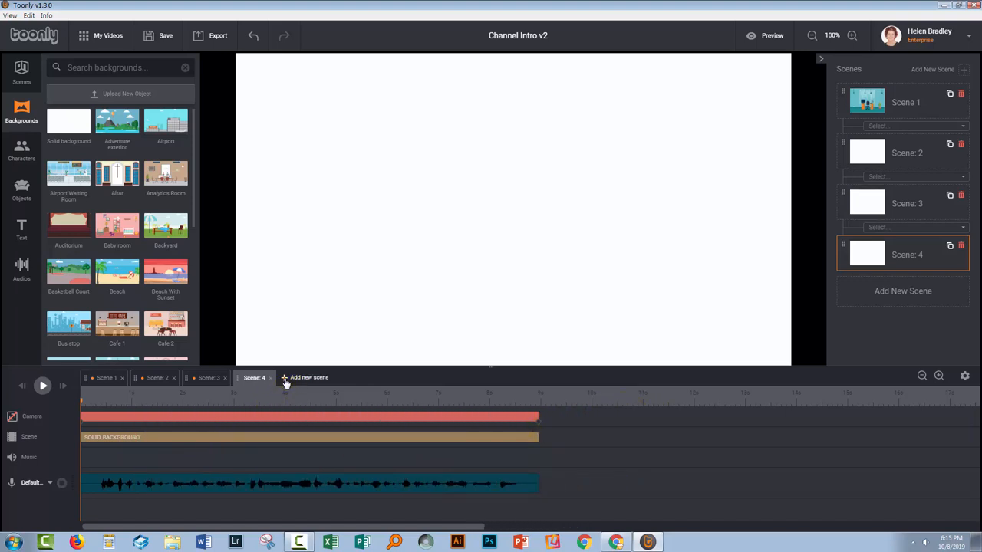
# Step: Add Scene 5 with a solid background, plus a blank Scene 6
pyautogui.click(309, 376)
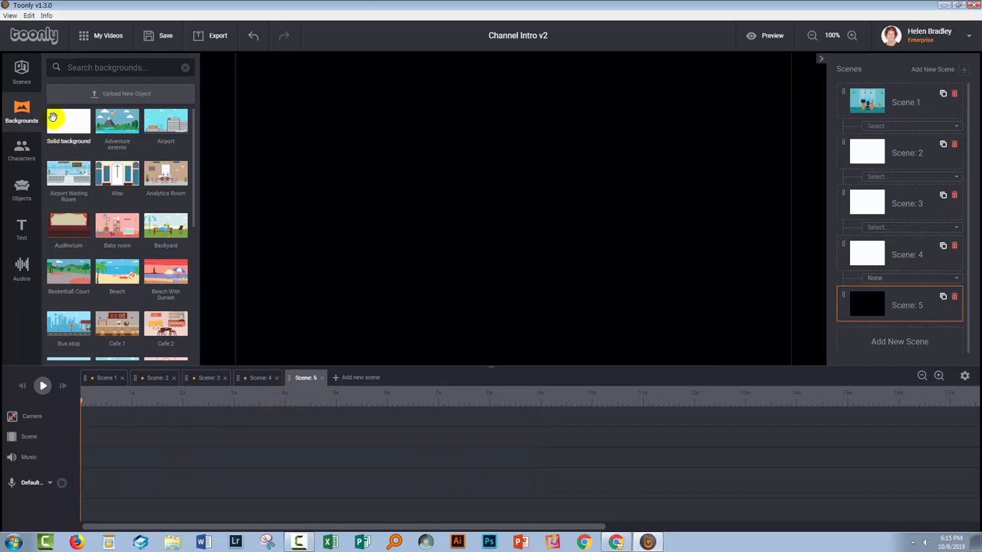
pyautogui.click(68, 121)
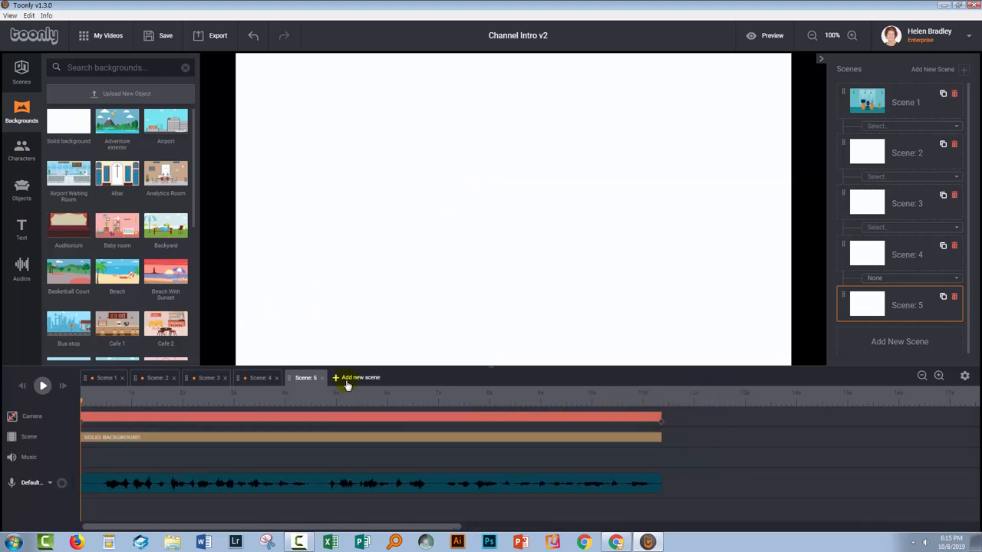
pyautogui.click(355, 377)
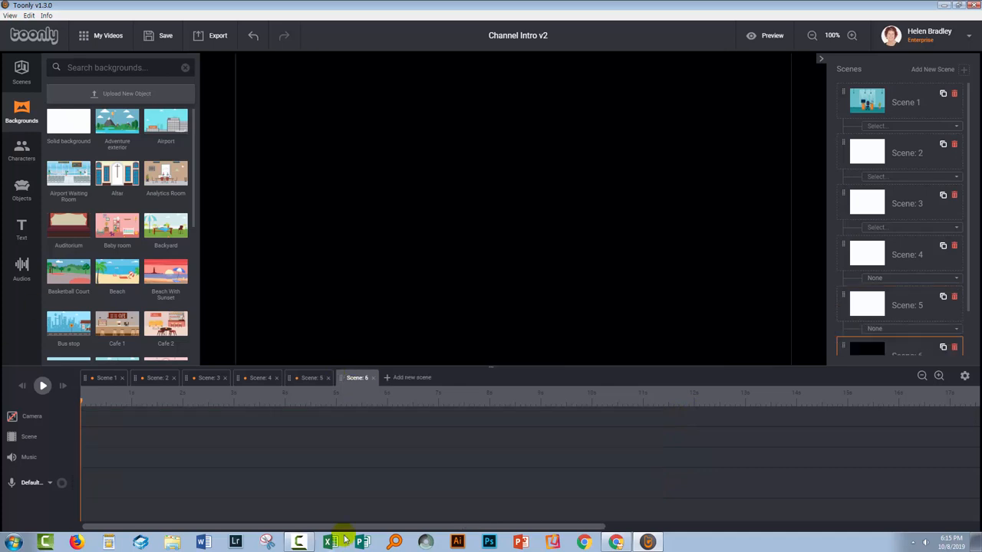
pyautogui.moveTo(434, 446)
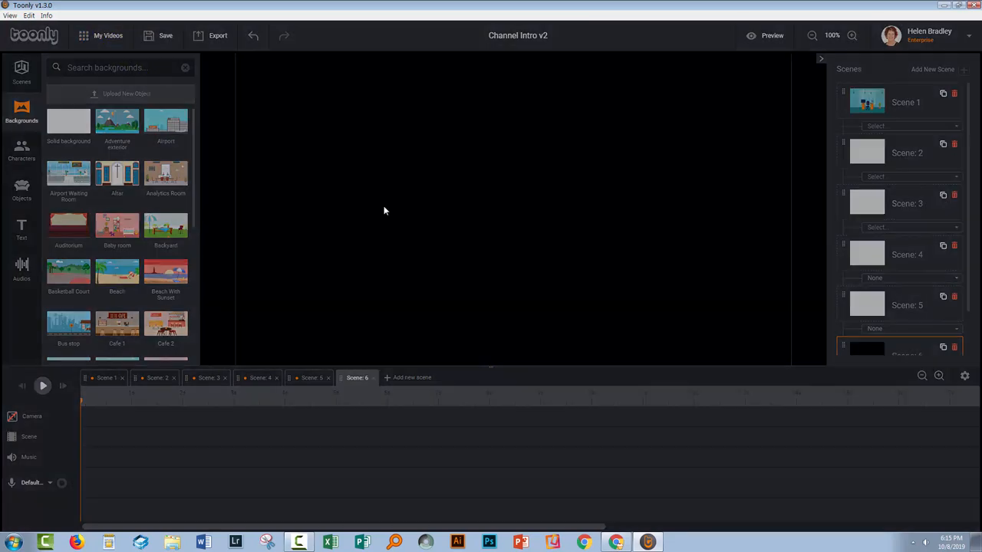
# Step: Save Channel Intro v2 and dismiss the save confirmation
pyautogui.click(165, 35)
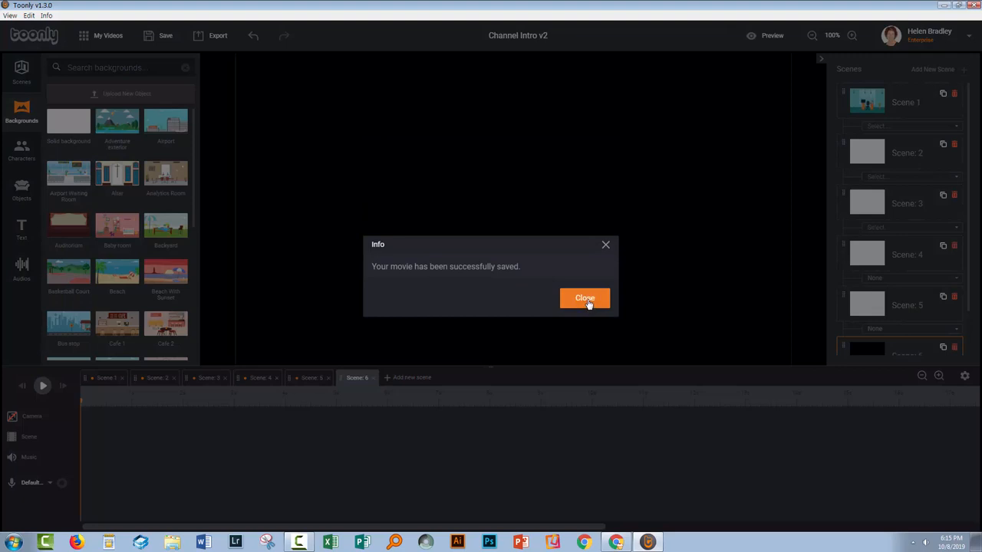
pyautogui.click(585, 298)
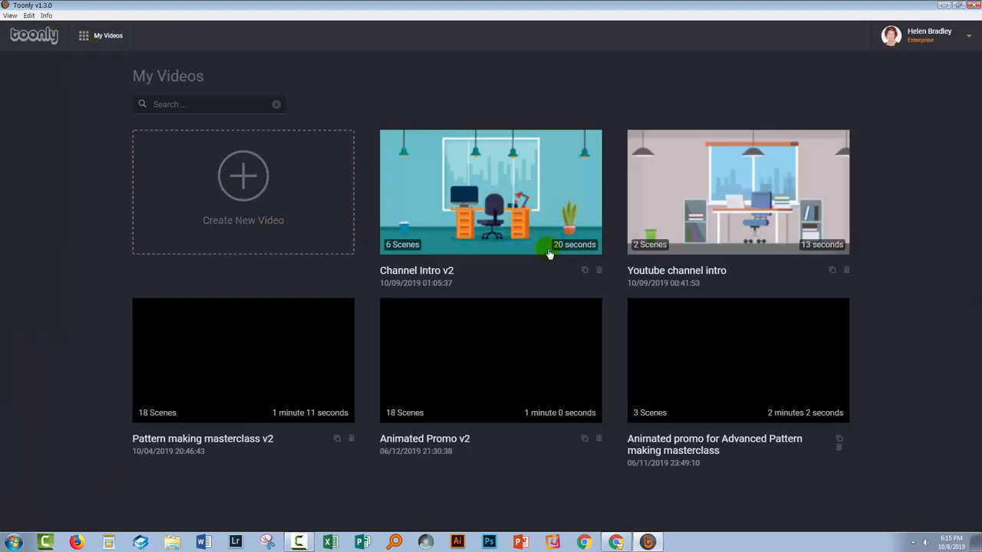
pyautogui.moveTo(426, 249)
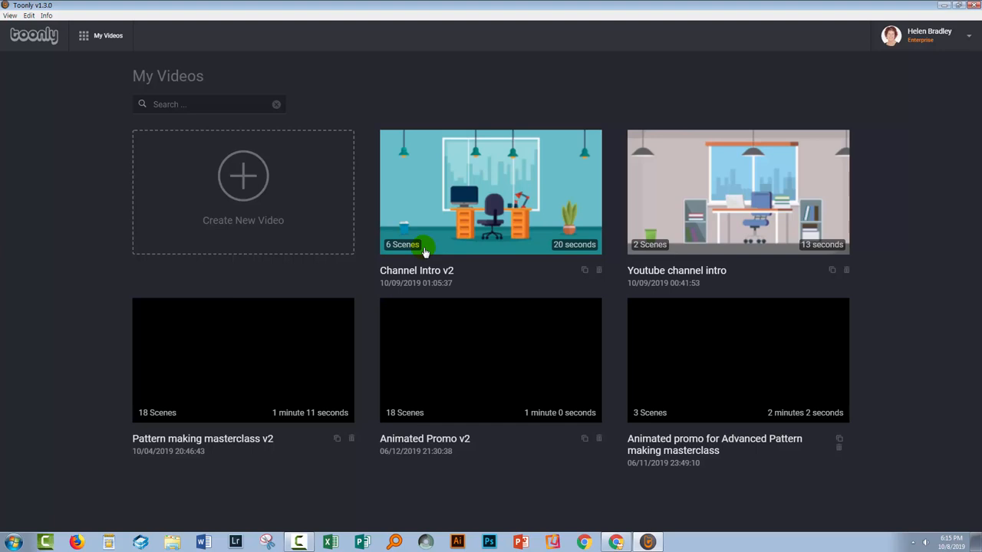
pyautogui.moveTo(427, 213)
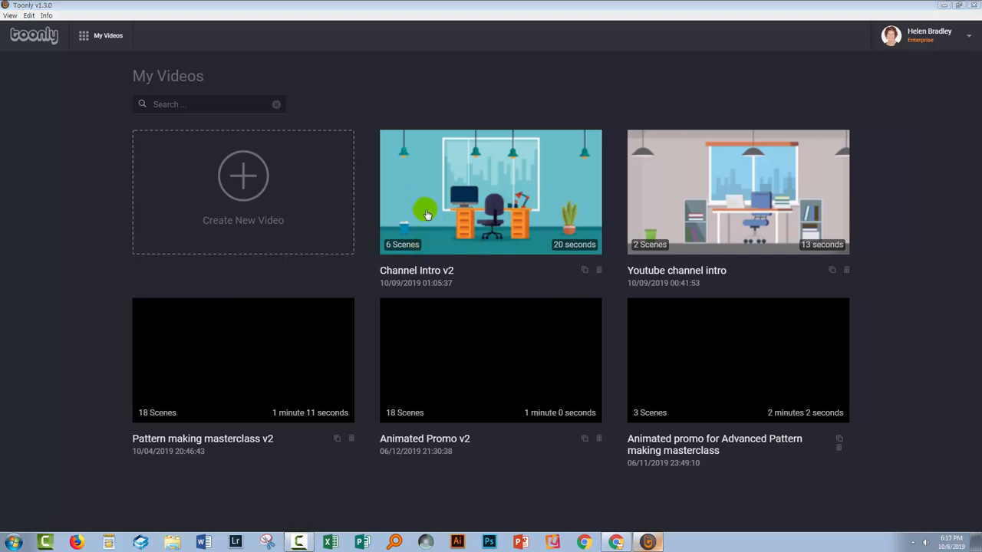
pyautogui.moveTo(443, 207)
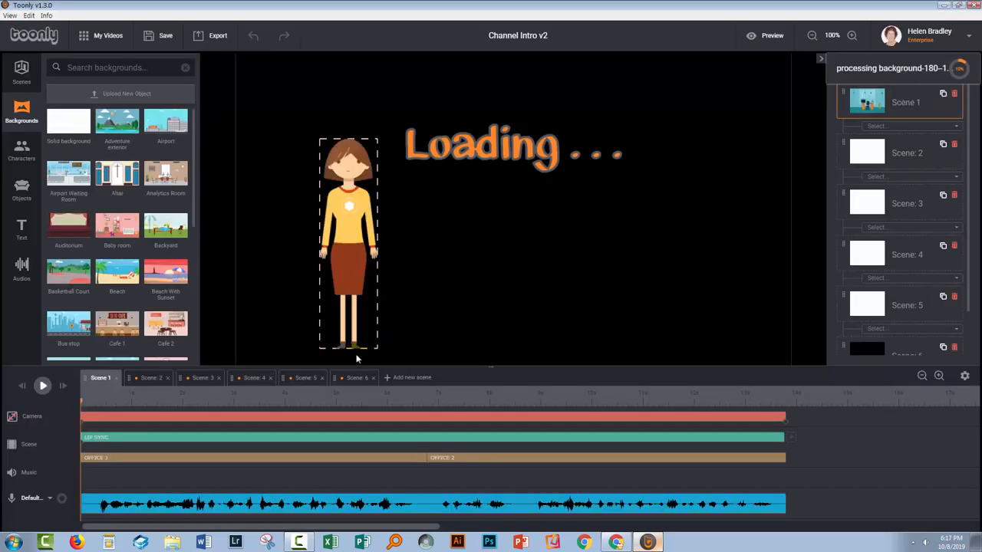
# Step: Replace Scene 2's white background with the Office 2 backdrop from the background library
pyautogui.click(151, 377)
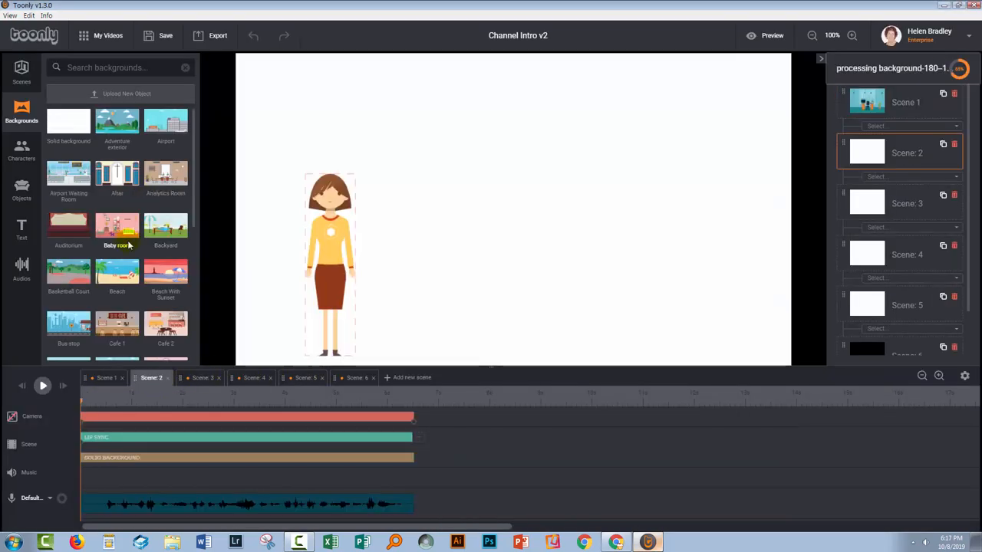
pyautogui.scroll(-3)
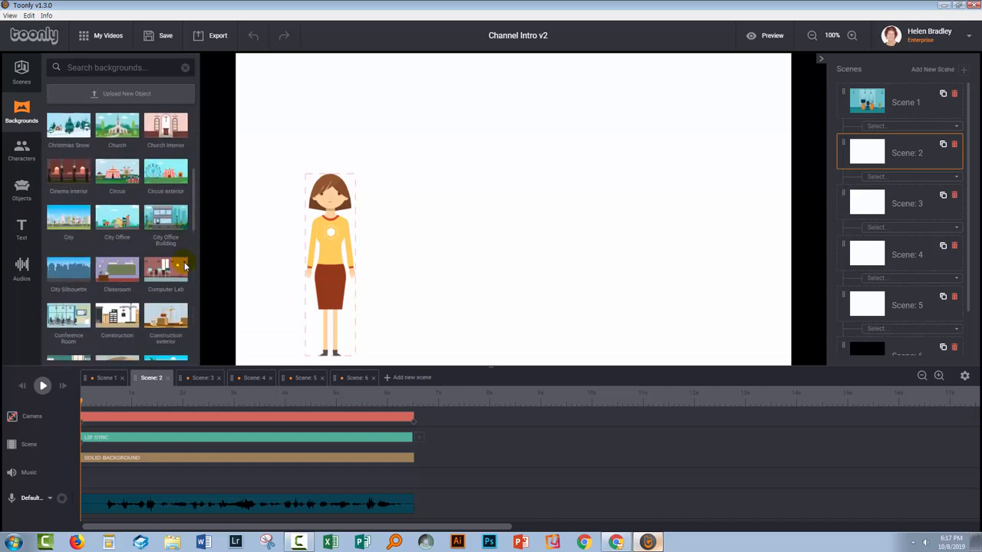
pyautogui.scroll(-3)
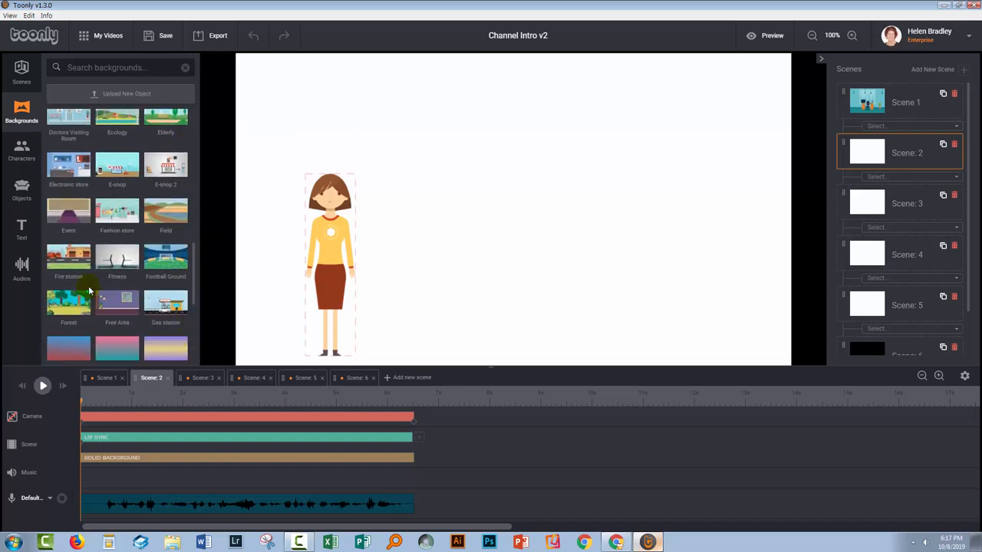
pyautogui.scroll(-3)
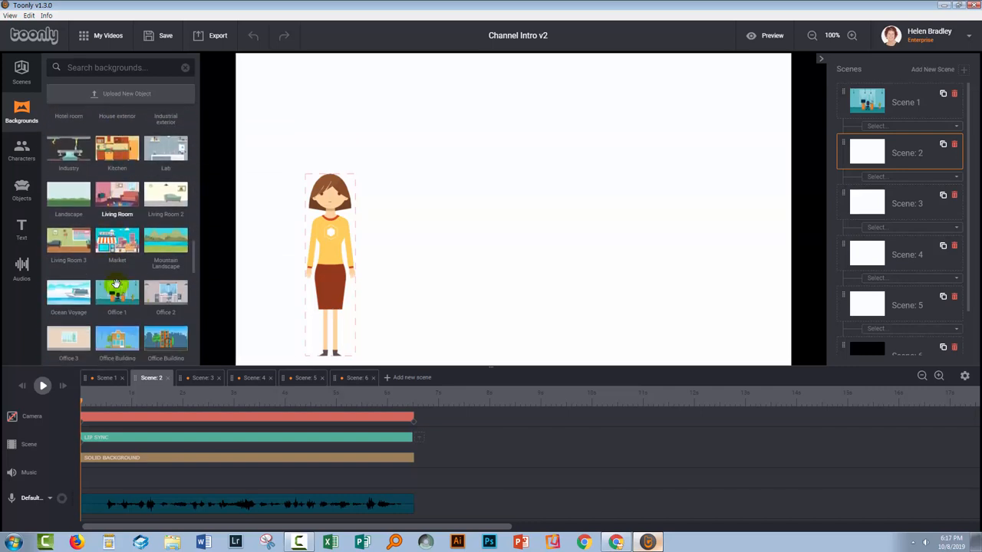
pyautogui.scroll(-3)
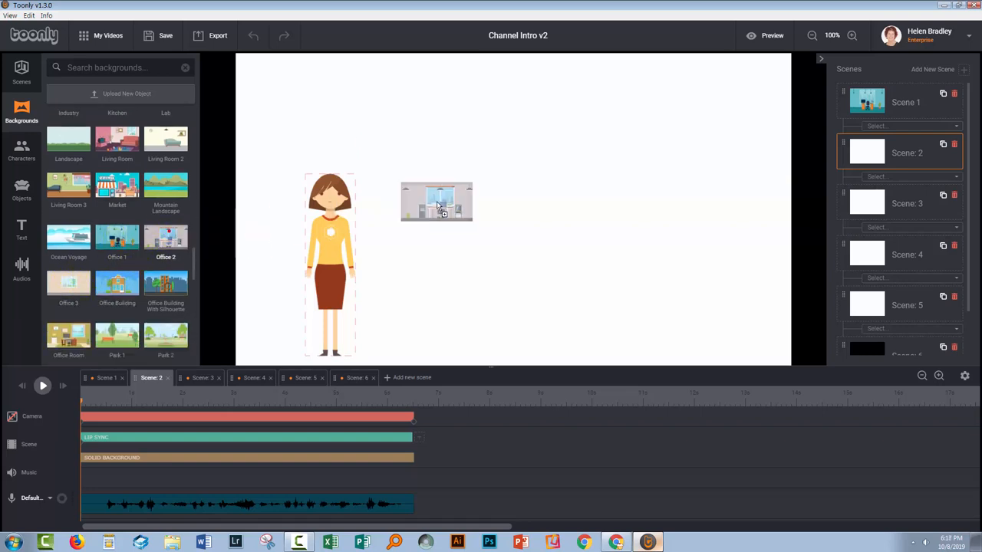
pyautogui.click(165, 238)
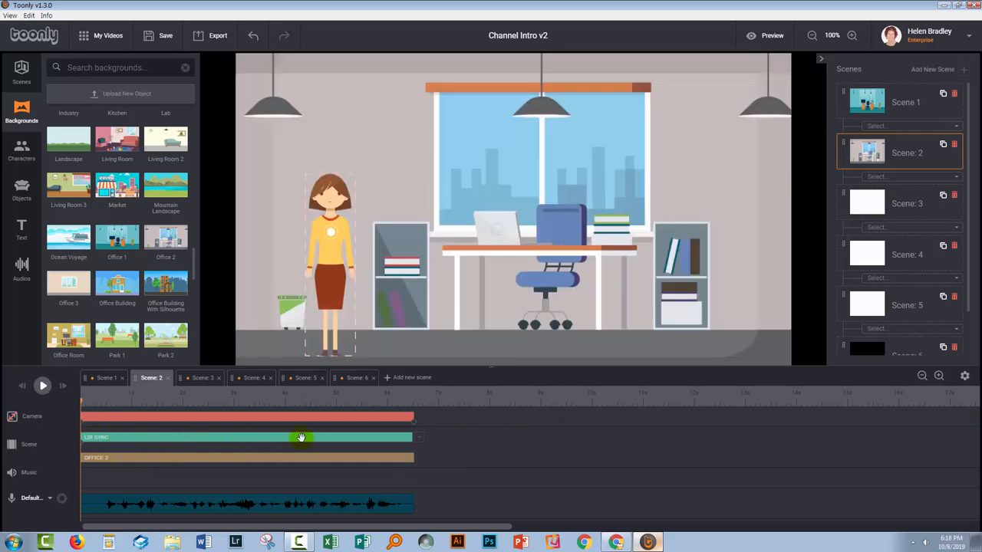
pyautogui.moveTo(366, 437)
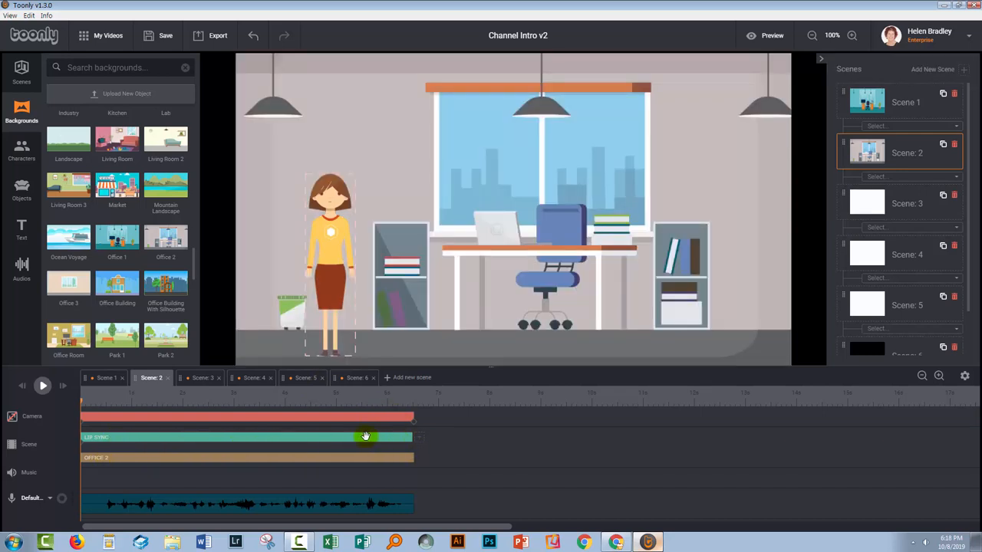
pyautogui.moveTo(324, 455)
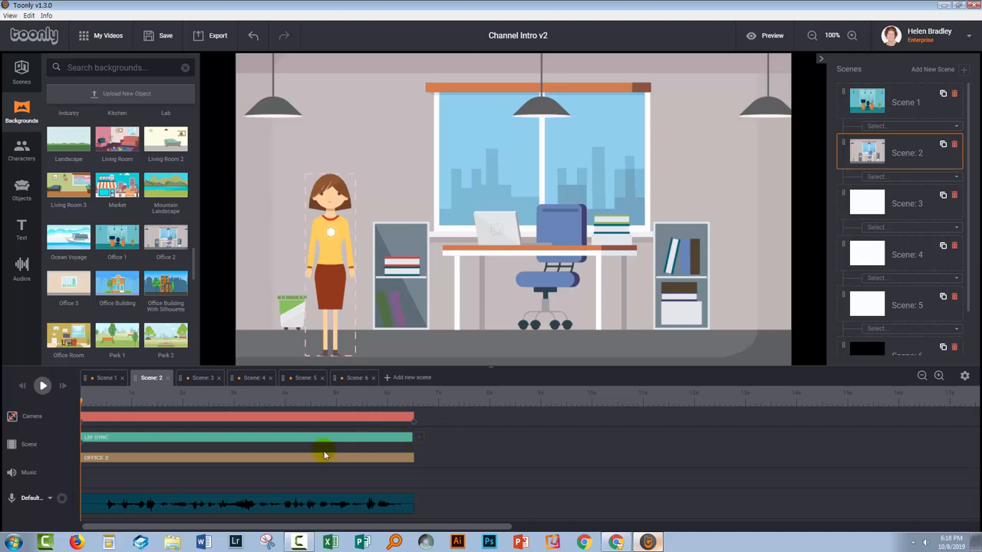
pyautogui.moveTo(162, 462)
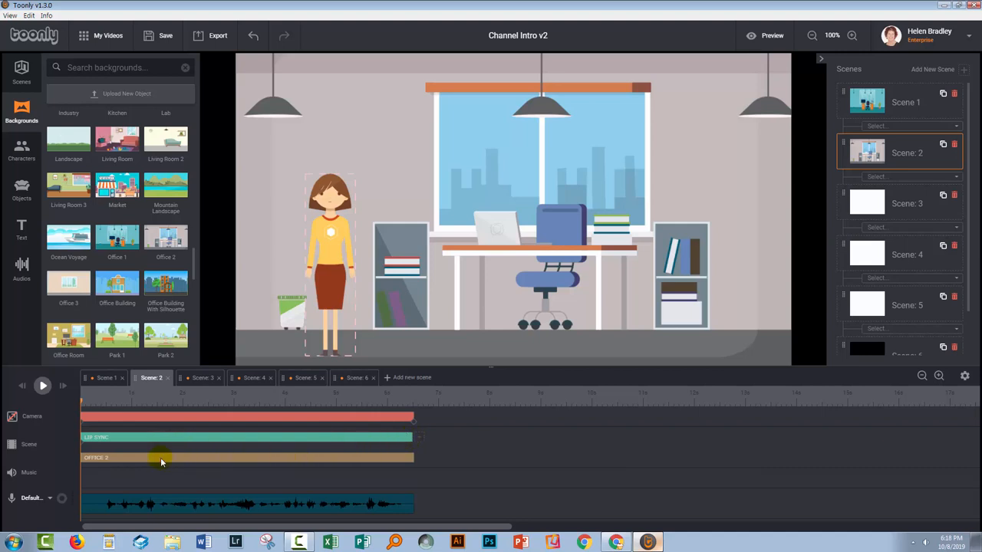
pyautogui.click(162, 458)
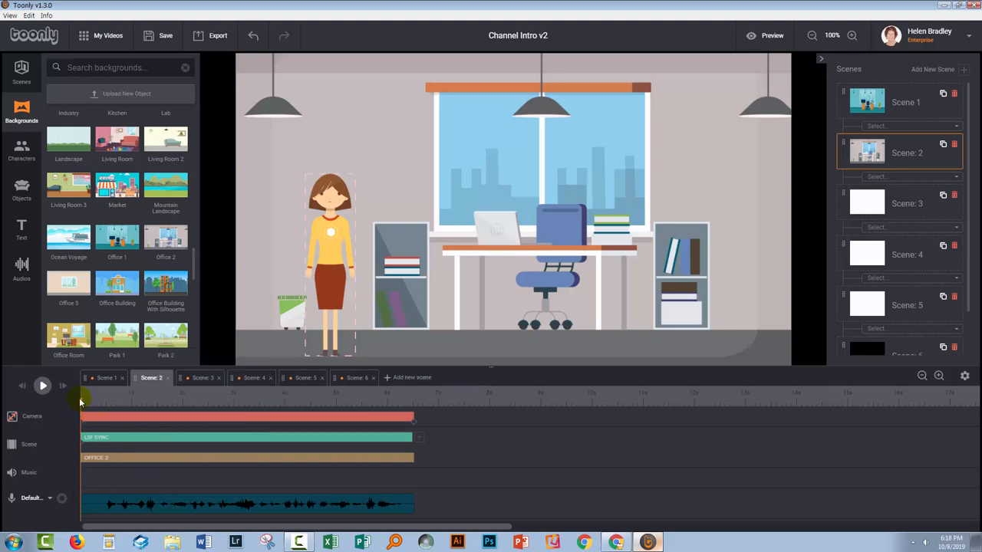
# Step: Shorten the woman's lip sync to about 3.7 seconds and add a Working on laptop action after it
pyautogui.click(329, 268)
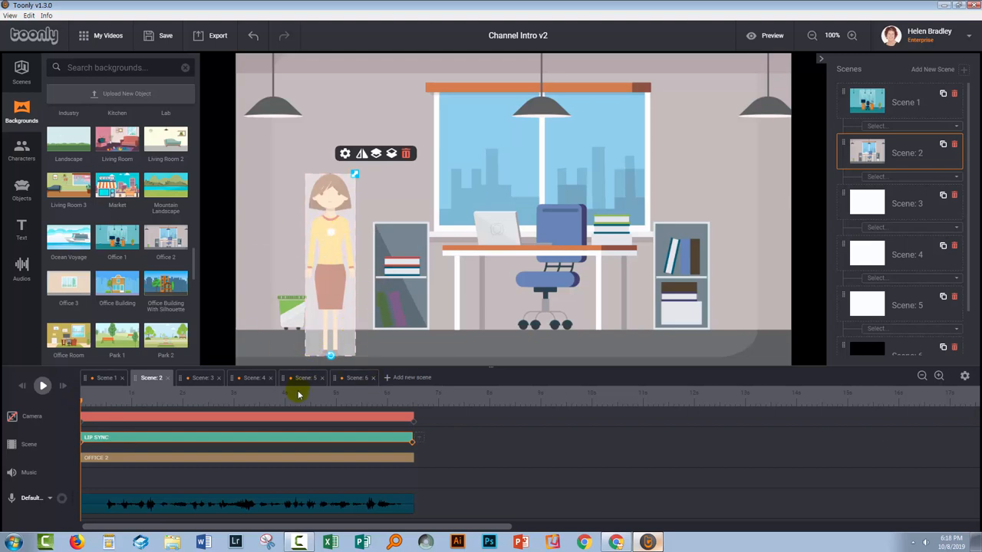
pyautogui.moveTo(278, 442)
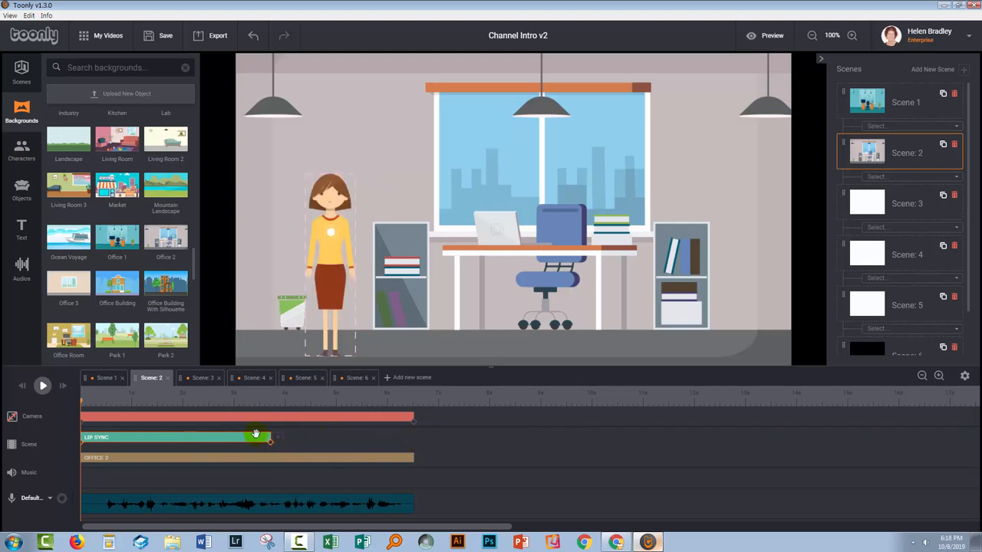
pyautogui.moveTo(256, 435); pyautogui.dragTo(276, 436)
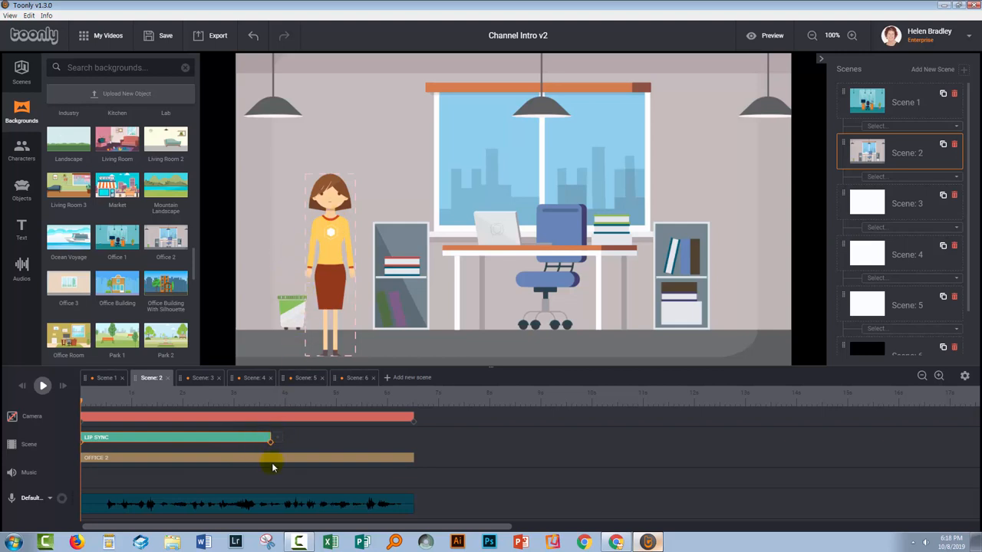
pyautogui.click(270, 438)
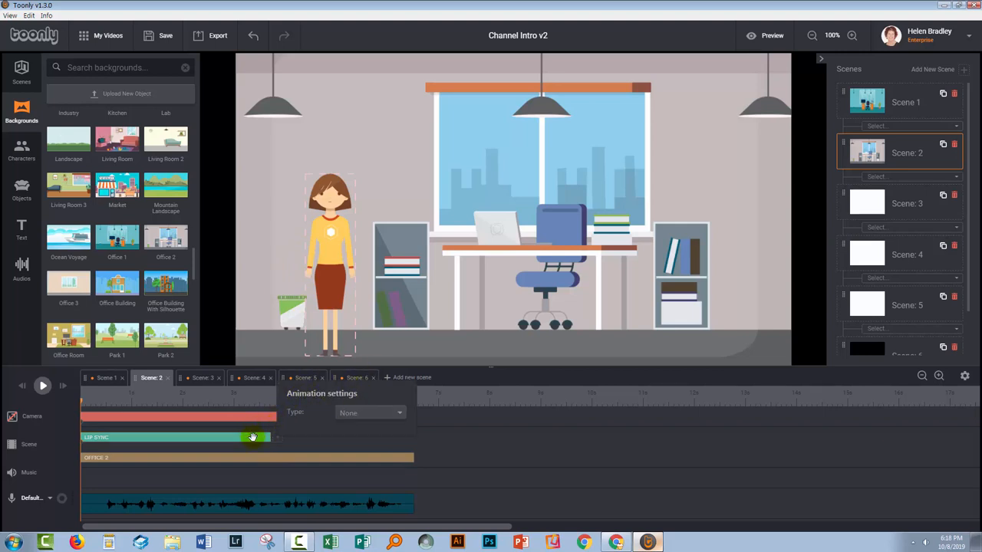
pyautogui.moveTo(252, 437); pyautogui.dragTo(269, 438)
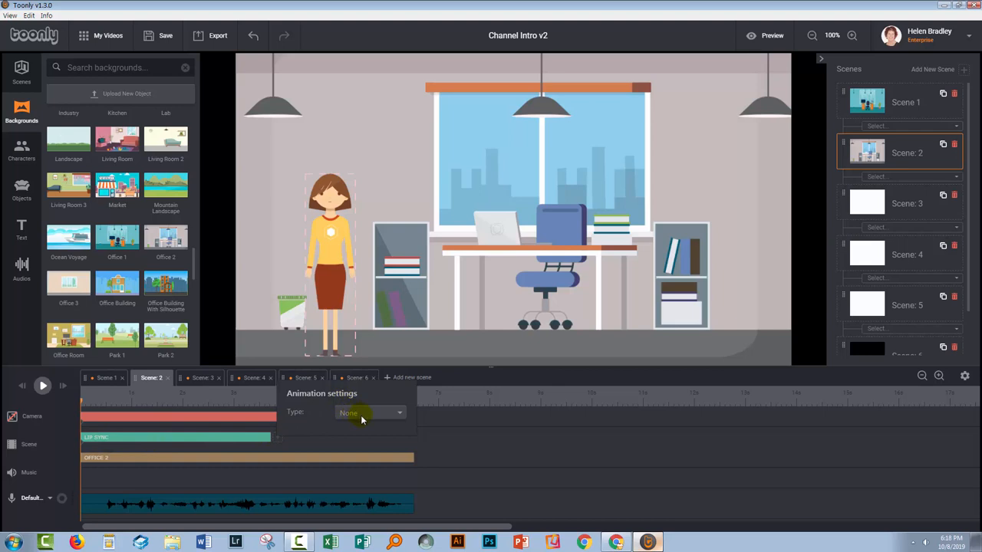
pyautogui.moveTo(362, 414)
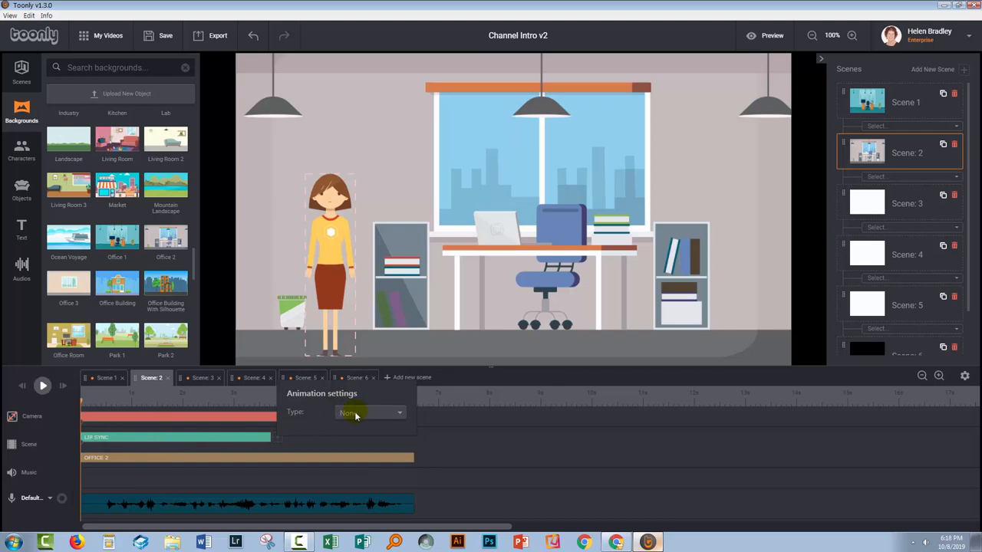
pyautogui.click(371, 413)
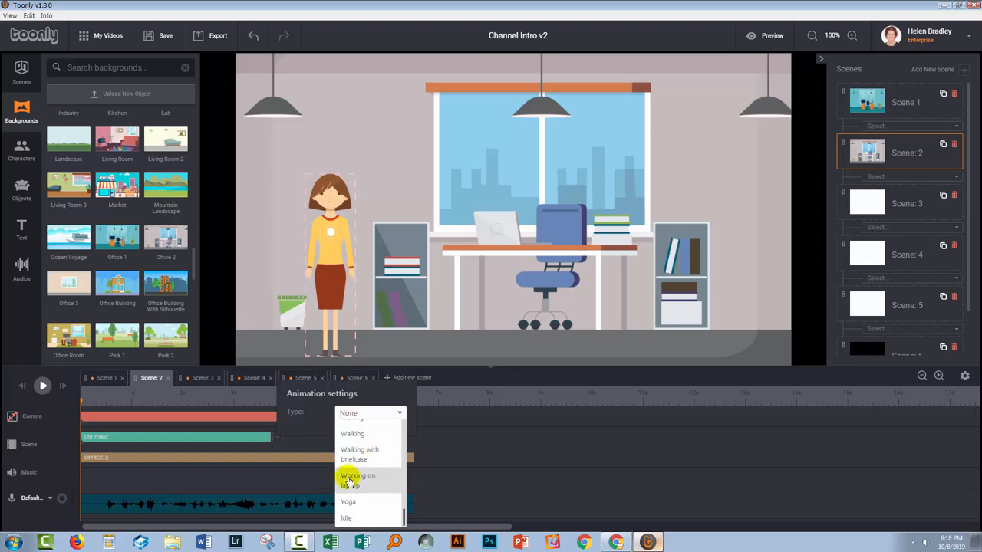
pyautogui.click(357, 480)
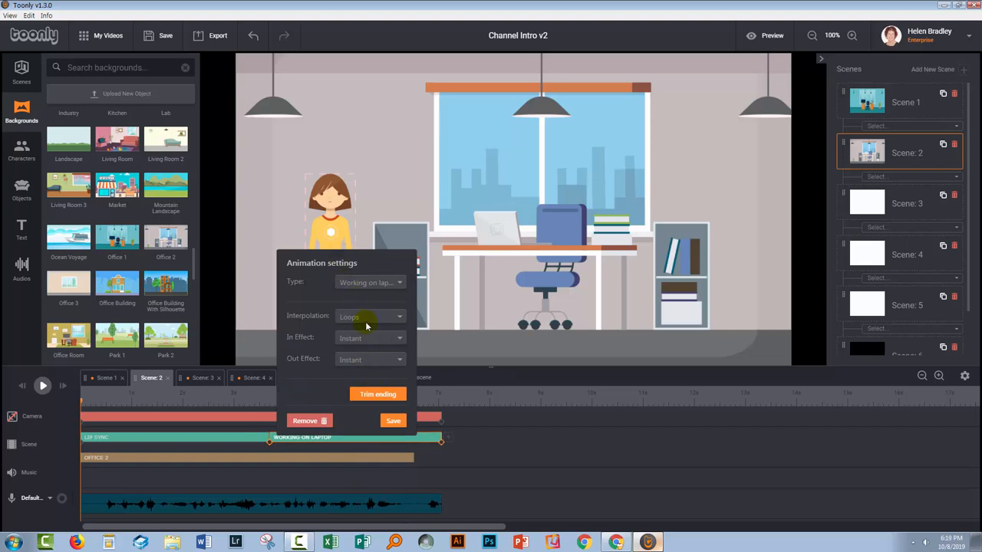
pyautogui.moveTo(370, 347)
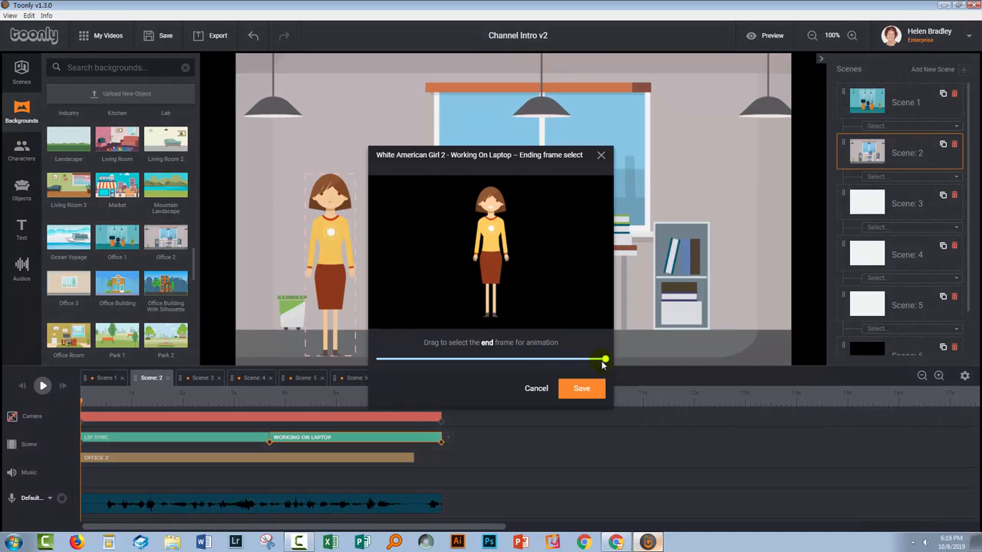
# Step: End the laptop action on the seated typing frame, then play Scene 2 to check it
pyautogui.moveTo(603, 358); pyautogui.dragTo(551, 358)
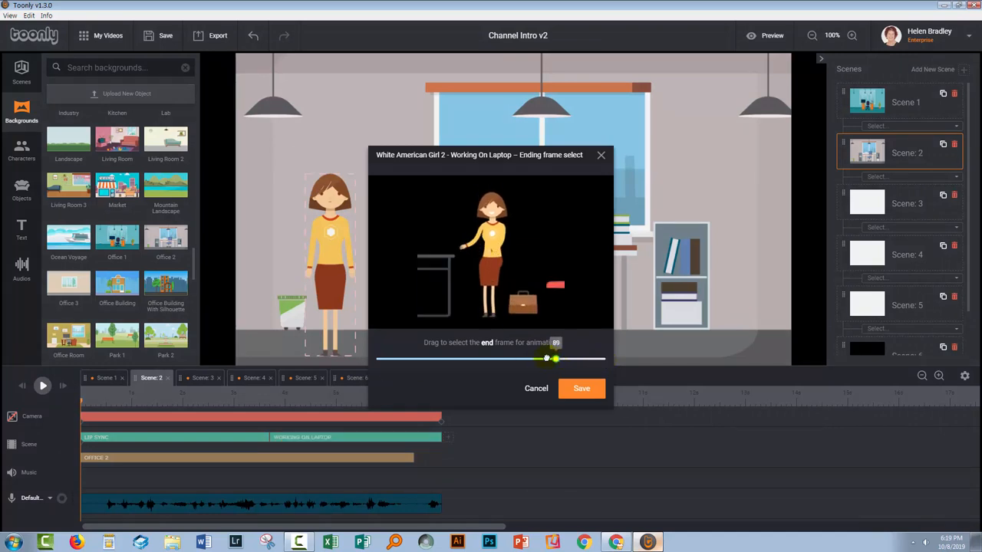
pyautogui.moveTo(550, 359); pyautogui.dragTo(491, 359)
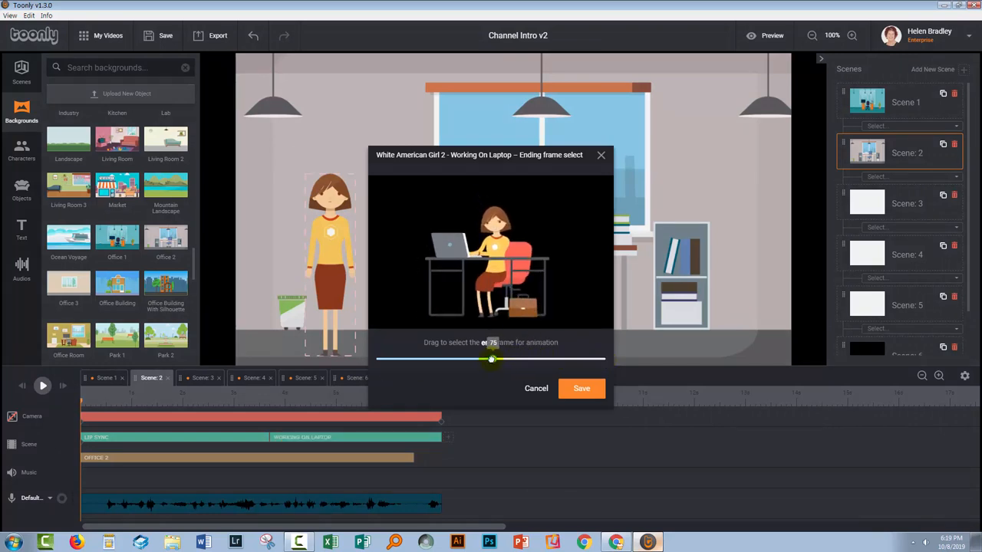
pyautogui.moveTo(491, 360); pyautogui.dragTo(493, 359)
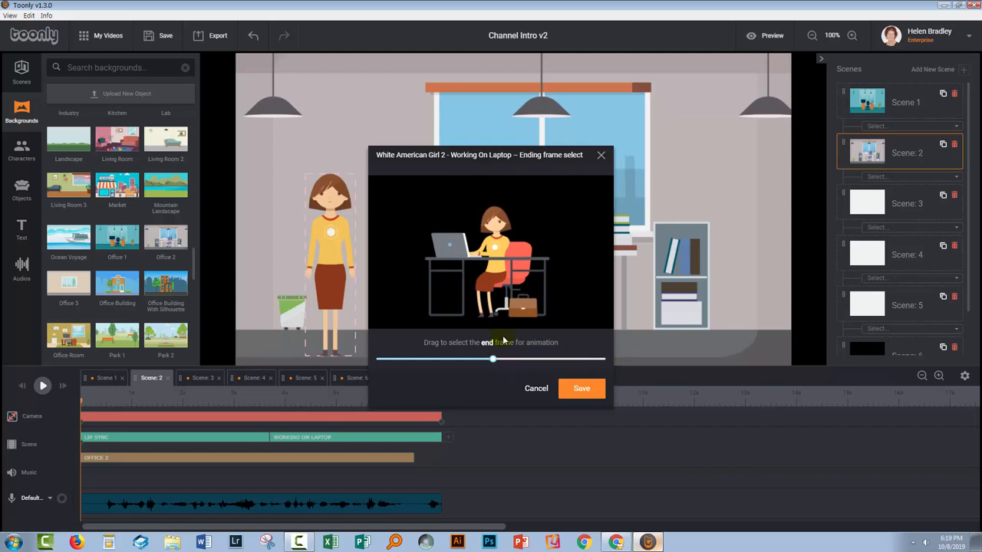
pyautogui.click(535, 388)
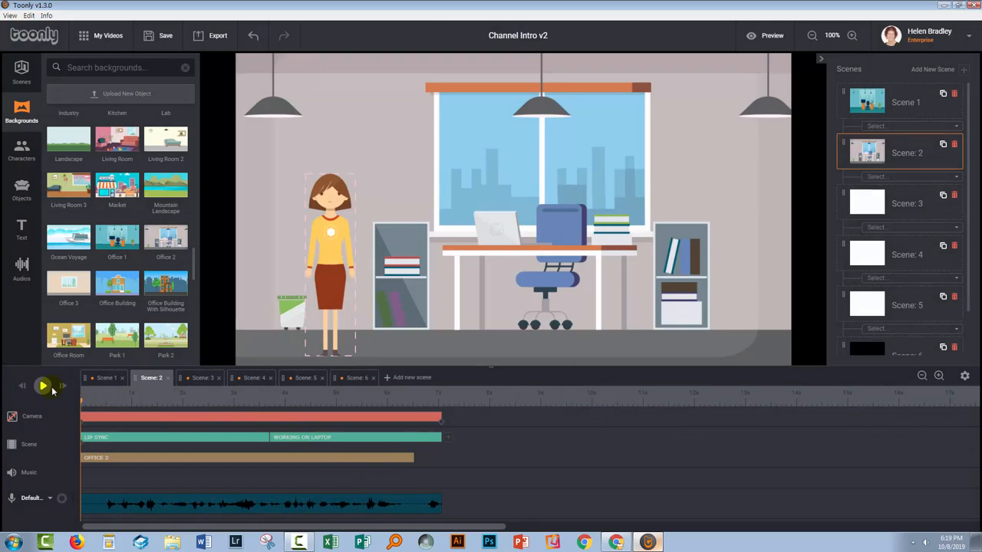
pyautogui.click(43, 386)
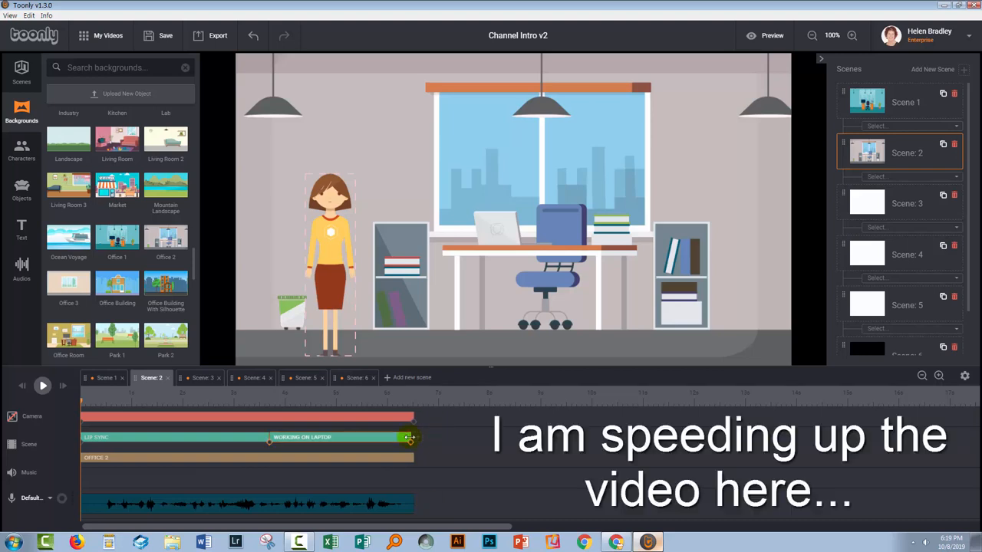
pyautogui.click(43, 386)
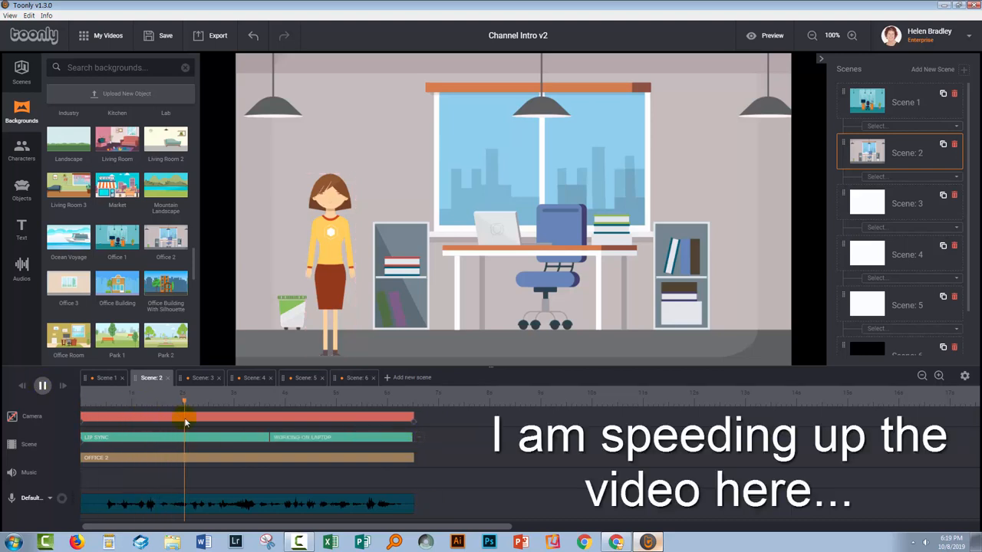